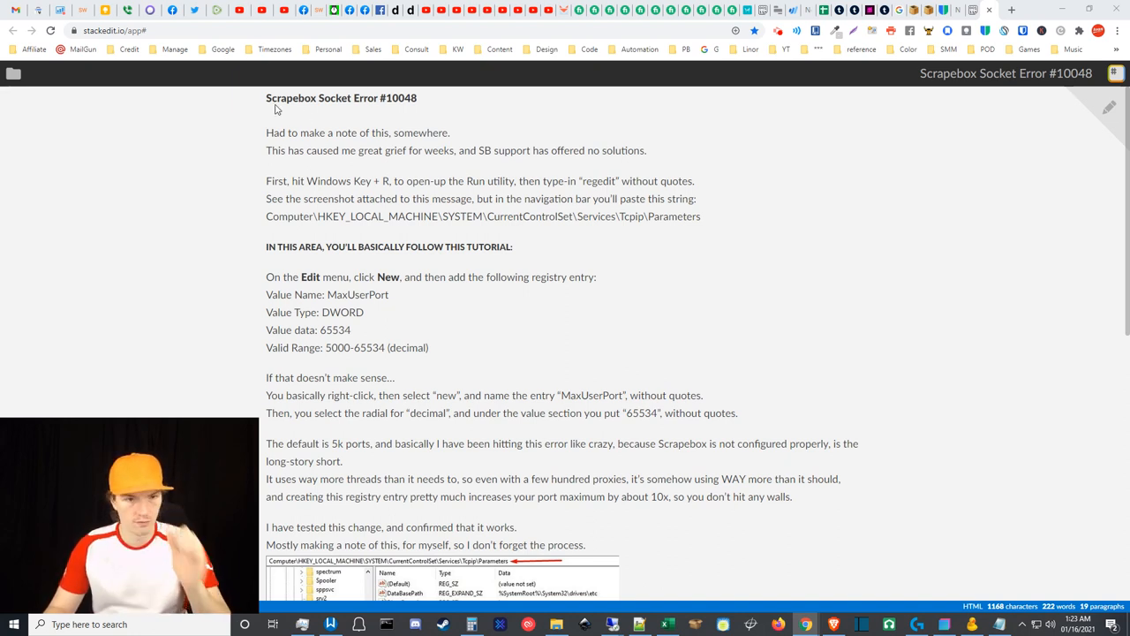
{"action": "mouse_move", "coordinate": [857, 349]}
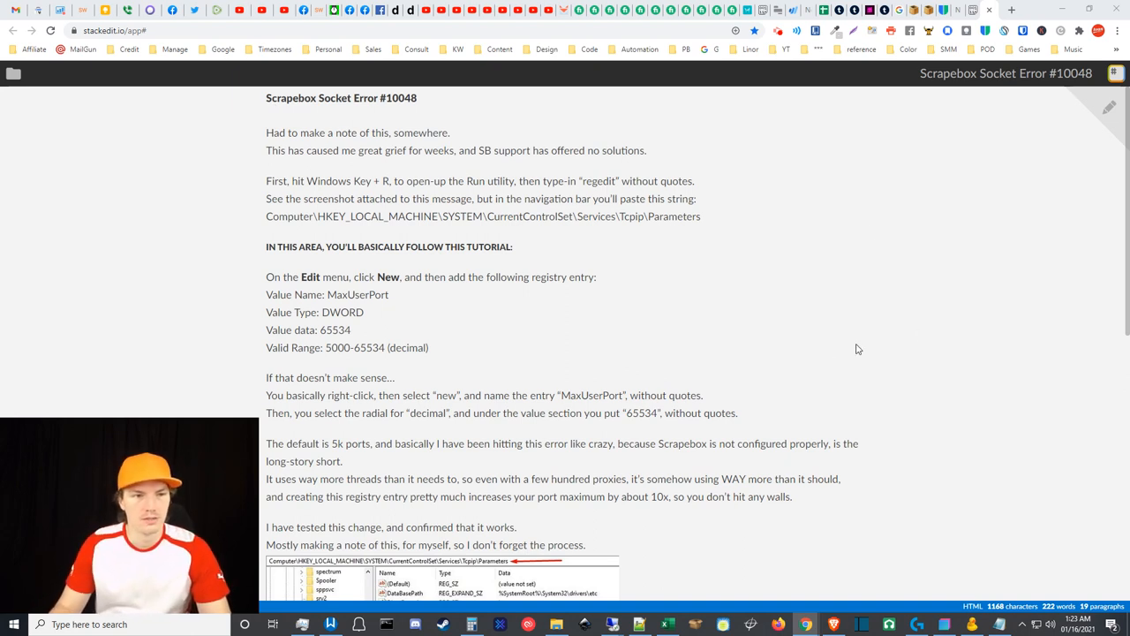
{"action": "mouse_move", "coordinate": [752, 361]}
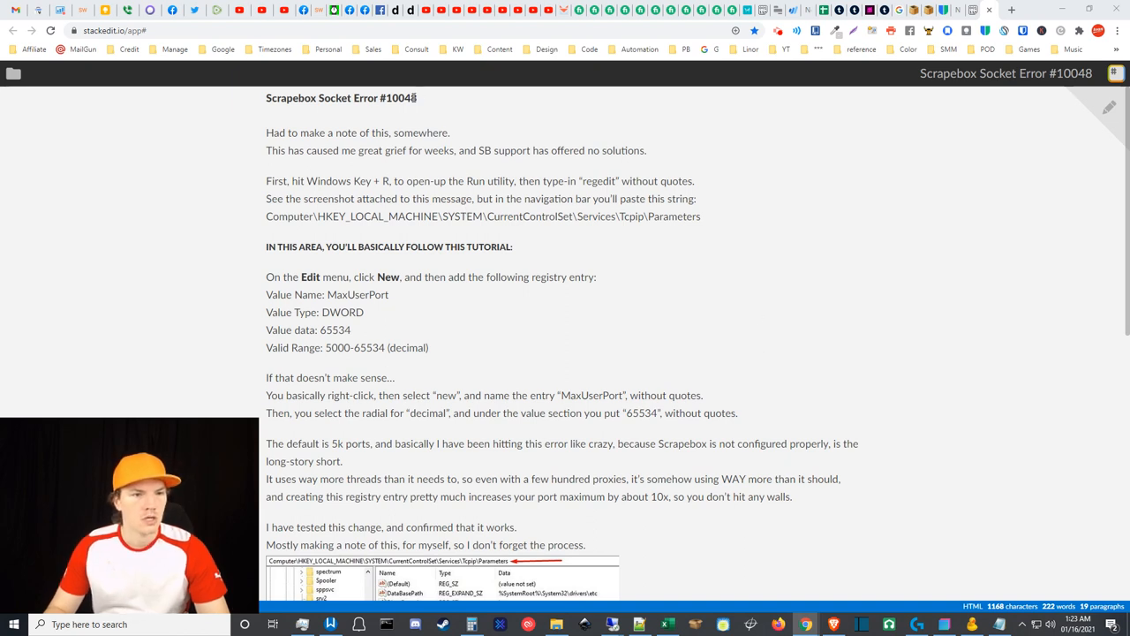
{"action": "mouse_move", "coordinate": [423, 103]}
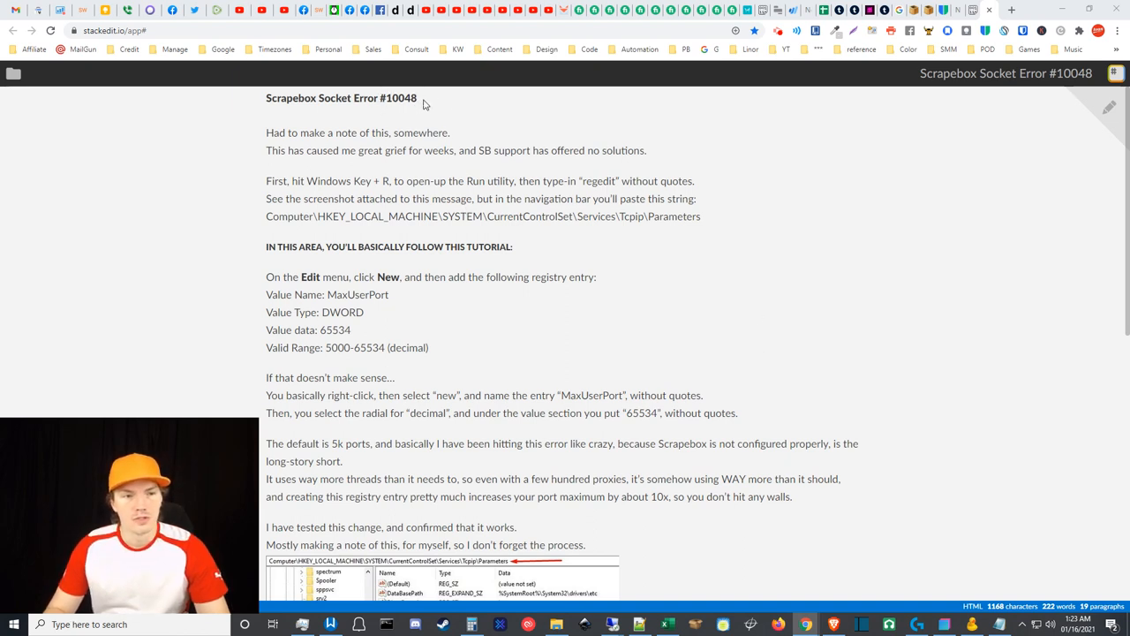
Highlight the error number in the note title, then open ScrapeBox's Grab / Check options remotely
{"action": "double_click", "coordinate": [398, 98]}
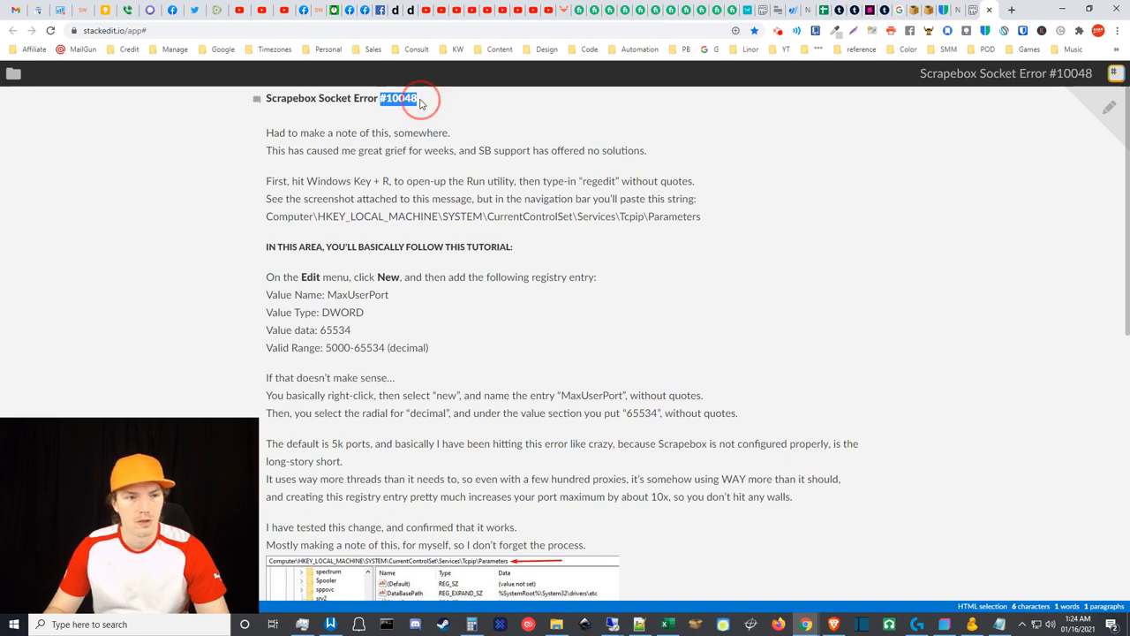
{"action": "left_click", "coordinate": [420, 98]}
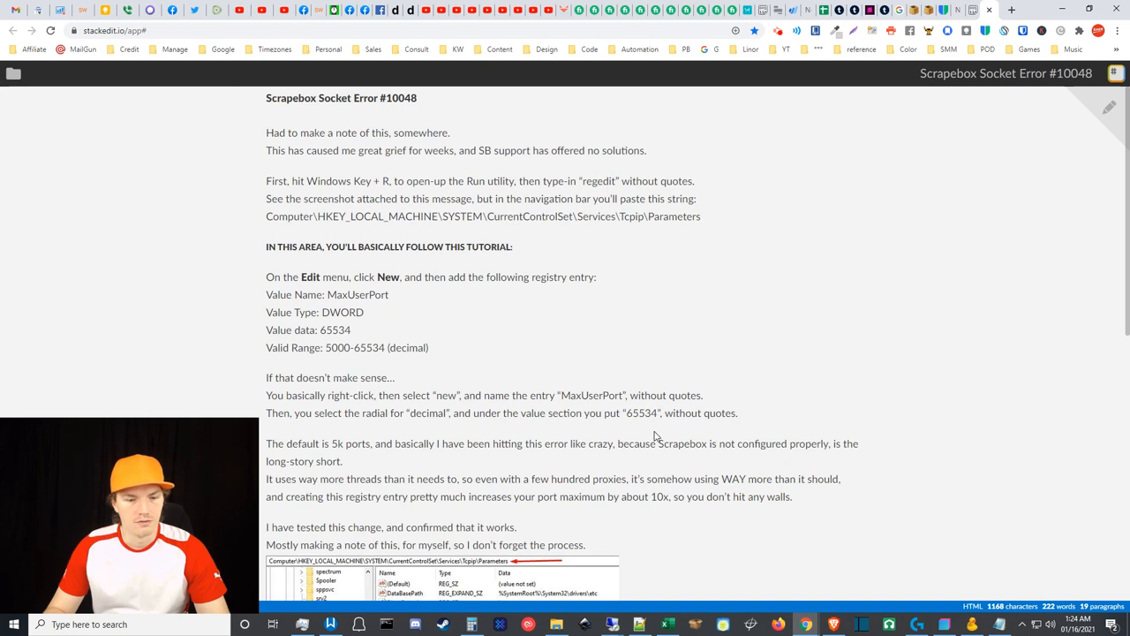
{"action": "mouse_move", "coordinate": [455, 287]}
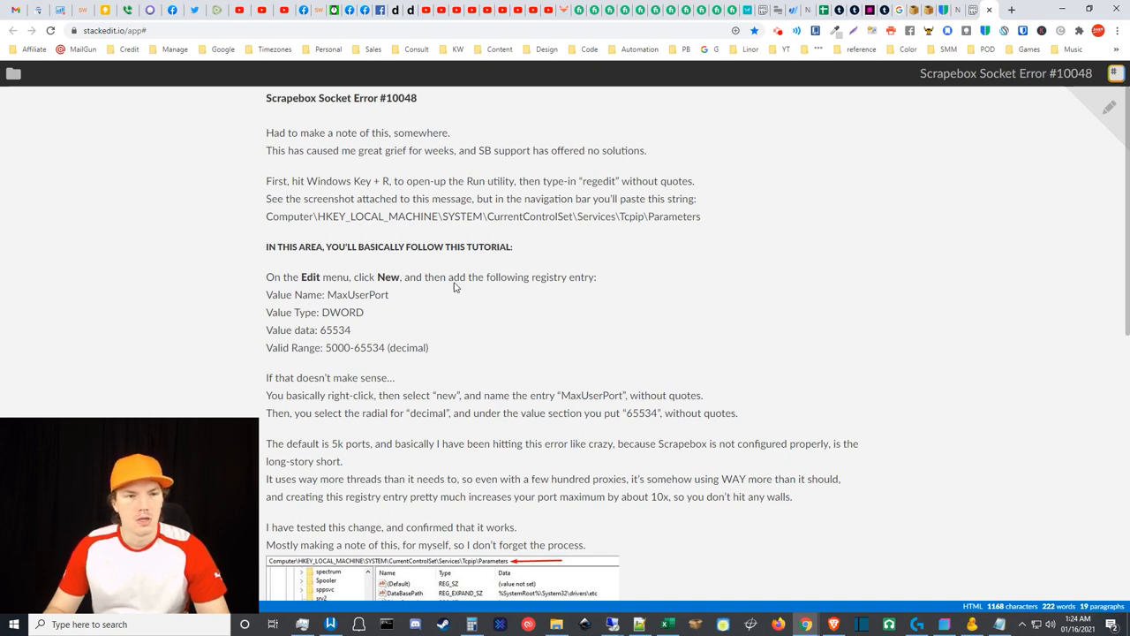
{"action": "mouse_move", "coordinate": [395, 157]}
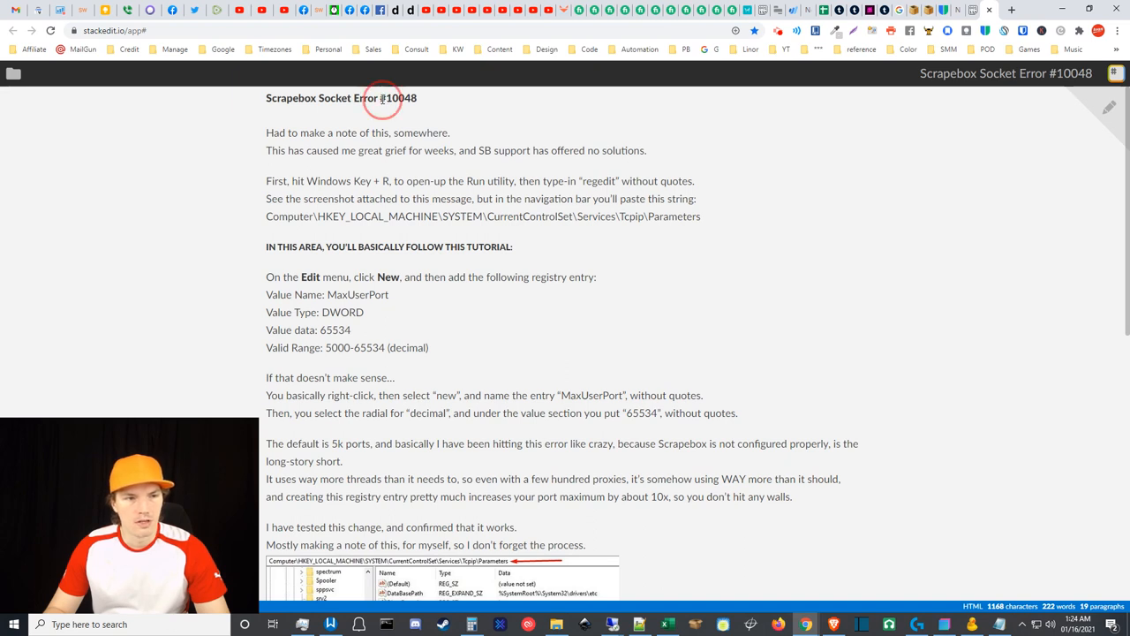
{"action": "double_click", "coordinate": [397, 98]}
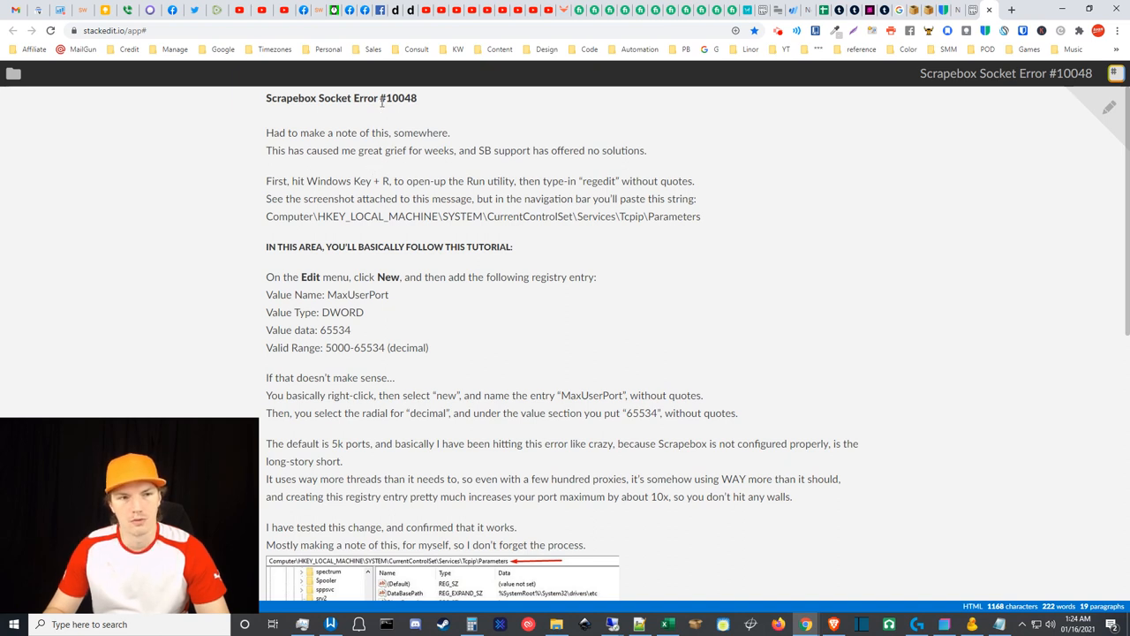
{"action": "mouse_move", "coordinate": [398, 194]}
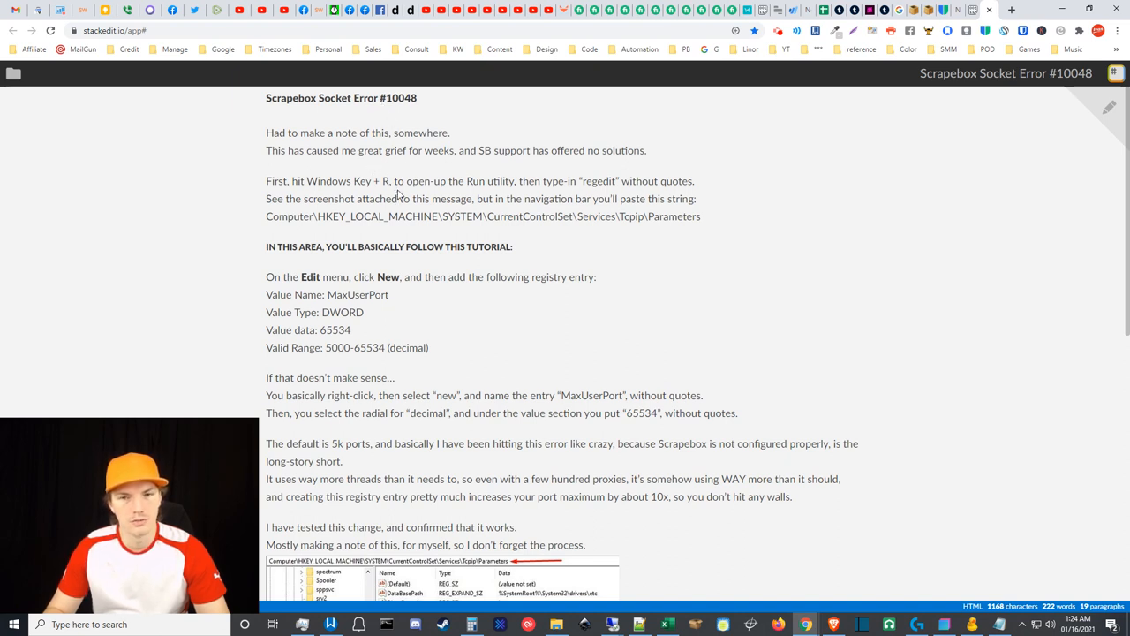
{"action": "mouse_move", "coordinate": [393, 165]}
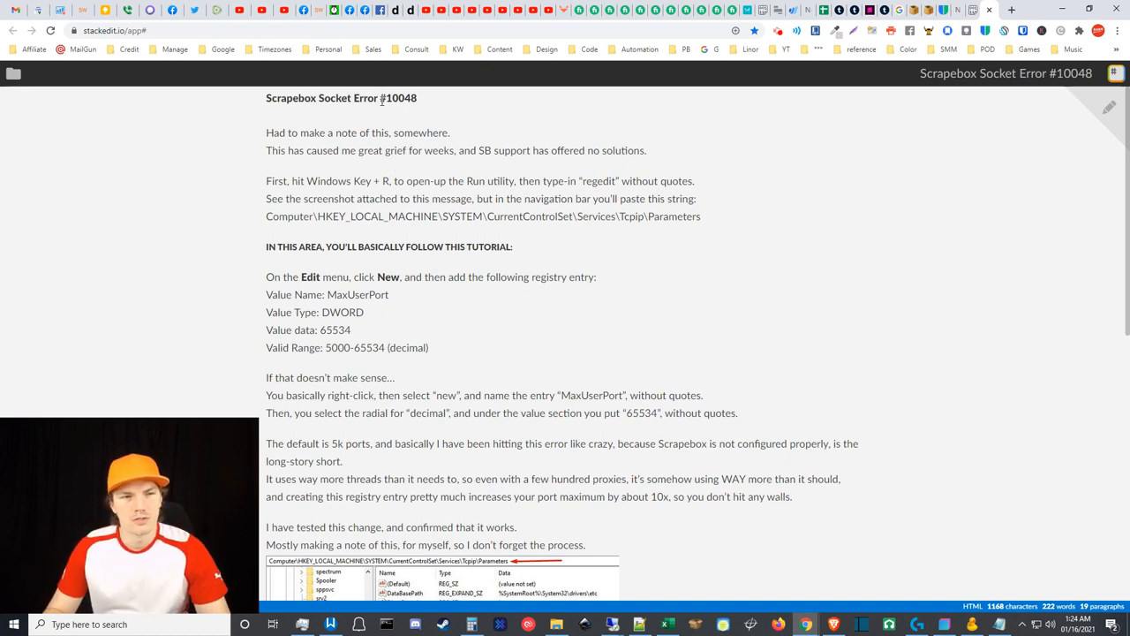
{"action": "mouse_move", "coordinate": [627, 558]}
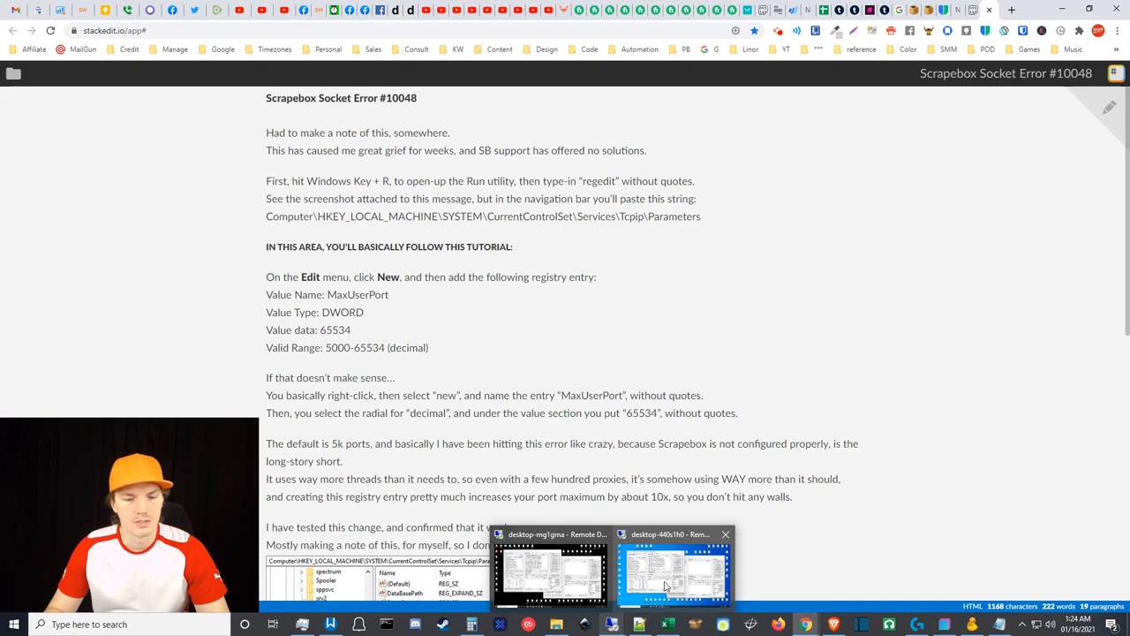
{"action": "left_click", "coordinate": [673, 570]}
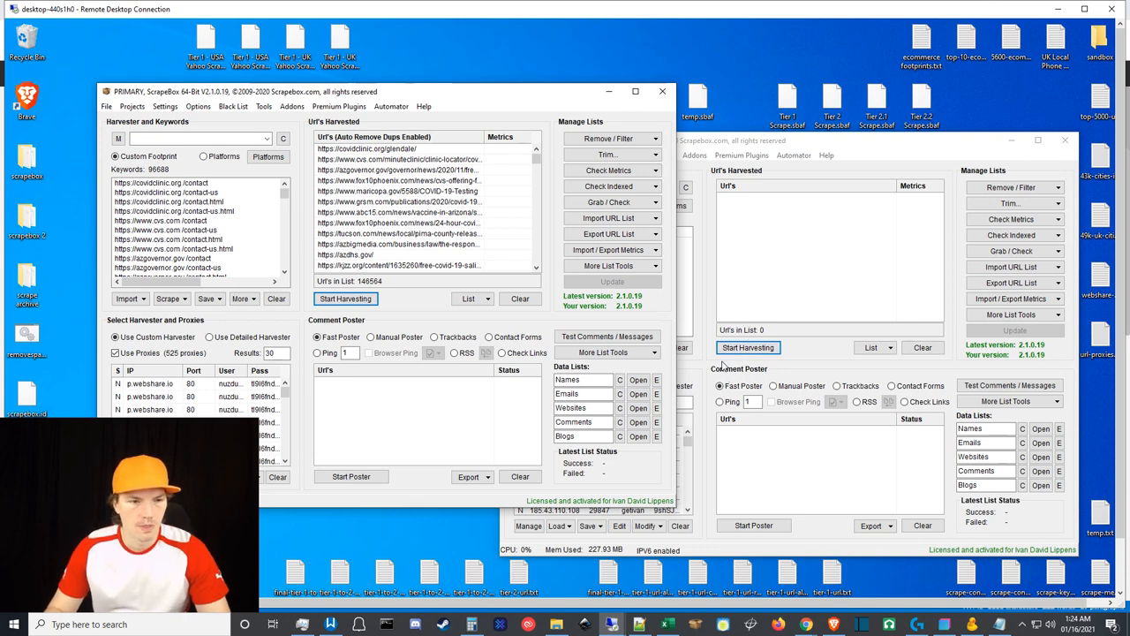
{"action": "mouse_move", "coordinate": [545, 236]}
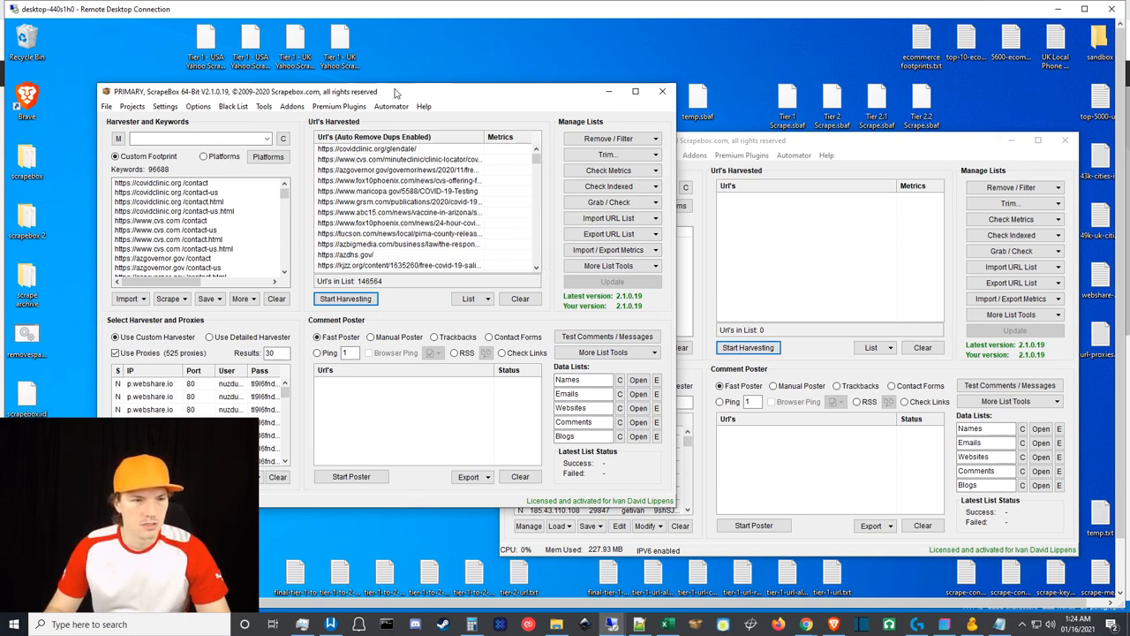
{"action": "mouse_move", "coordinate": [565, 265]}
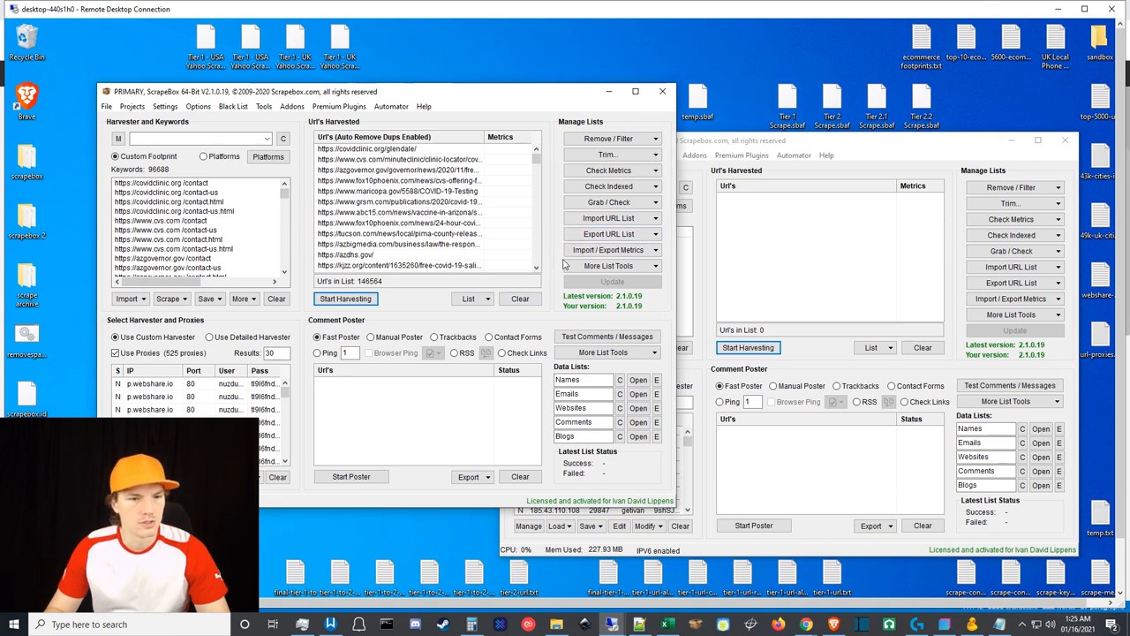
{"action": "left_click", "coordinate": [609, 203]}
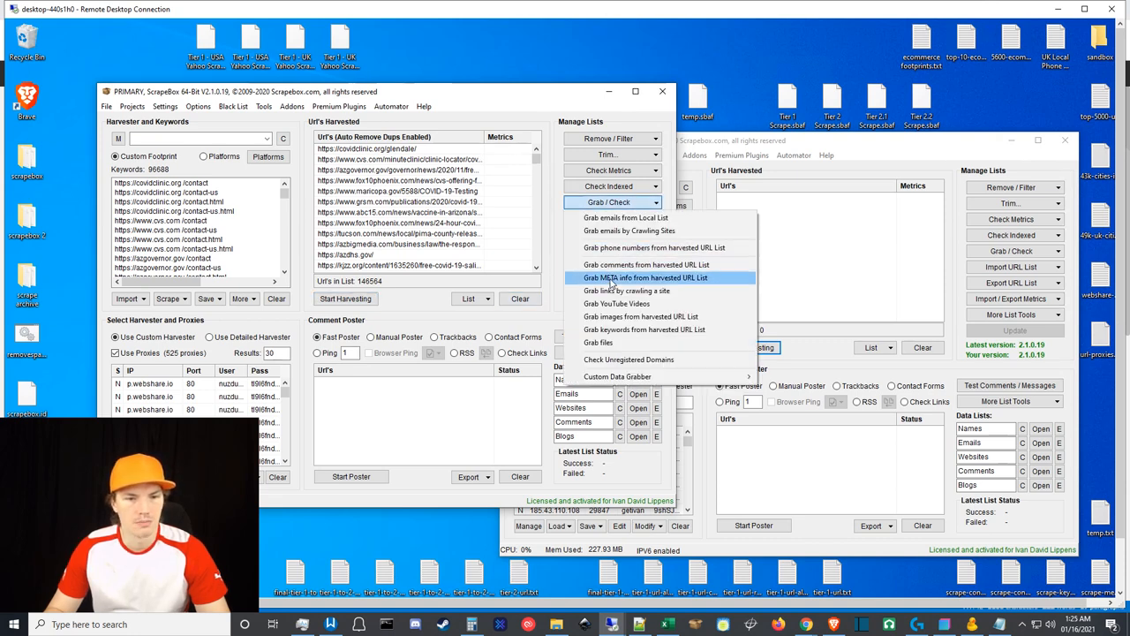
Load the 146,564 harvested URLs into the 'Grab META info' grabber
{"action": "left_click", "coordinate": [646, 278]}
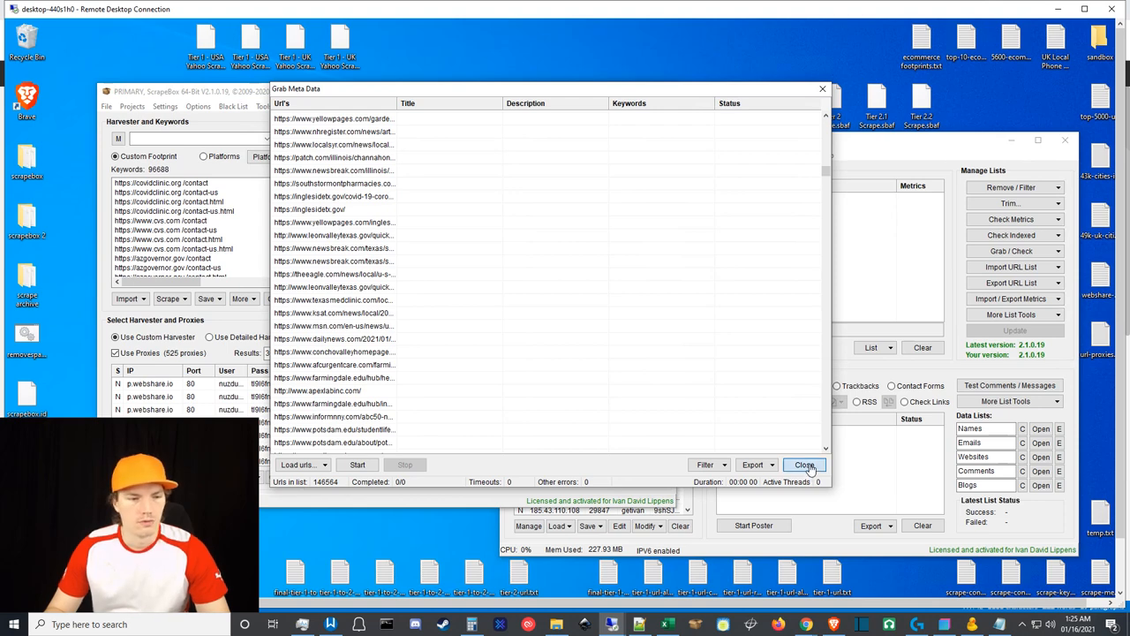
Close the Grab Meta Data window without running it
{"action": "left_click", "coordinate": [804, 465]}
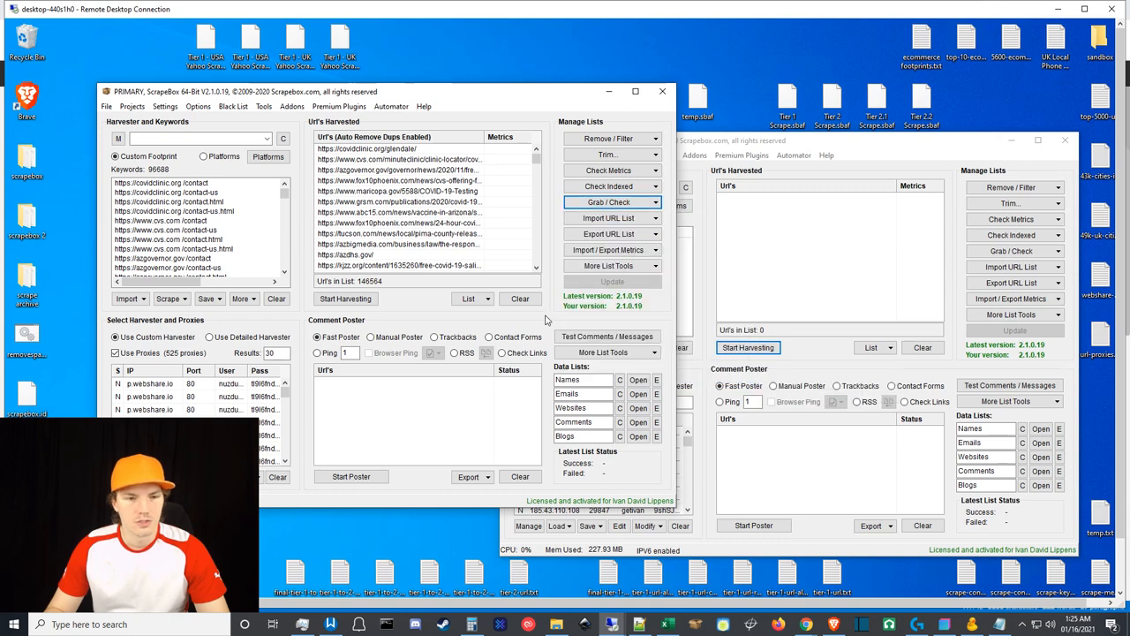
{"action": "mouse_move", "coordinate": [550, 291]}
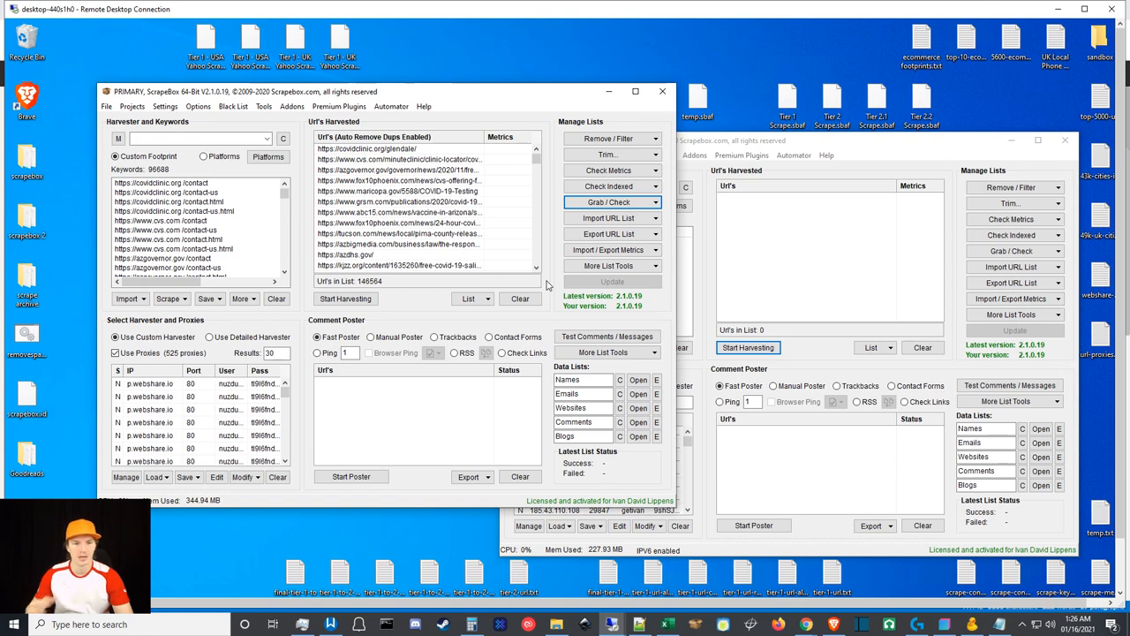
{"action": "mouse_move", "coordinate": [540, 285]}
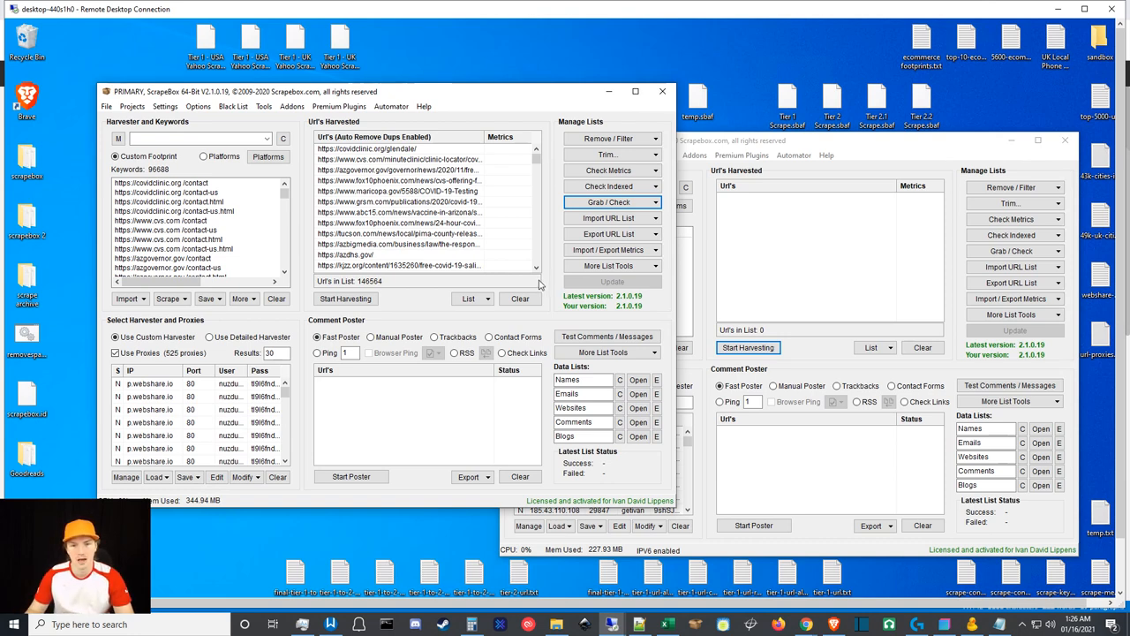
{"action": "mouse_move", "coordinate": [357, 189]}
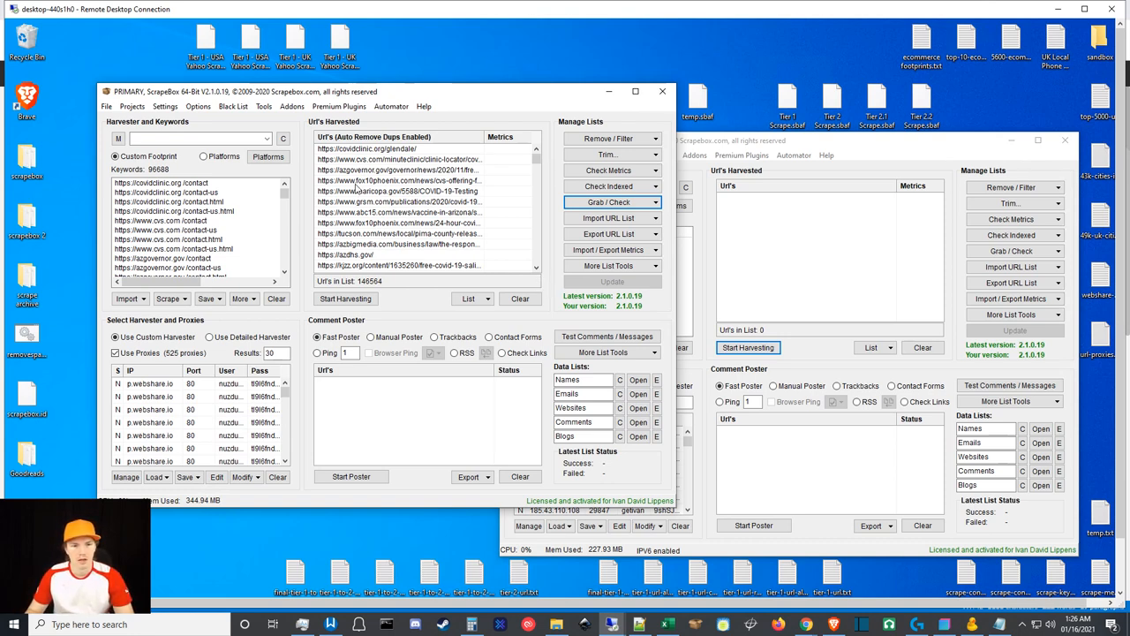
{"action": "mouse_move", "coordinate": [544, 298]}
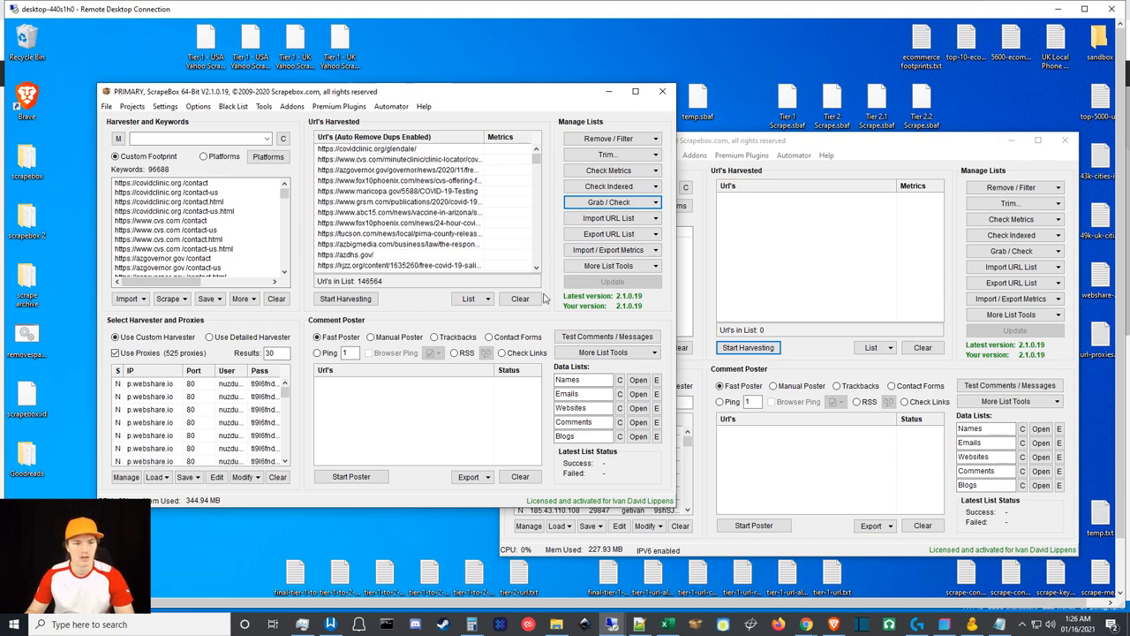
{"action": "mouse_move", "coordinate": [502, 296]}
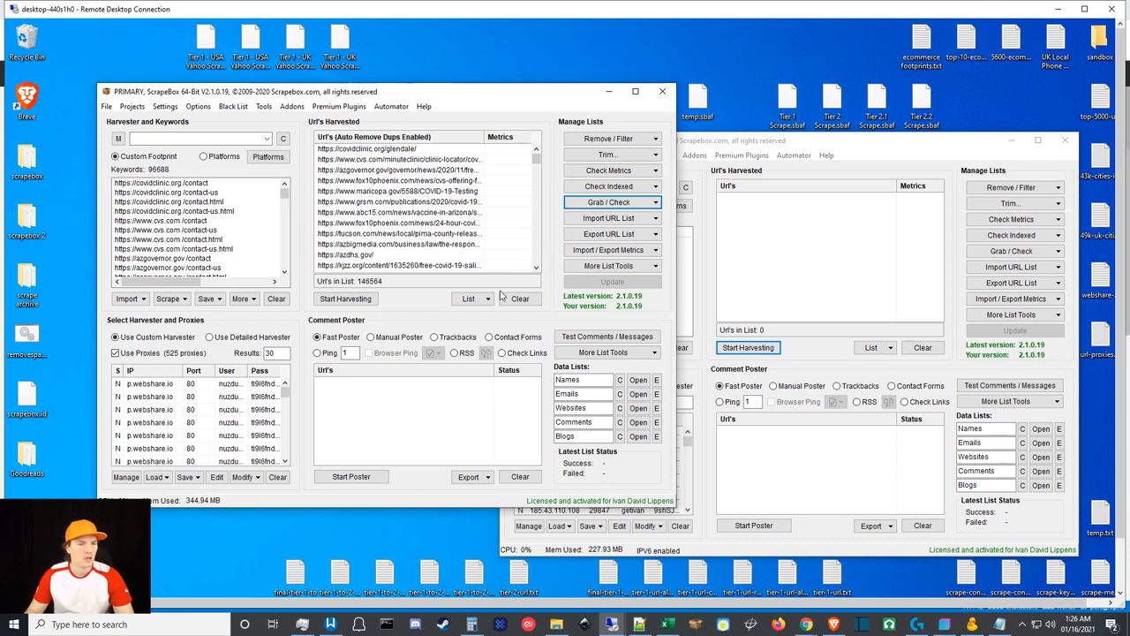
{"action": "mouse_move", "coordinate": [409, 300]}
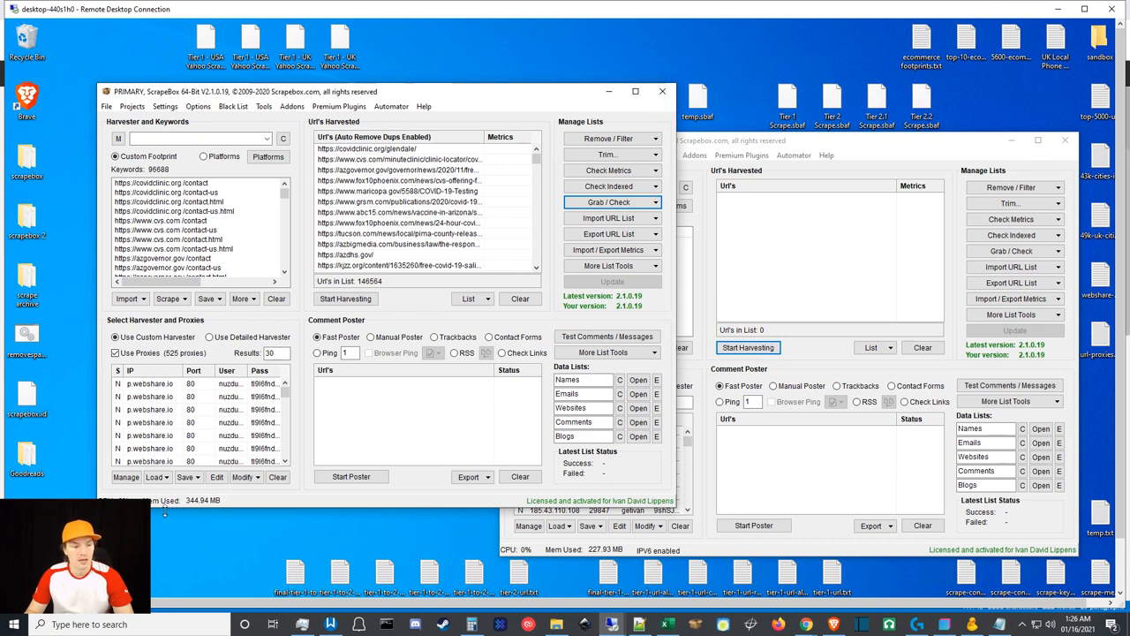
{"action": "mouse_move", "coordinate": [164, 500]}
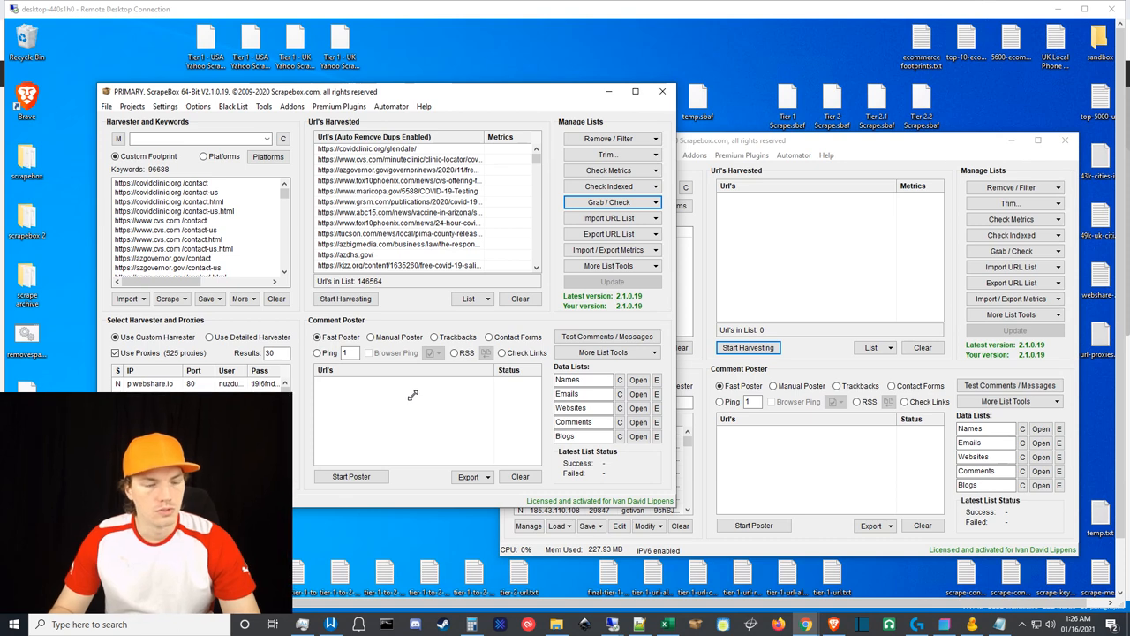
{"action": "mouse_move", "coordinate": [549, 291]}
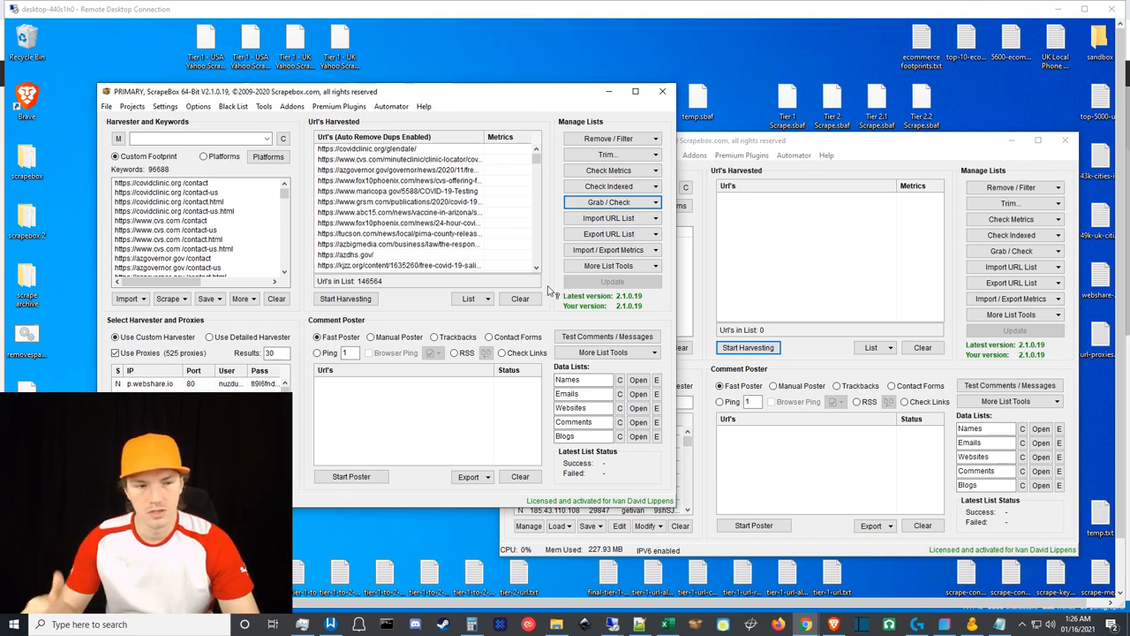
{"action": "mouse_move", "coordinate": [892, 320]}
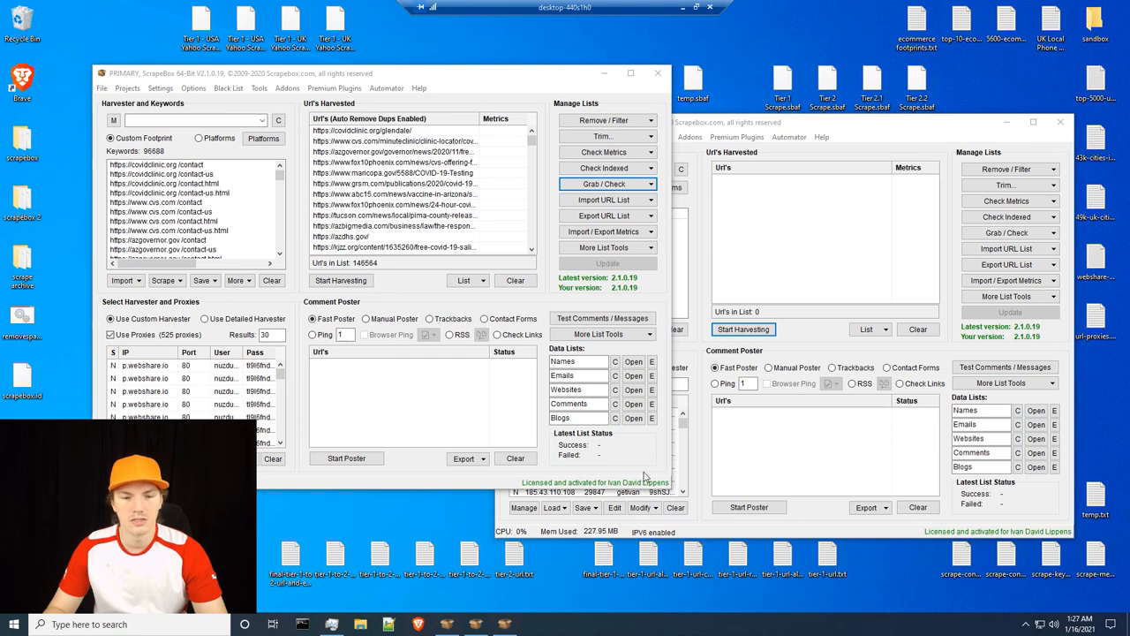
{"action": "mouse_move", "coordinate": [545, 301]}
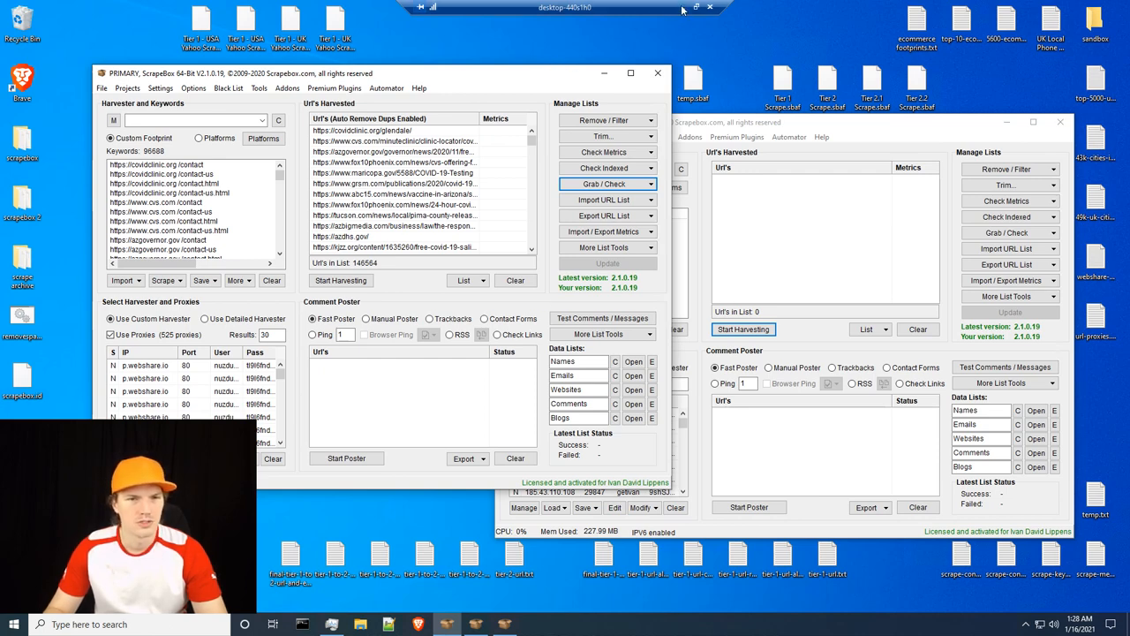
{"action": "mouse_move", "coordinate": [555, 294]}
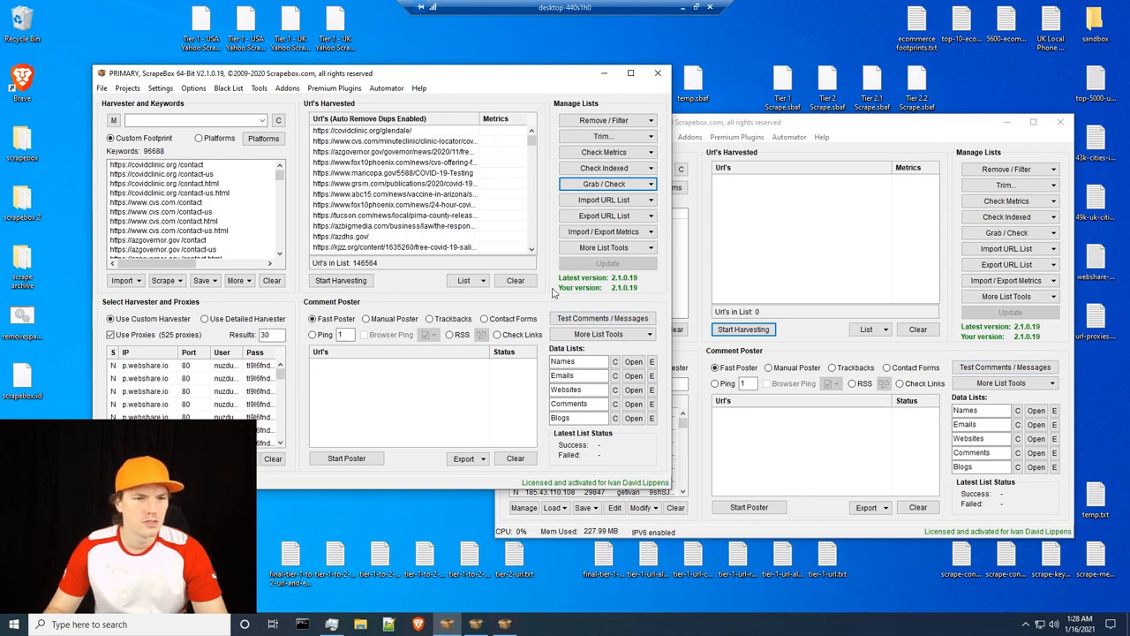
{"action": "mouse_move", "coordinate": [684, 10]}
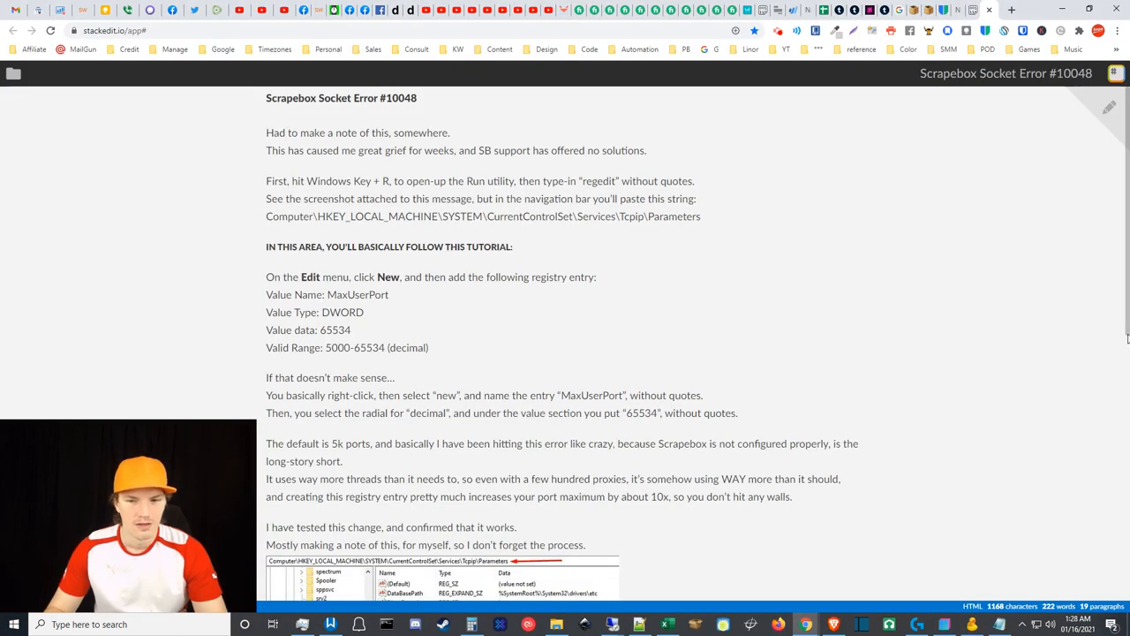
{"action": "mouse_move", "coordinate": [635, 294]}
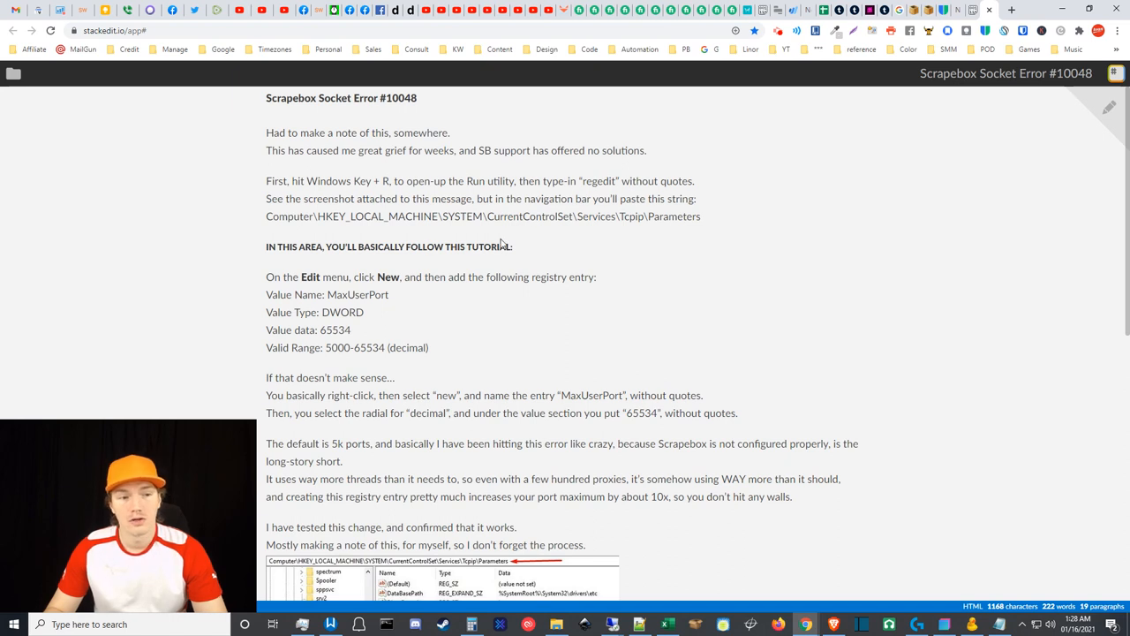
{"action": "mouse_move", "coordinate": [537, 247]}
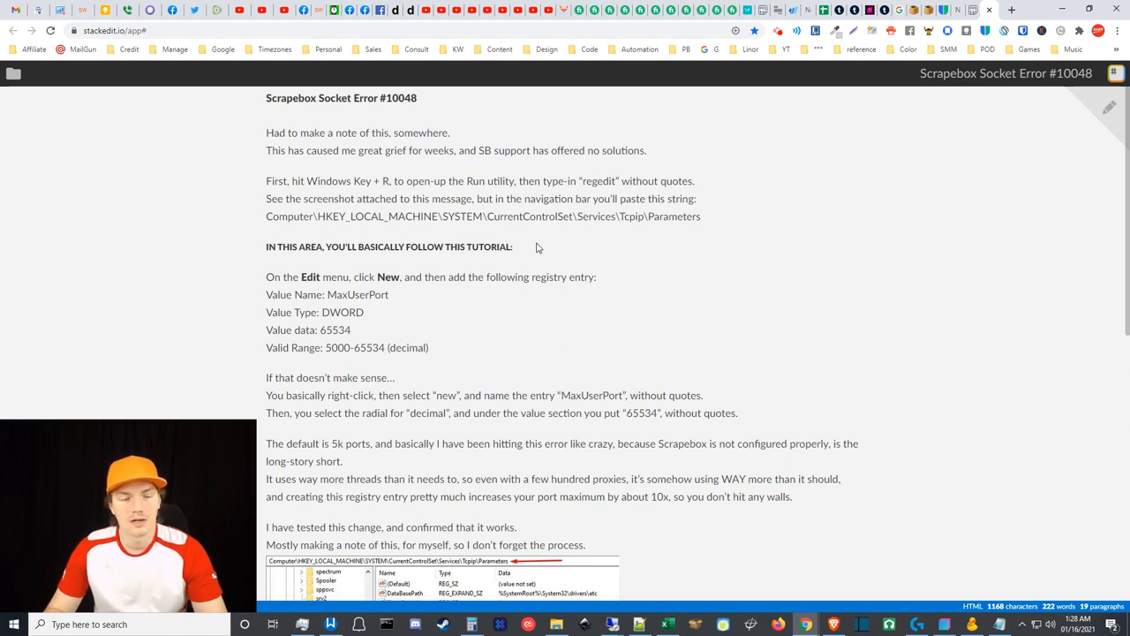
{"action": "mouse_move", "coordinate": [283, 297]}
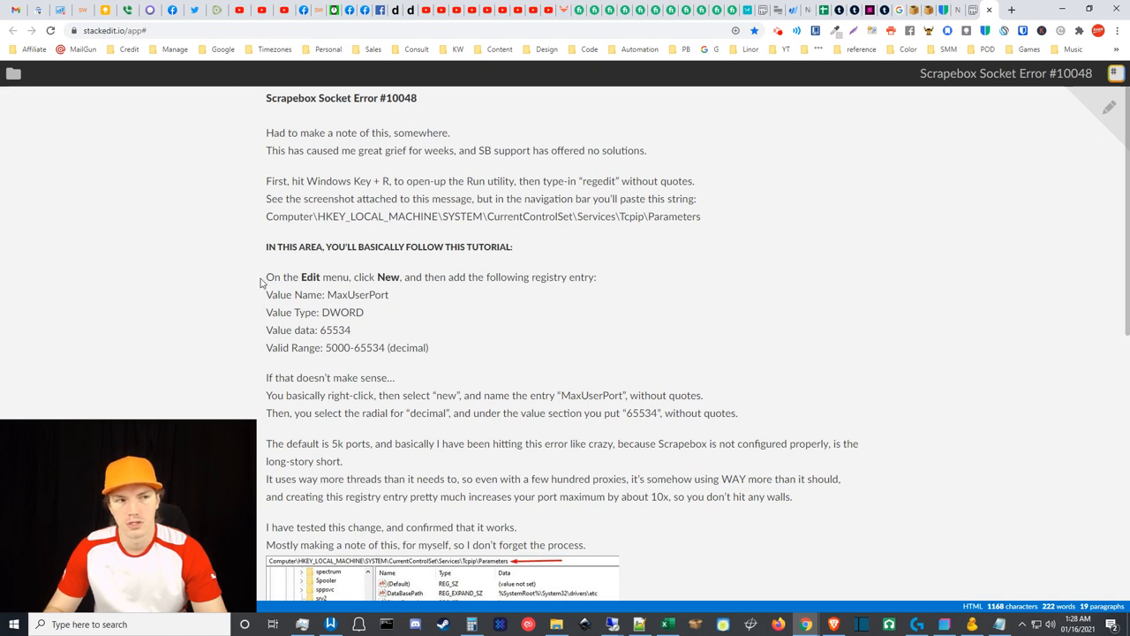
{"action": "mouse_move", "coordinate": [431, 351]}
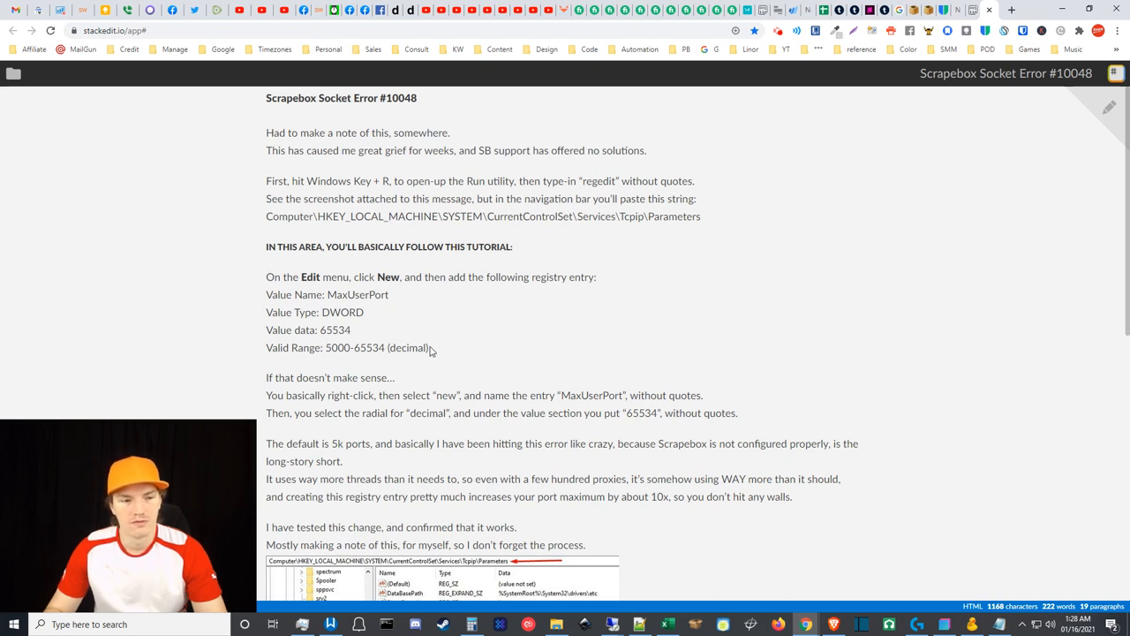
{"action": "mouse_move", "coordinate": [448, 362]}
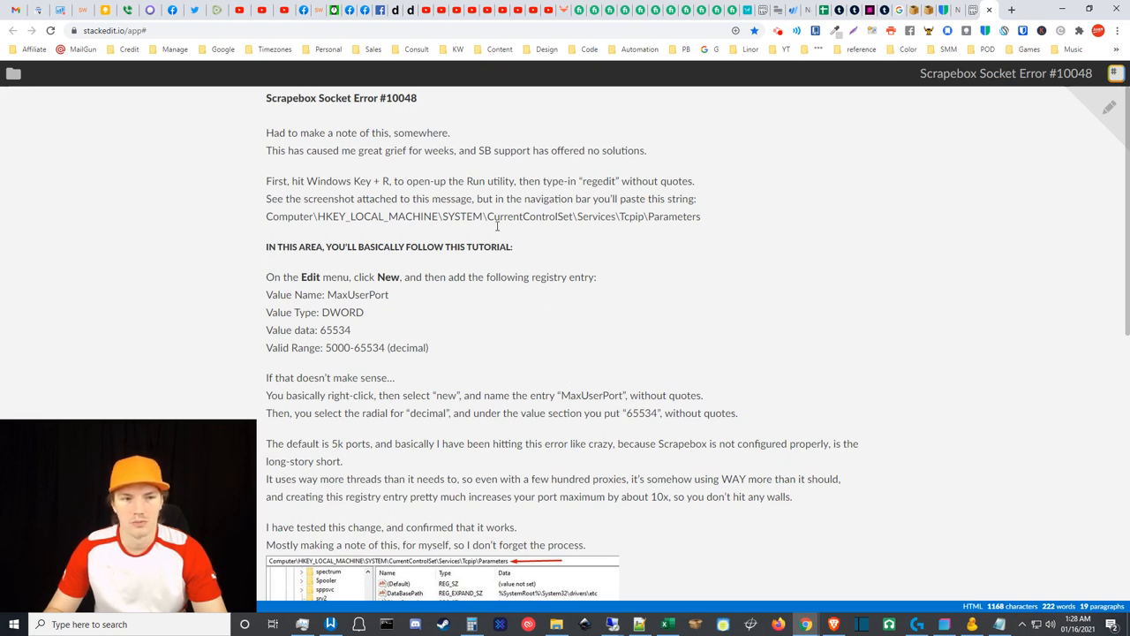
{"action": "mouse_move", "coordinate": [568, 235]}
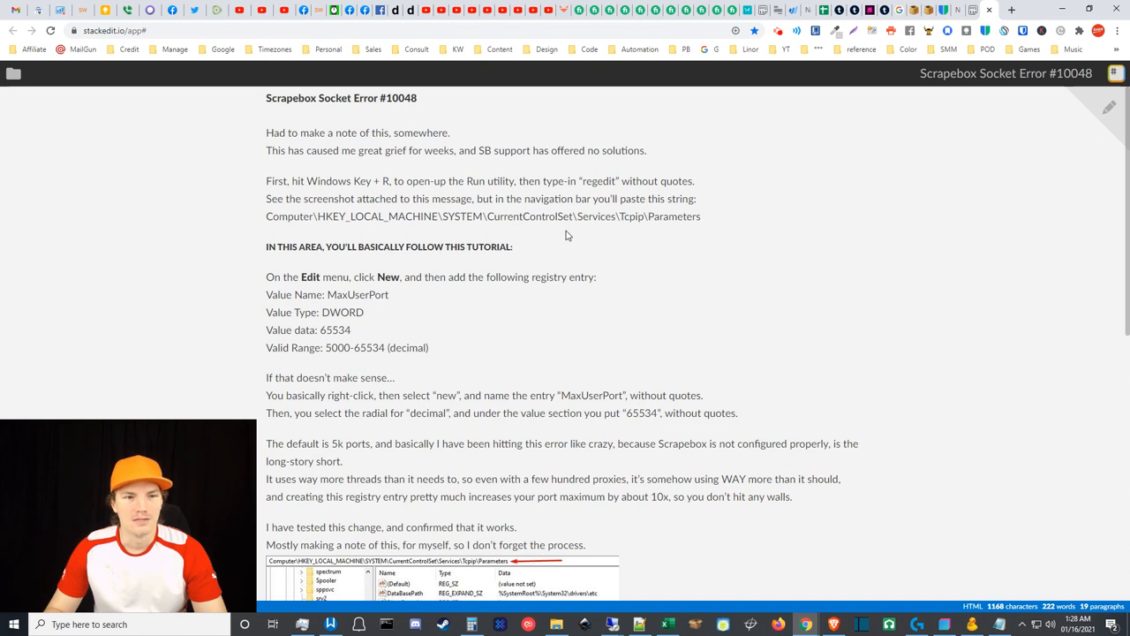
{"action": "mouse_move", "coordinate": [453, 221]}
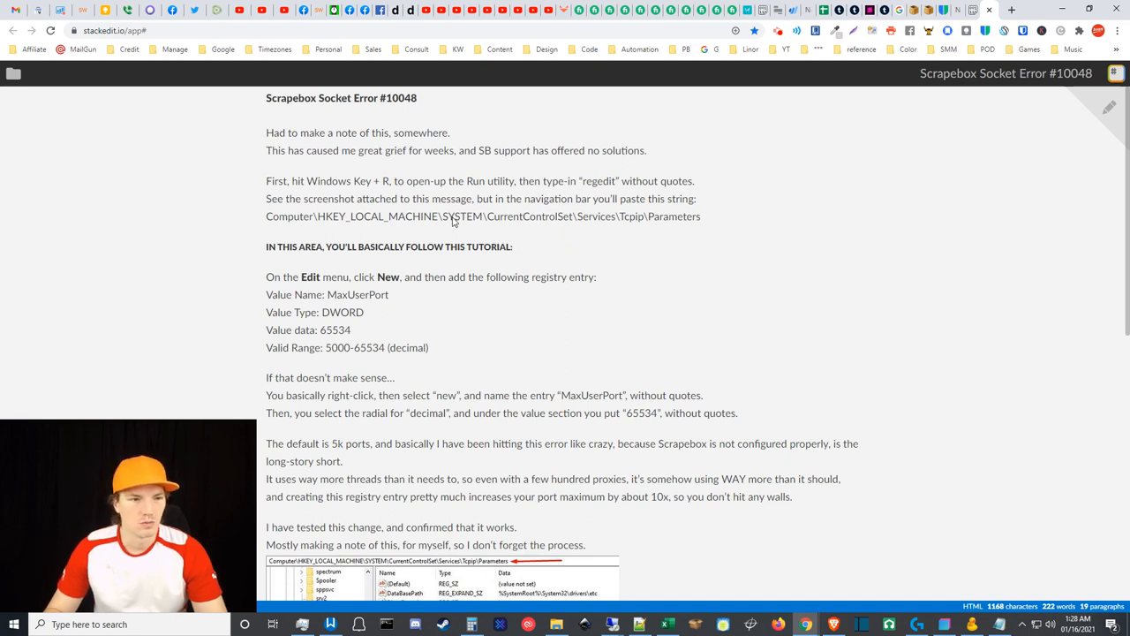
{"action": "mouse_move", "coordinate": [528, 196]}
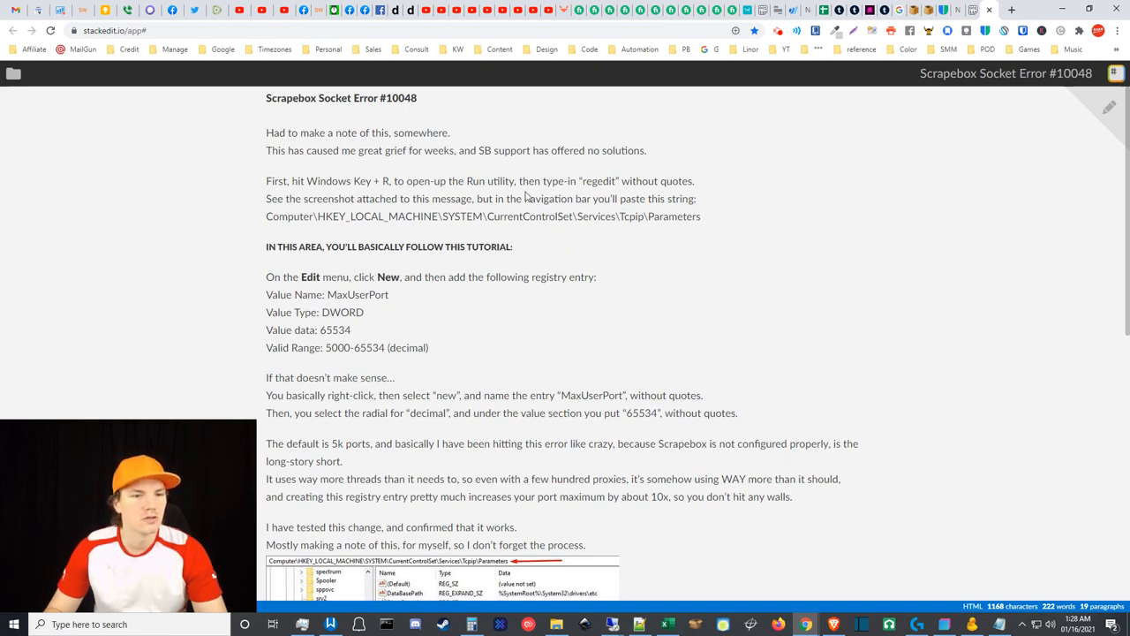
{"action": "mouse_move", "coordinate": [581, 378]}
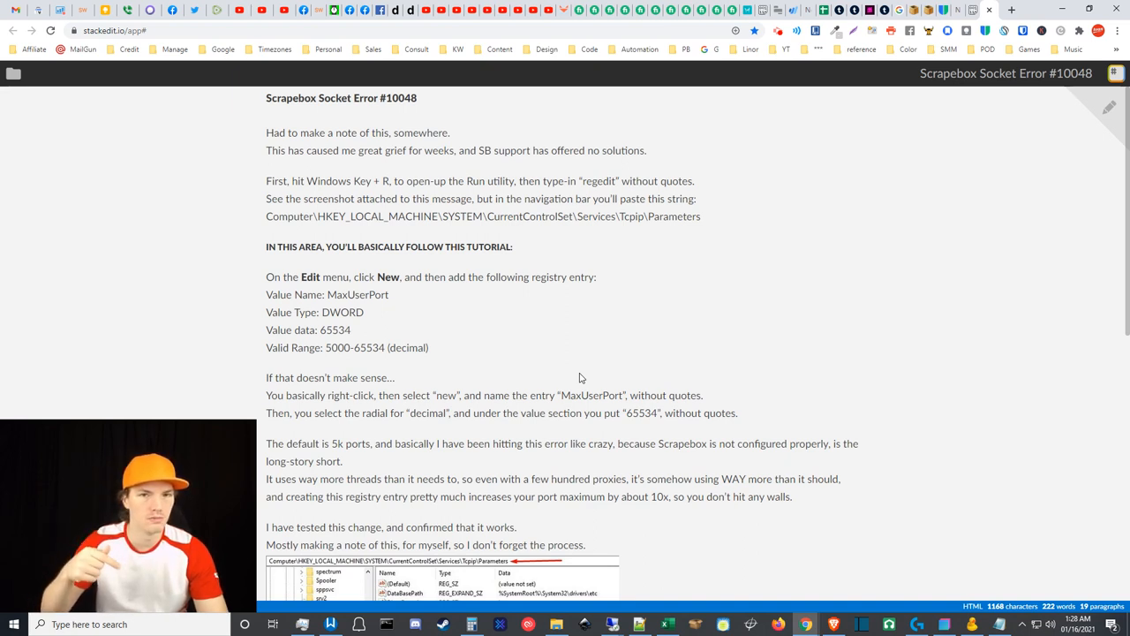
{"action": "mouse_move", "coordinate": [585, 290]}
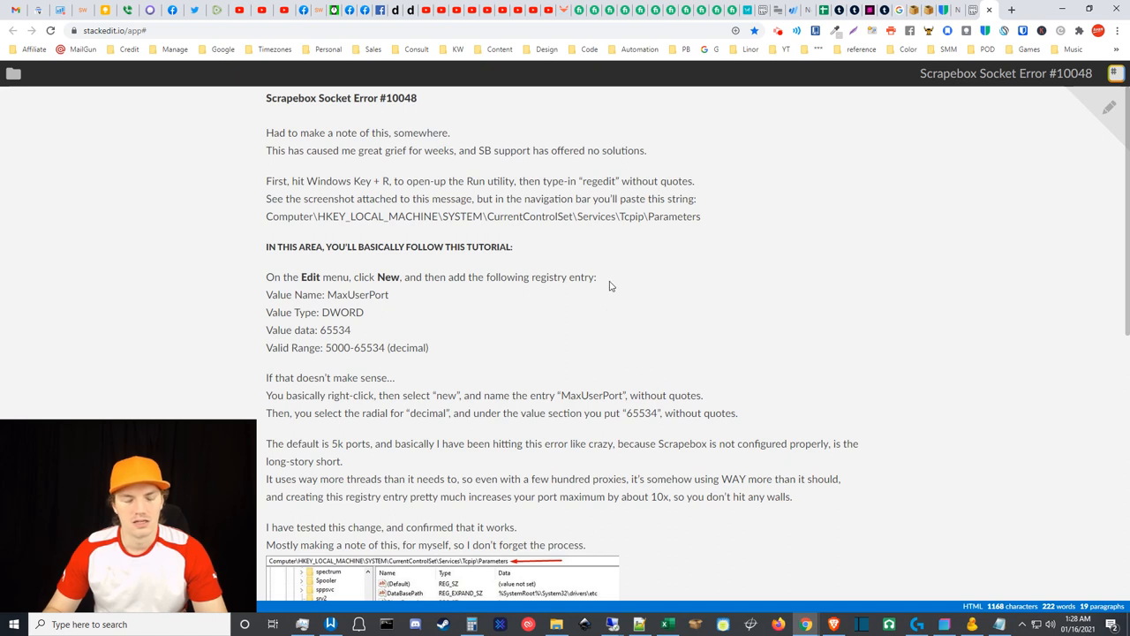
{"action": "mouse_move", "coordinate": [616, 284]}
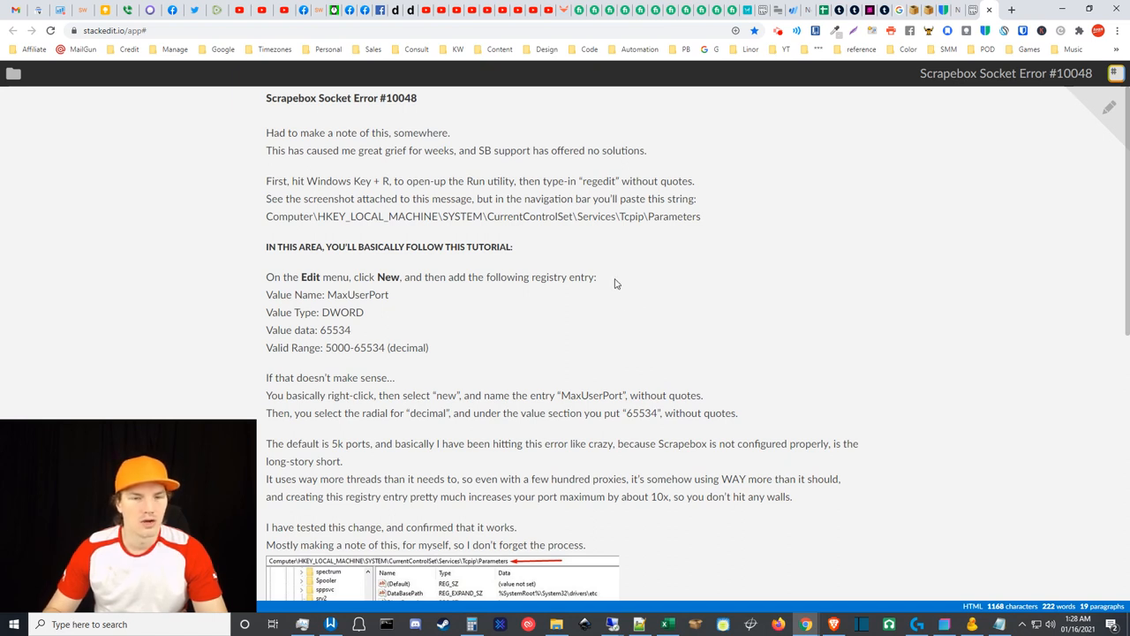
{"action": "mouse_move", "coordinate": [623, 288]}
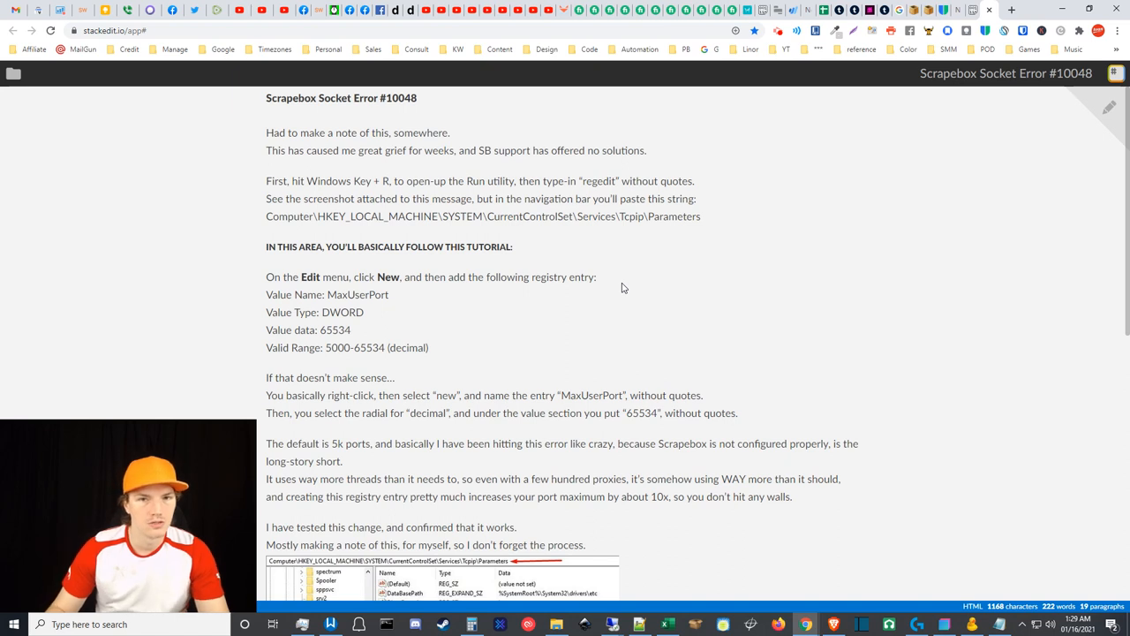
{"action": "mouse_move", "coordinate": [267, 200]}
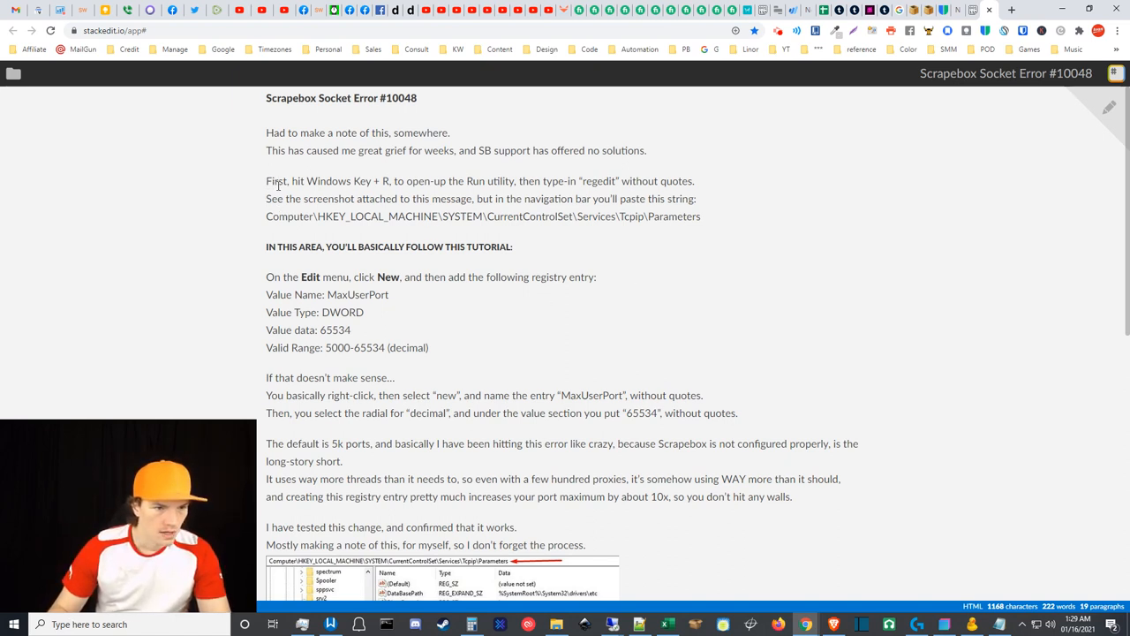
{"action": "mouse_move", "coordinate": [483, 213]}
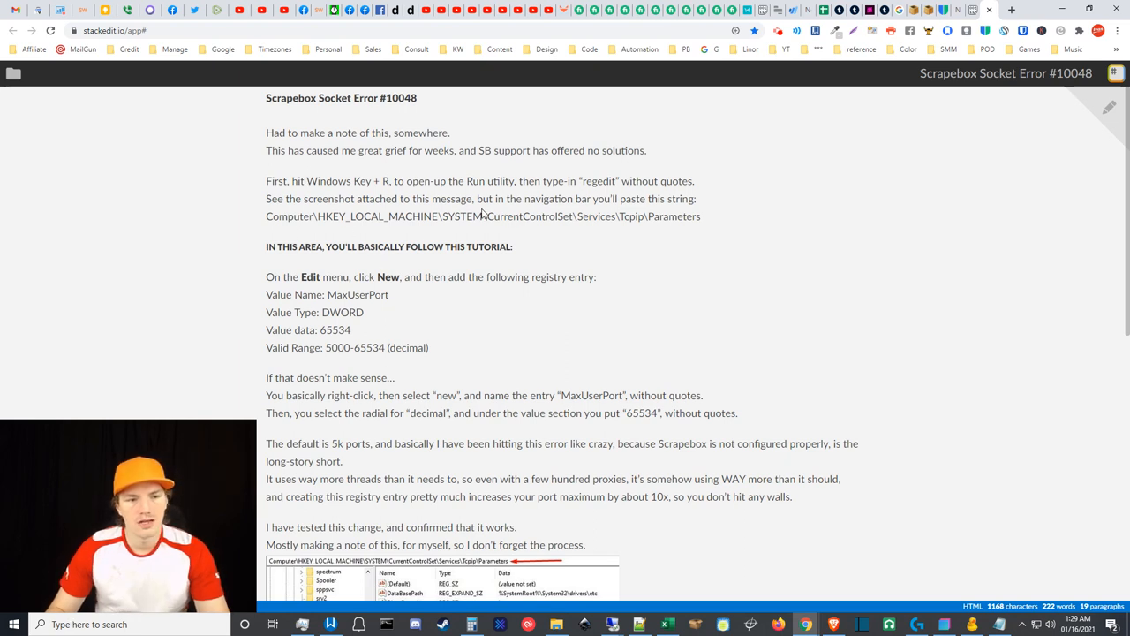
{"action": "mouse_move", "coordinate": [707, 224]}
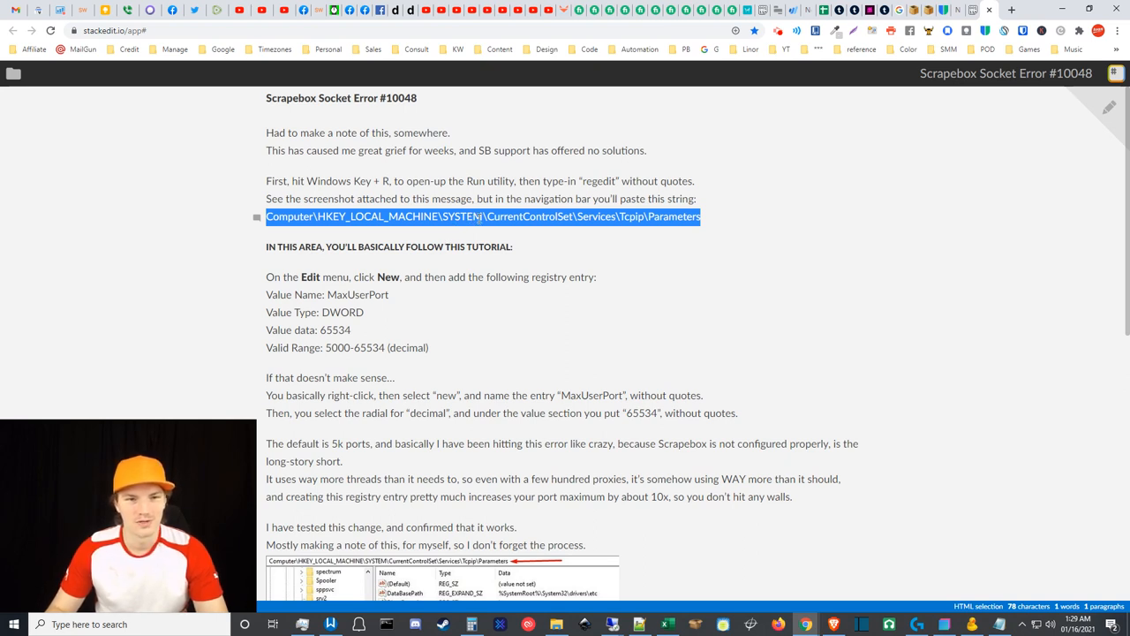
{"action": "mouse_move", "coordinate": [404, 186]}
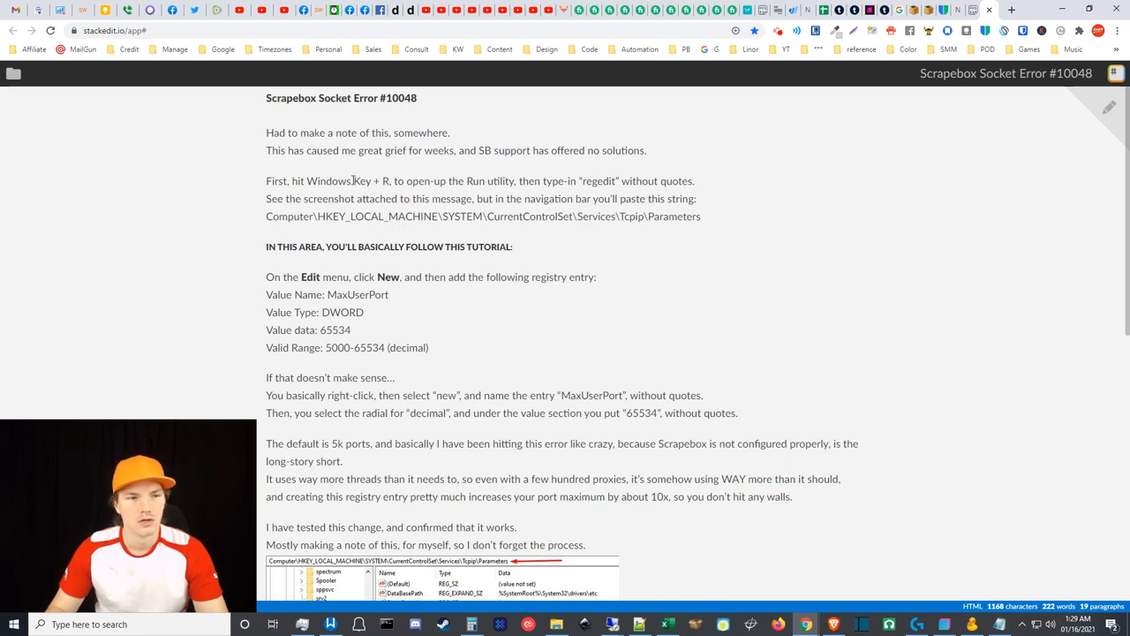
{"action": "mouse_move", "coordinate": [713, 277]}
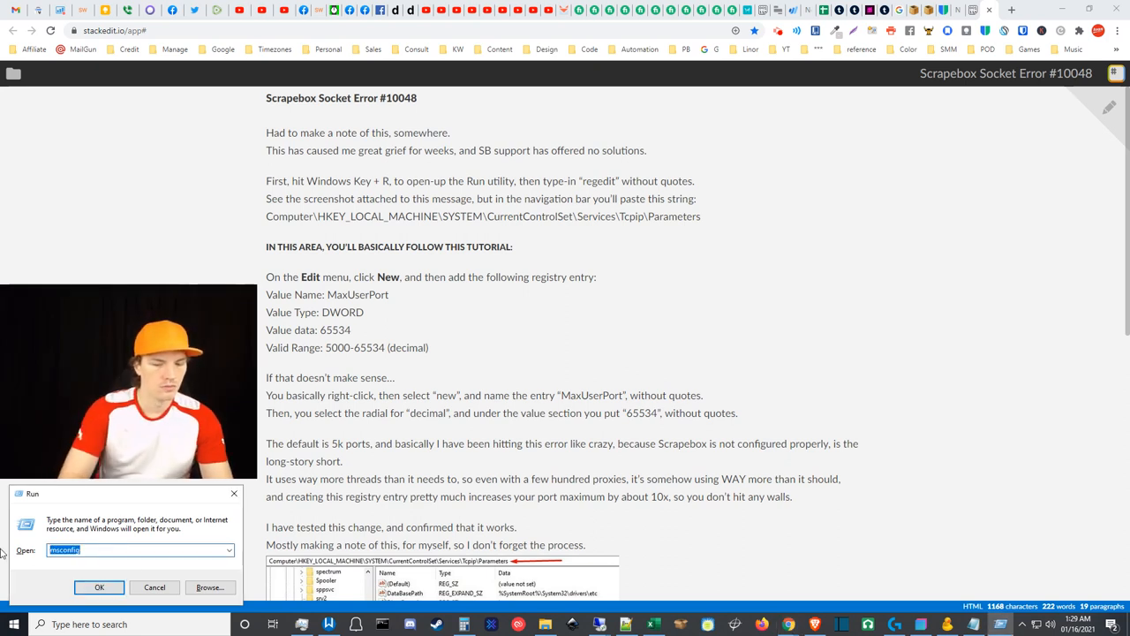
Launch Registry Editor by running regedit
{"action": "type", "text": "regedit"}
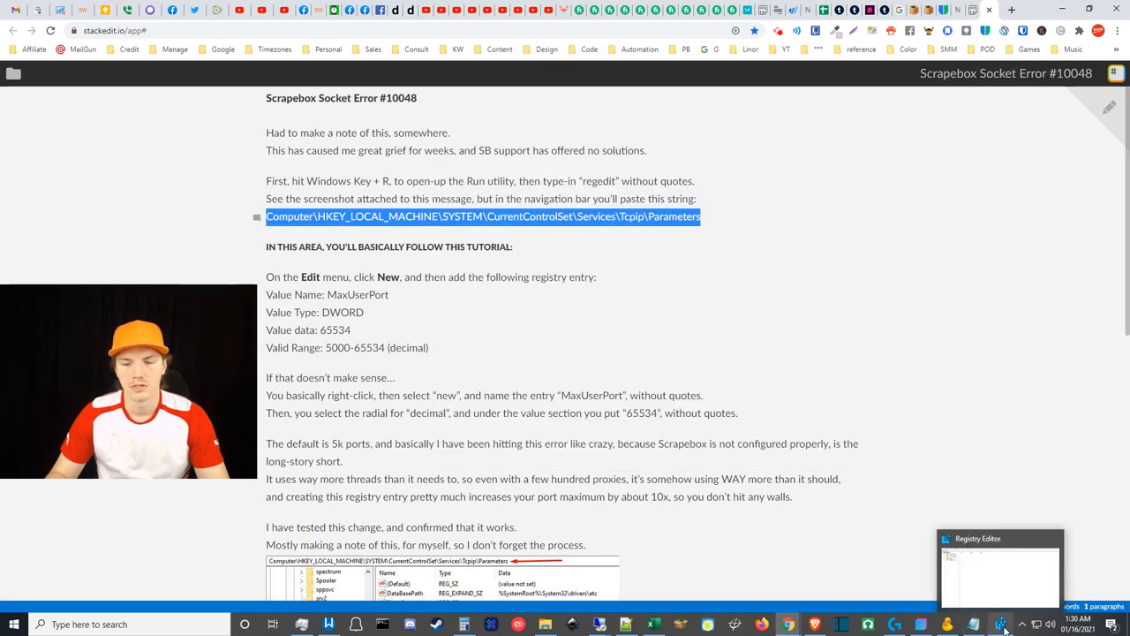
Reach HKLM\SYSTEM\CurrentControlSet\Services\Tcpip\Parameters in Registry Editor, then minimize it
{"action": "left_click", "coordinate": [1000, 574]}
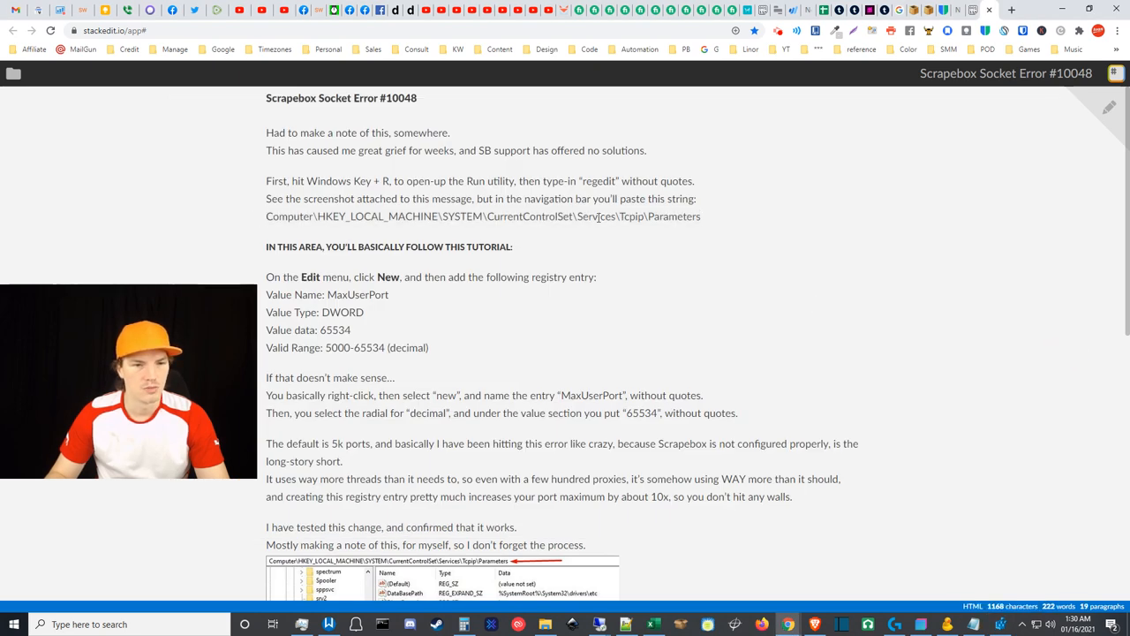
{"action": "mouse_move", "coordinate": [691, 235]}
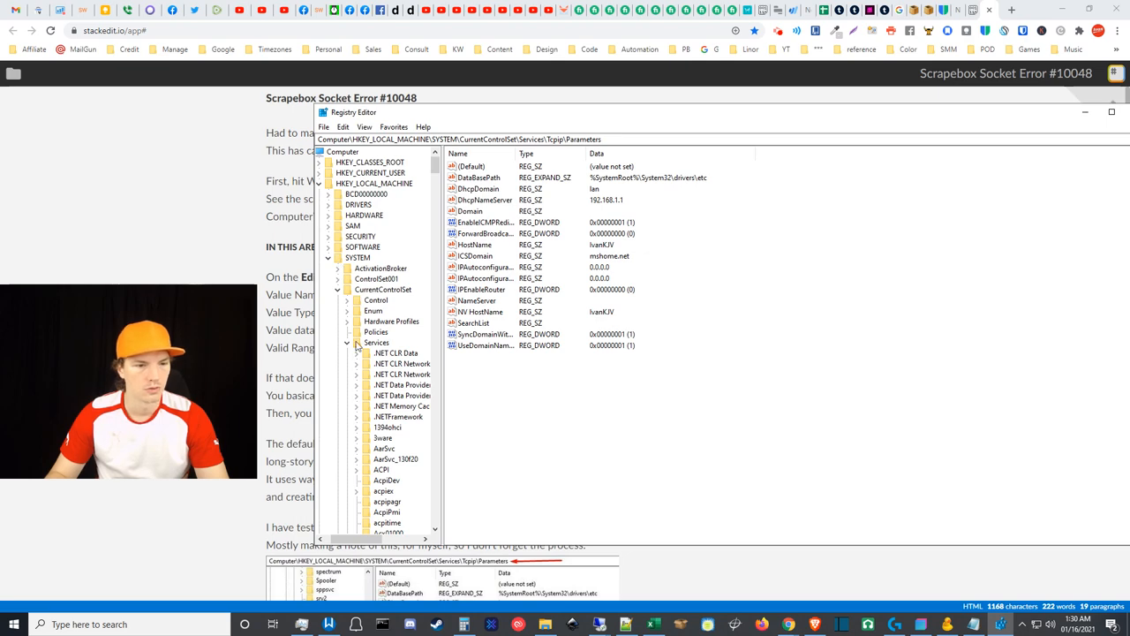
{"action": "scroll", "scroll_direction": "down", "scroll_amount": 3}
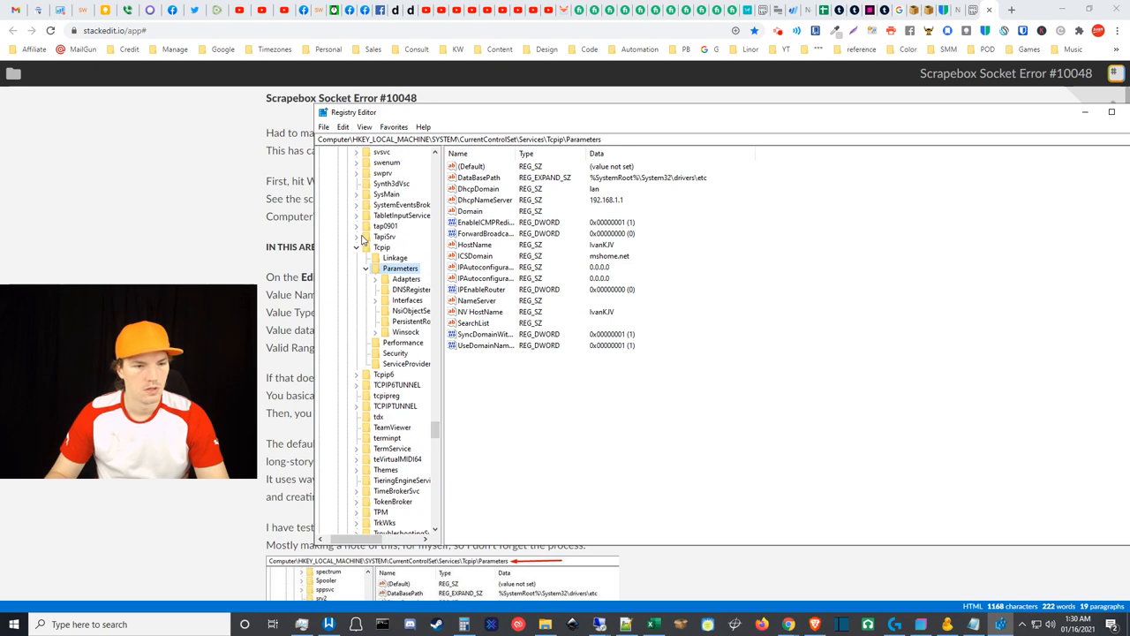
{"action": "mouse_move", "coordinate": [582, 230]}
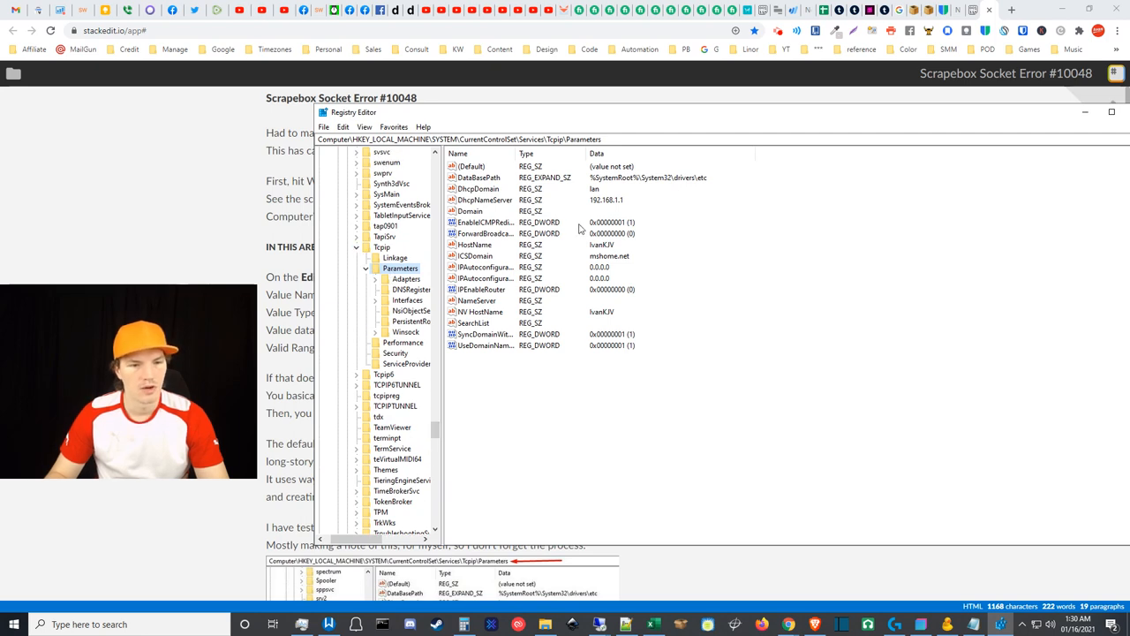
{"action": "mouse_move", "coordinate": [399, 273]}
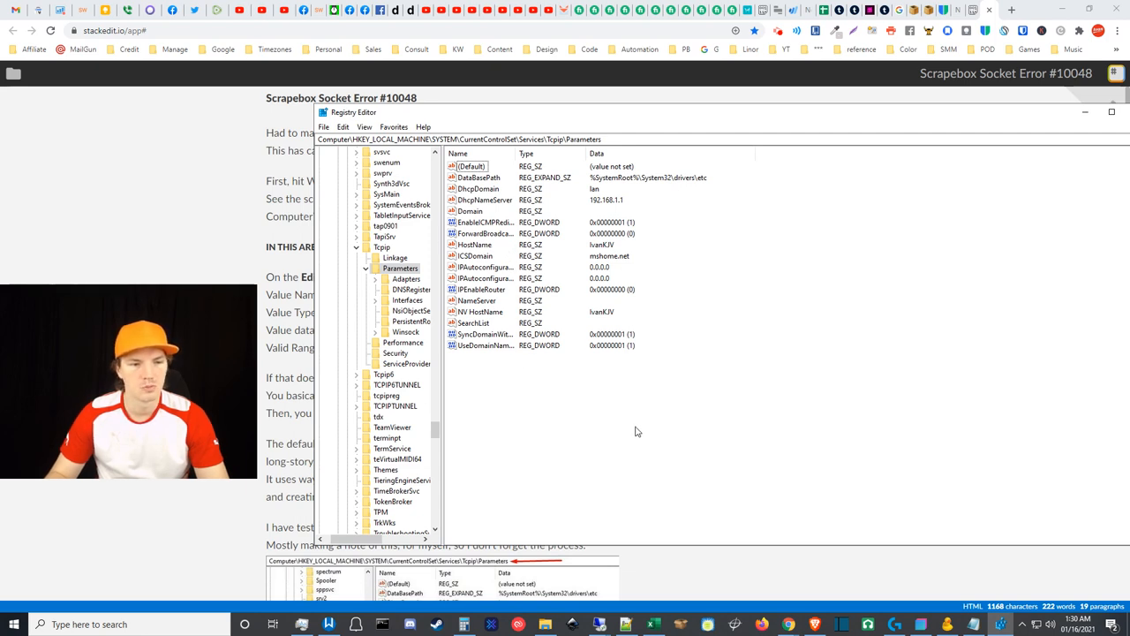
{"action": "mouse_move", "coordinate": [736, 588]}
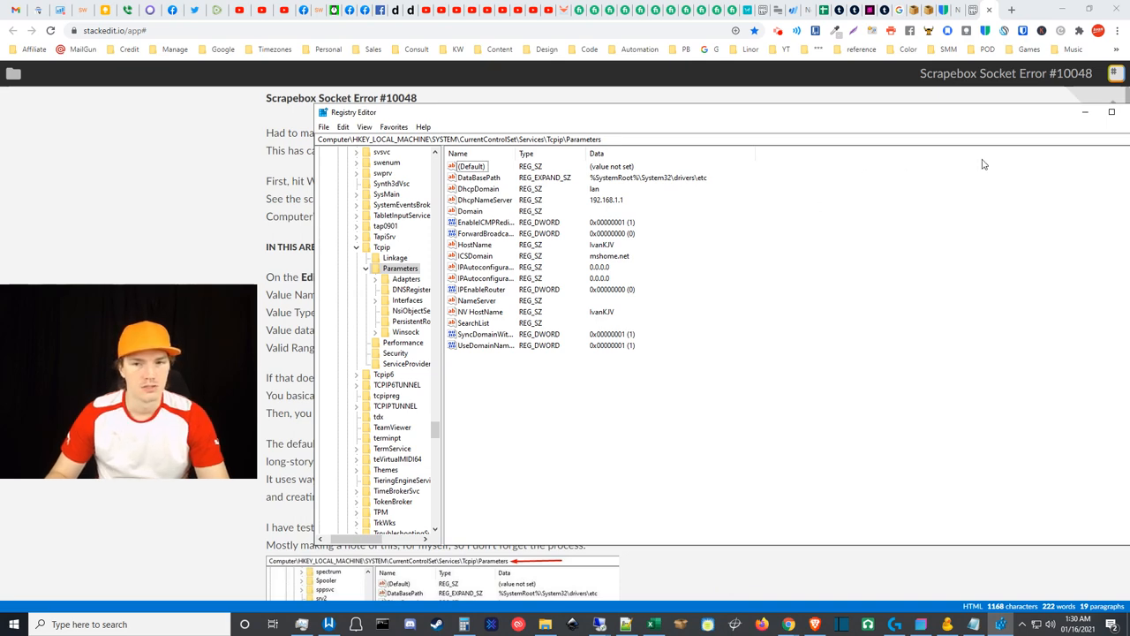
{"action": "left_click", "coordinate": [1112, 112]}
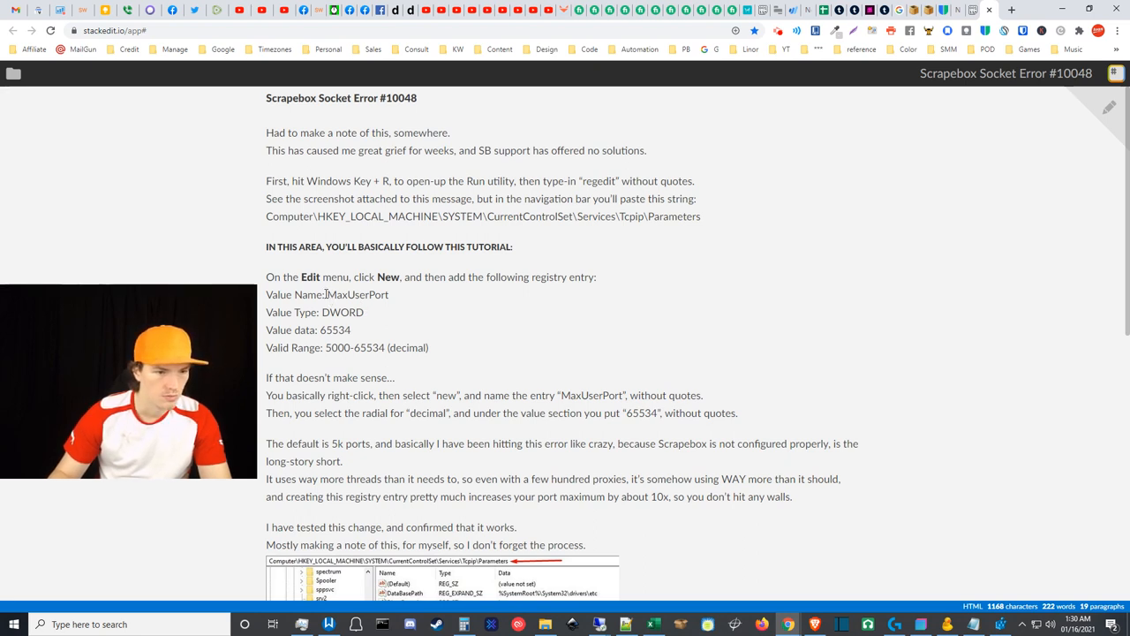
Copy 'MaxUserPort' from the note, name the new DWORD value with it, and open it
{"action": "double_click", "coordinate": [358, 294]}
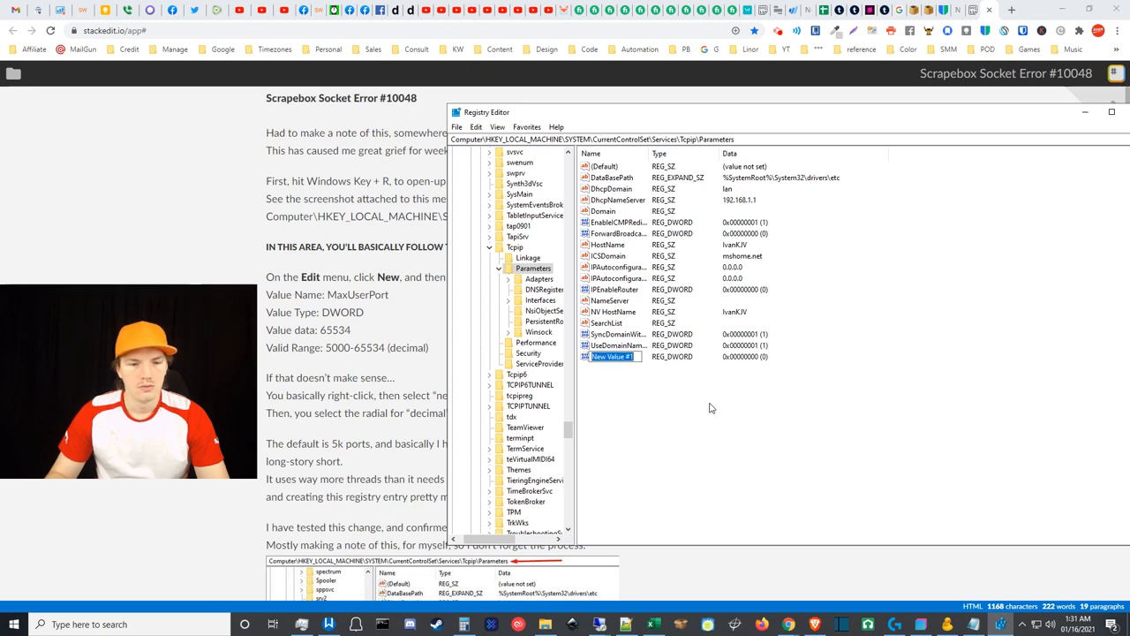
{"action": "type", "text": "MaxUserPort"}
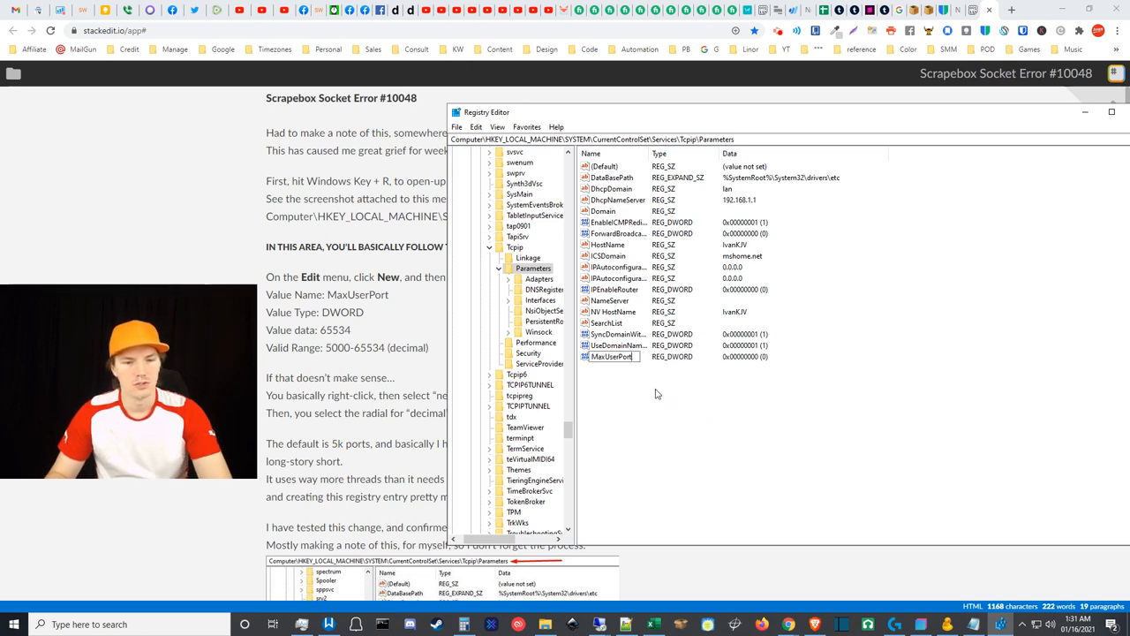
{"action": "double_click", "coordinate": [612, 356]}
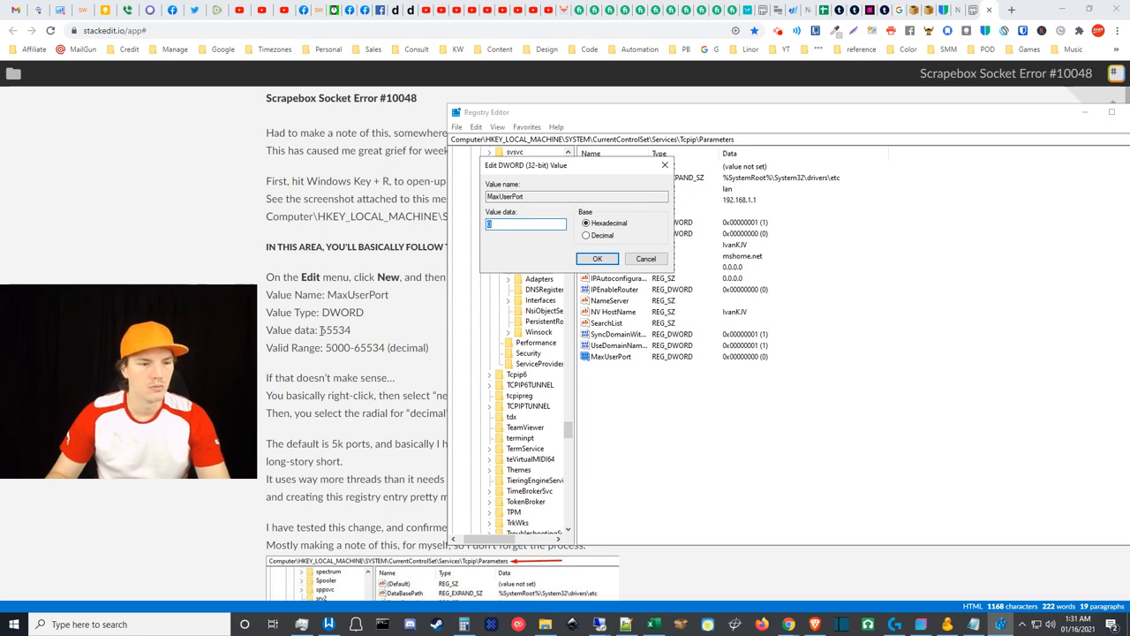
Copy 65534 from the note, enter it as MaxUserPort's decimal value data, and confirm
{"action": "double_click", "coordinate": [335, 329]}
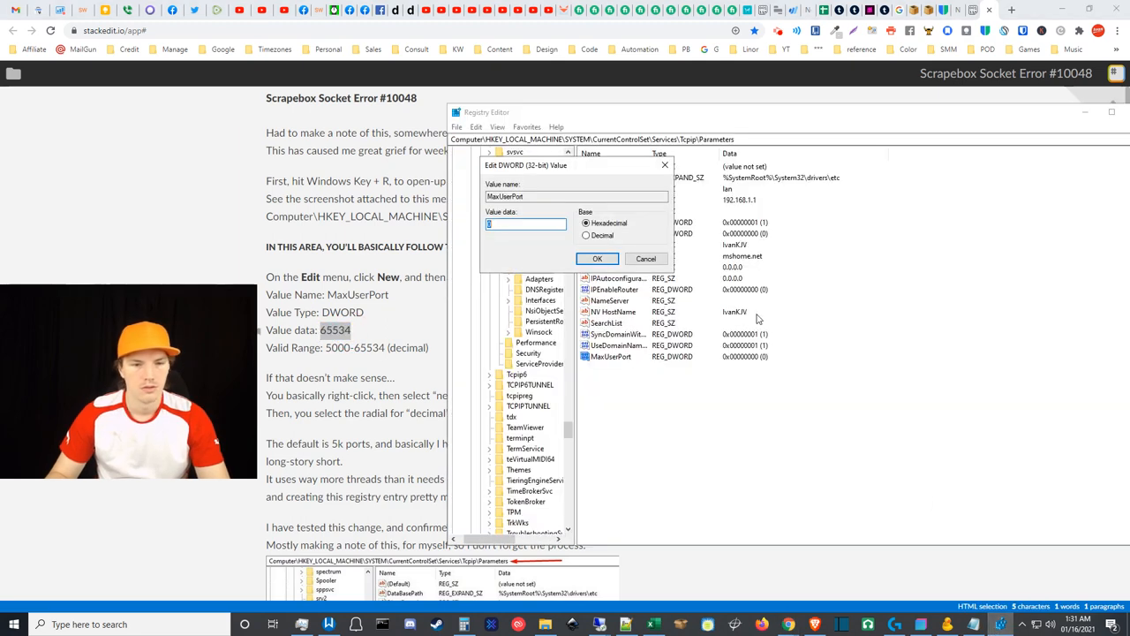
{"action": "type", "text": "65534"}
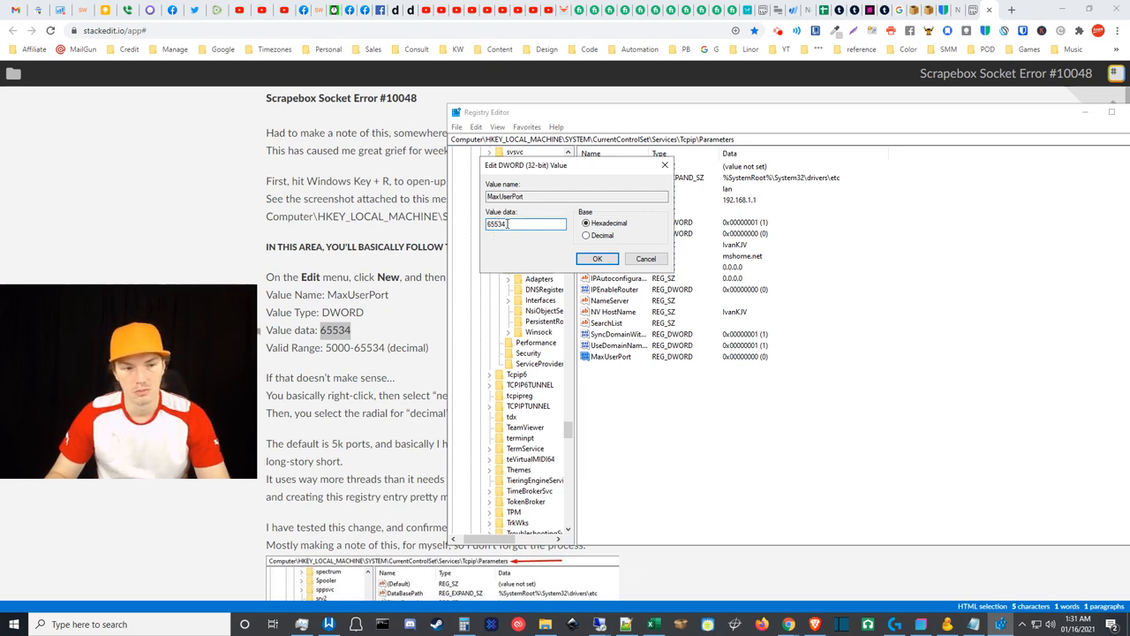
{"action": "triple_click", "coordinate": [526, 224]}
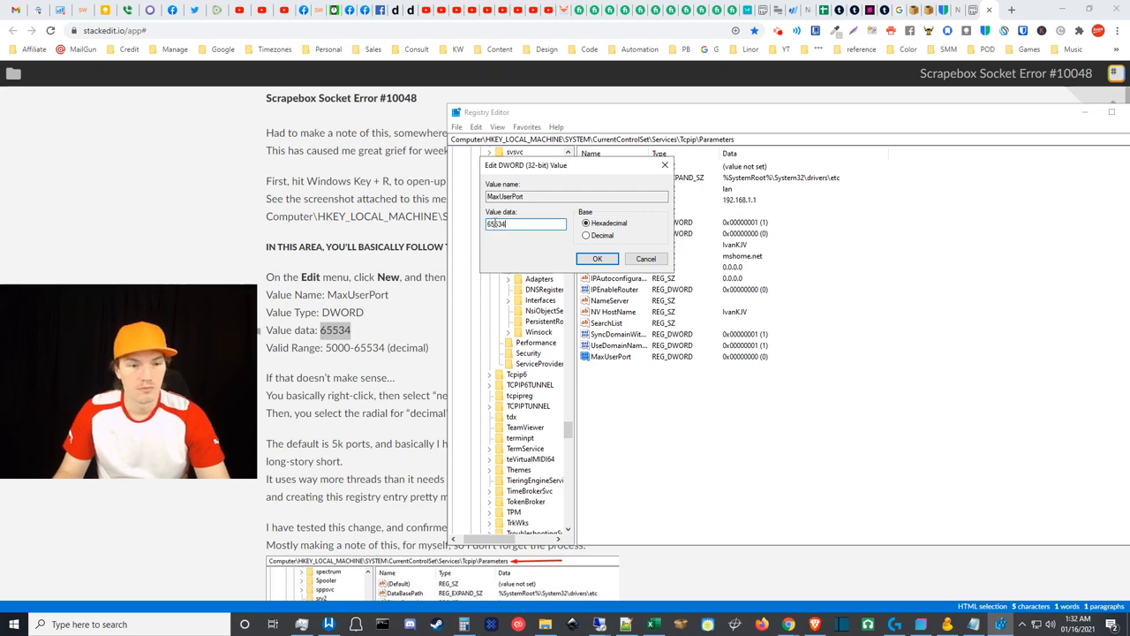
{"action": "triple_click", "coordinate": [526, 223]}
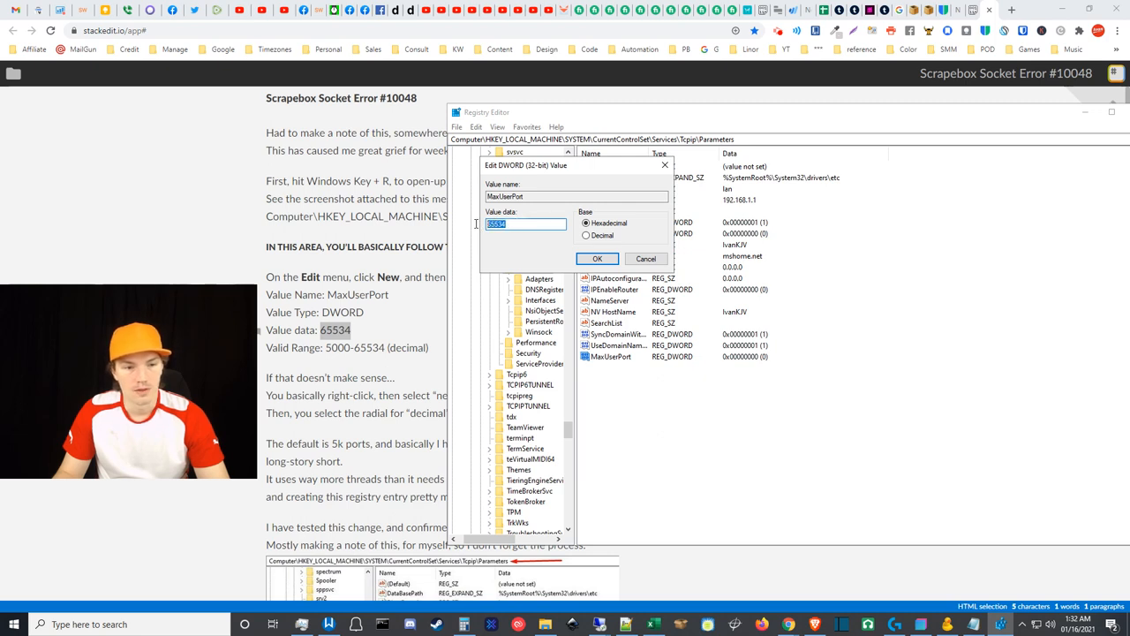
{"action": "left_click", "coordinate": [587, 236]}
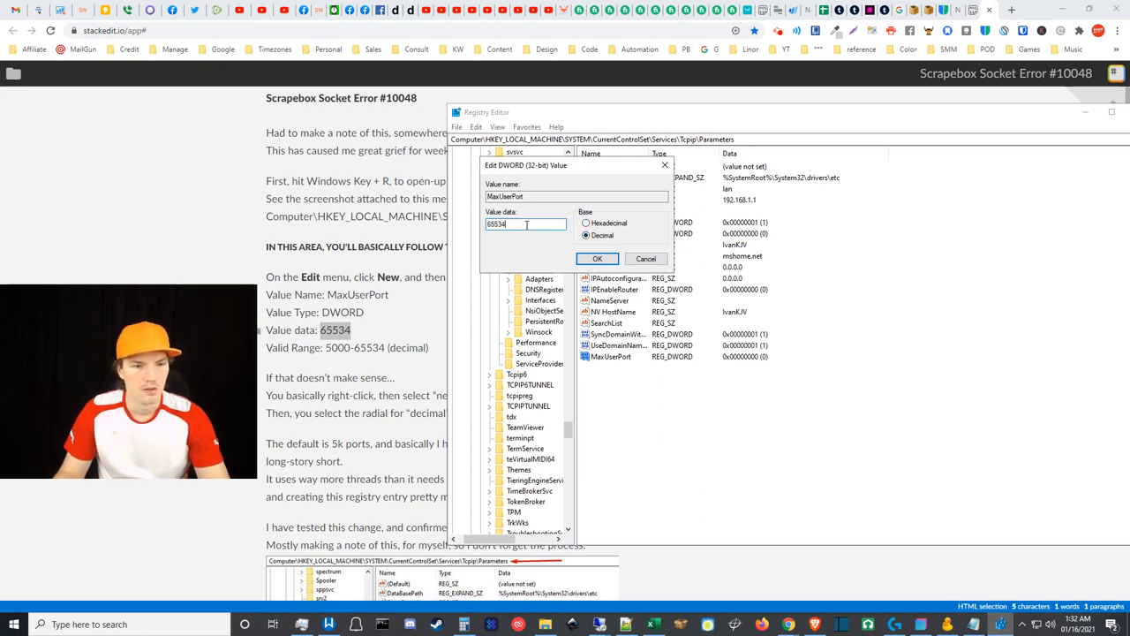
{"action": "left_click", "coordinate": [596, 258]}
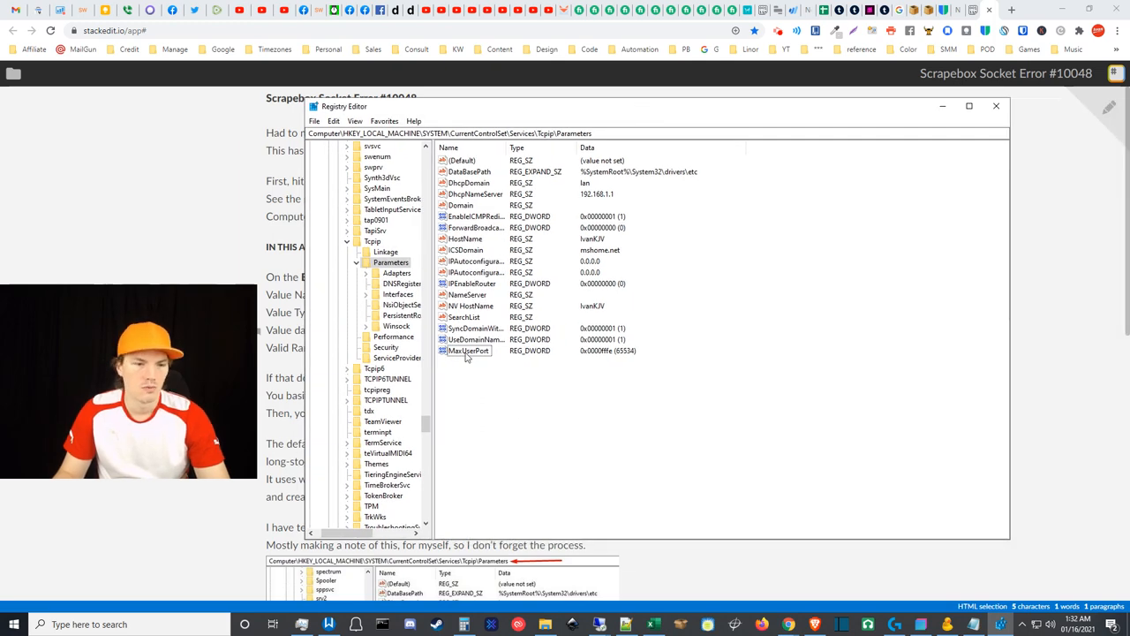
{"action": "mouse_move", "coordinate": [530, 410]}
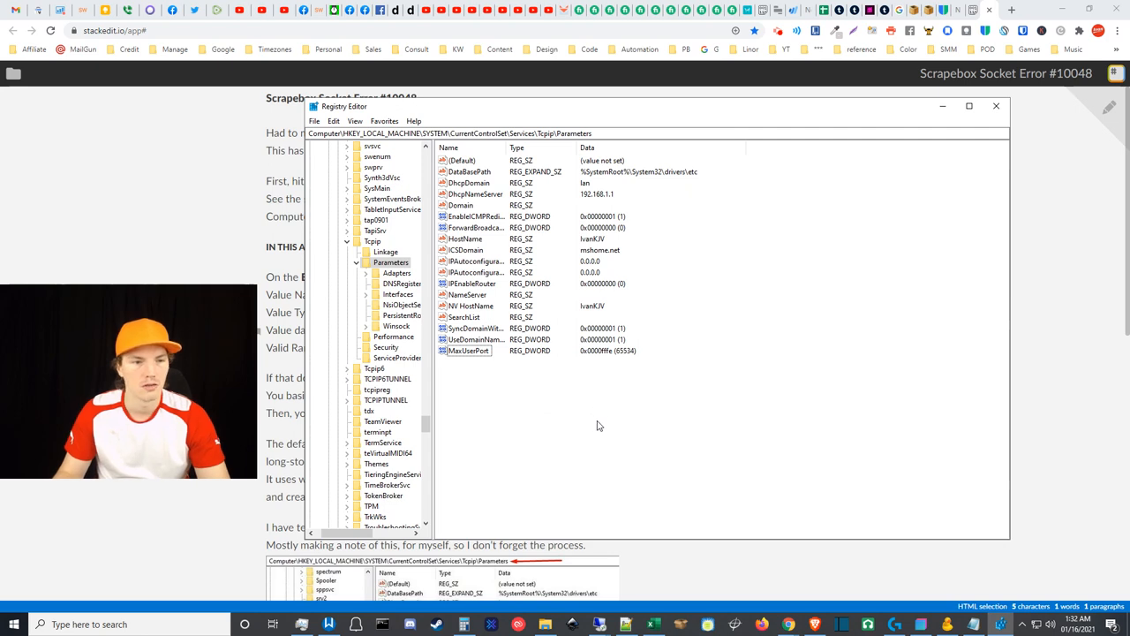
{"action": "mouse_move", "coordinate": [996, 106]}
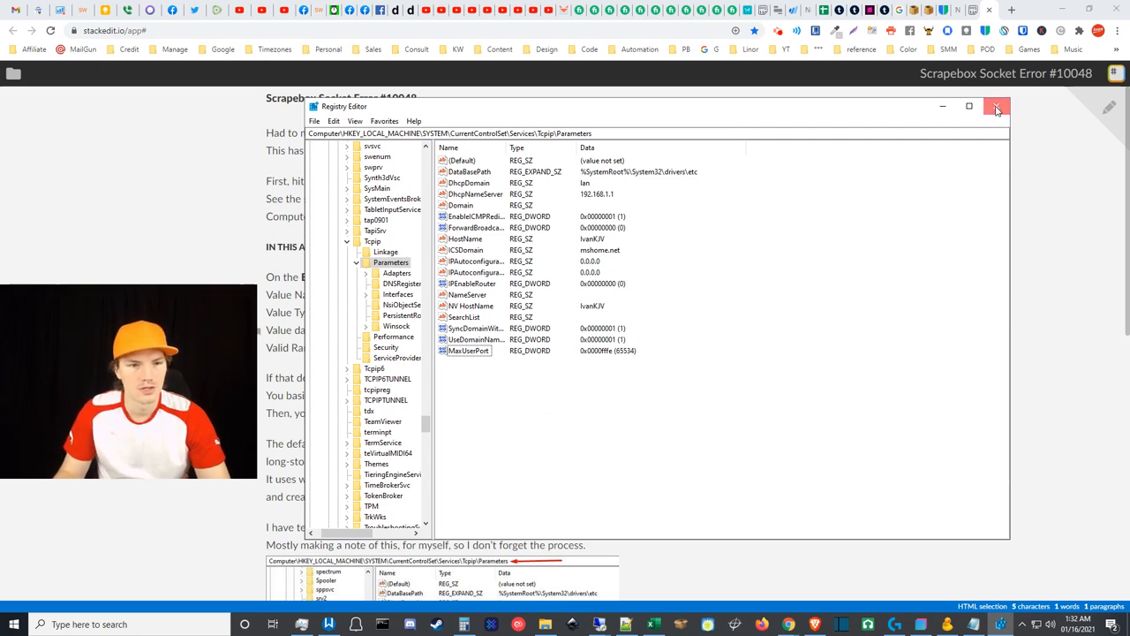
Close Registry Editor now that MaxUserPort holds 65534
{"action": "left_click", "coordinate": [996, 106]}
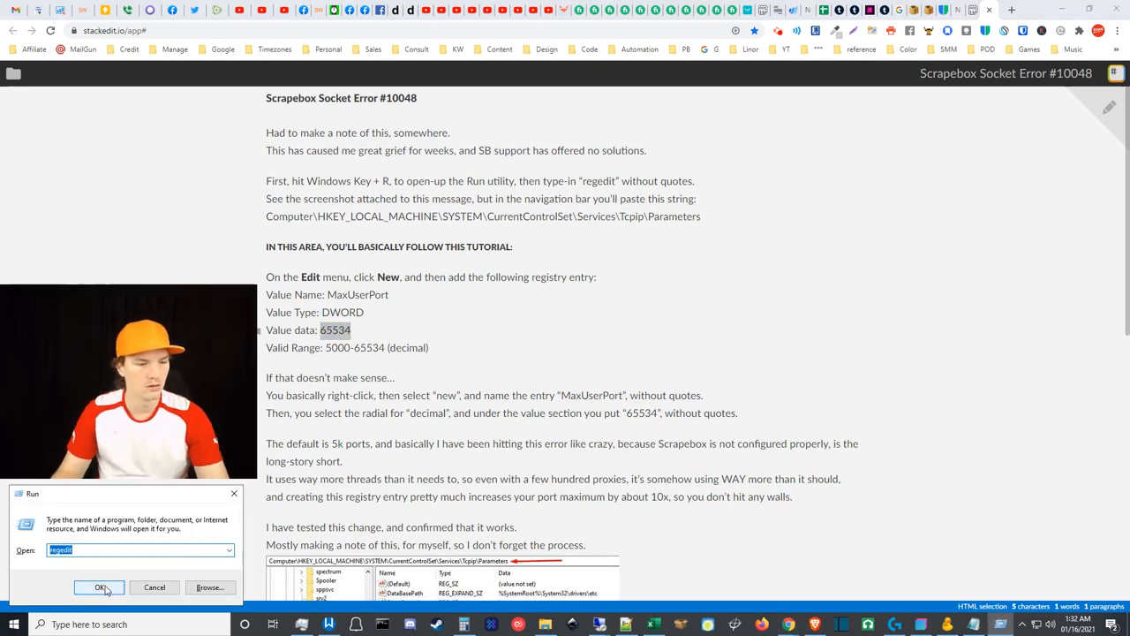
{"action": "left_click", "coordinate": [99, 587]}
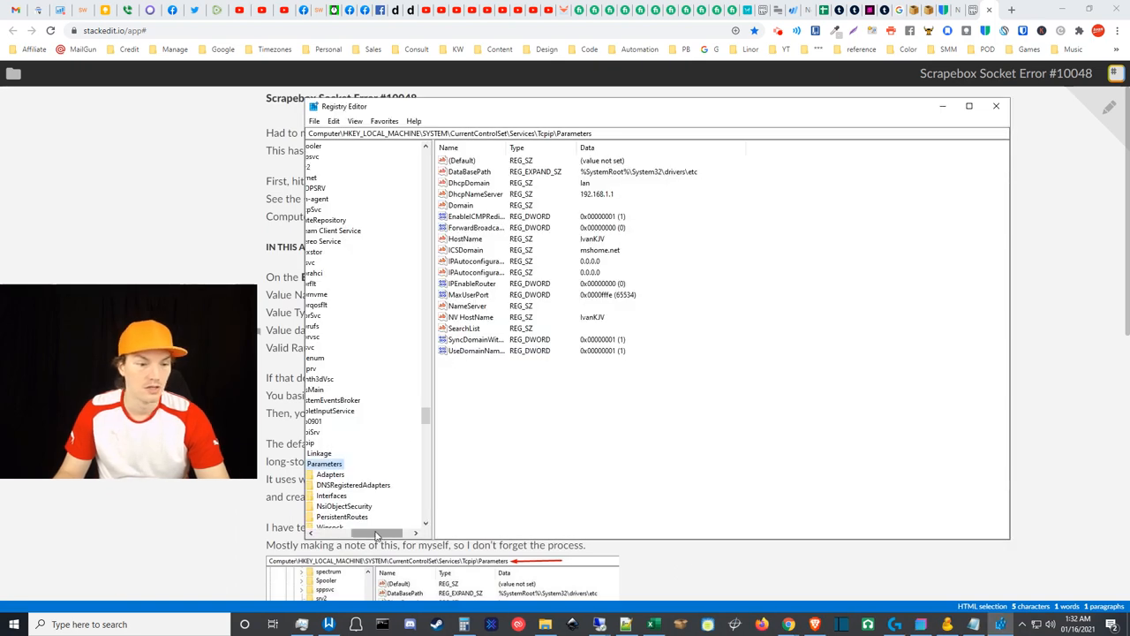
{"action": "left_click", "coordinate": [996, 106]}
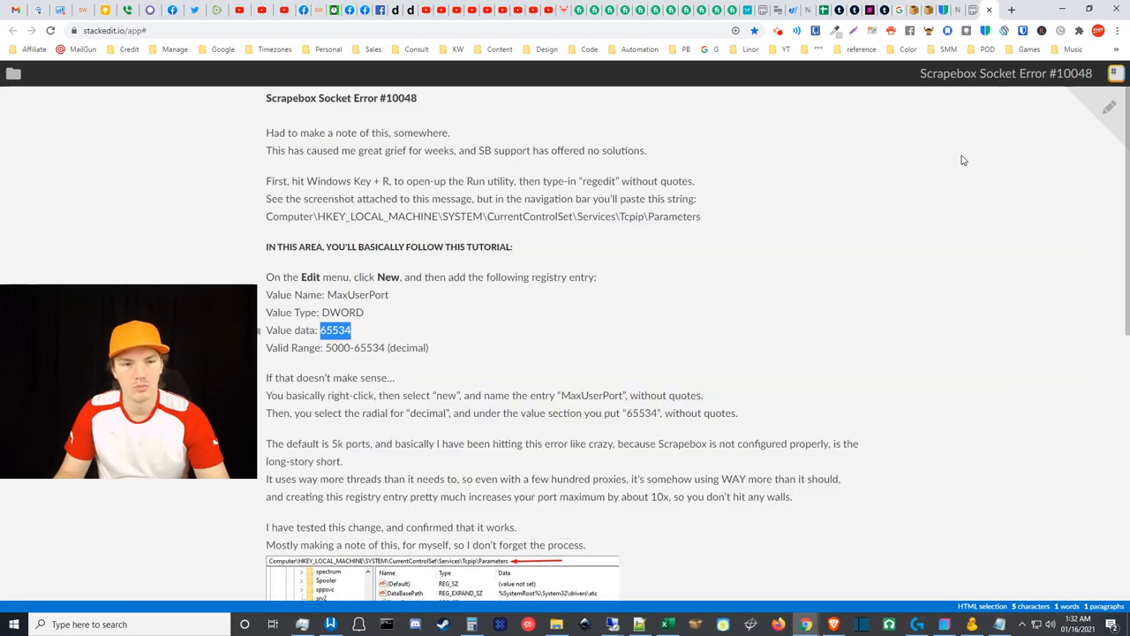
{"action": "scroll", "scroll_direction": "down", "scroll_amount": 3}
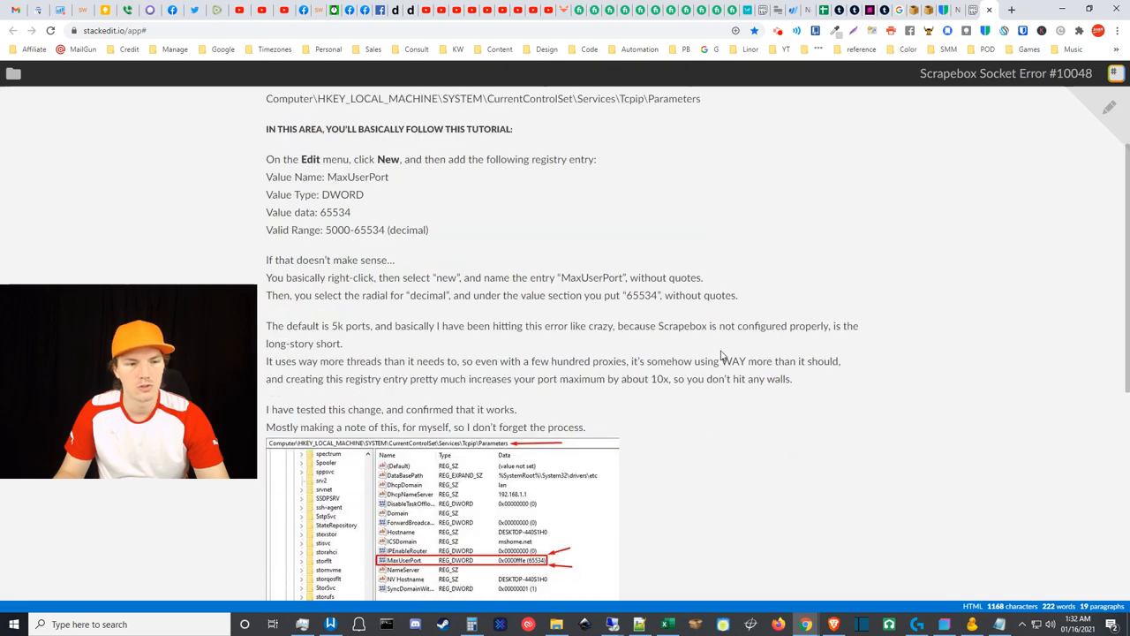
{"action": "mouse_move", "coordinate": [509, 307]}
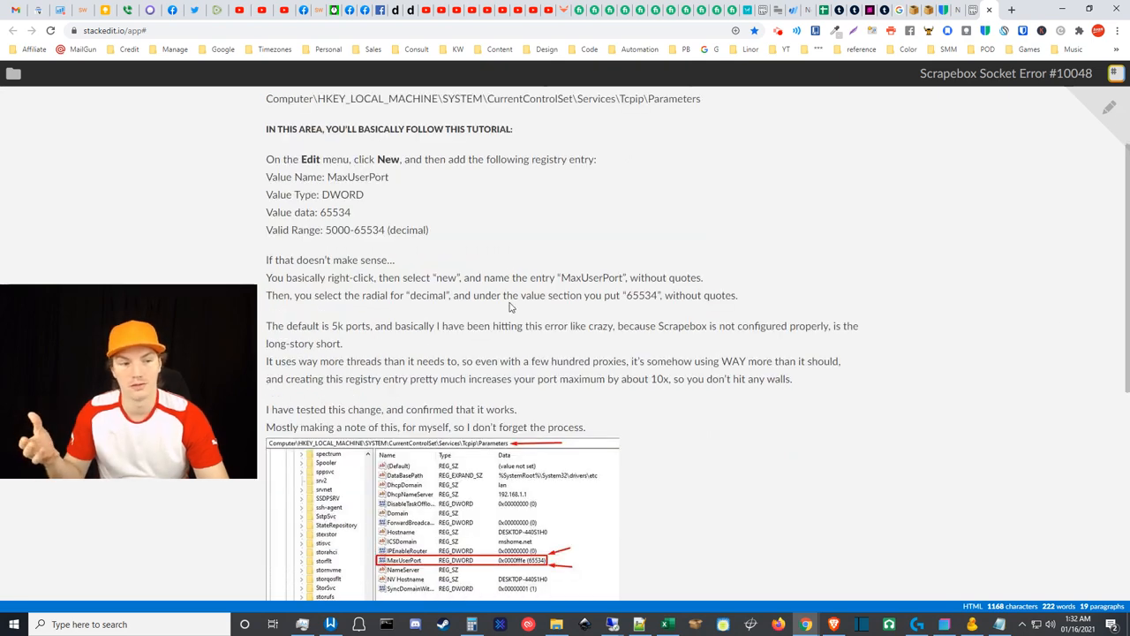
{"action": "mouse_move", "coordinate": [512, 317]}
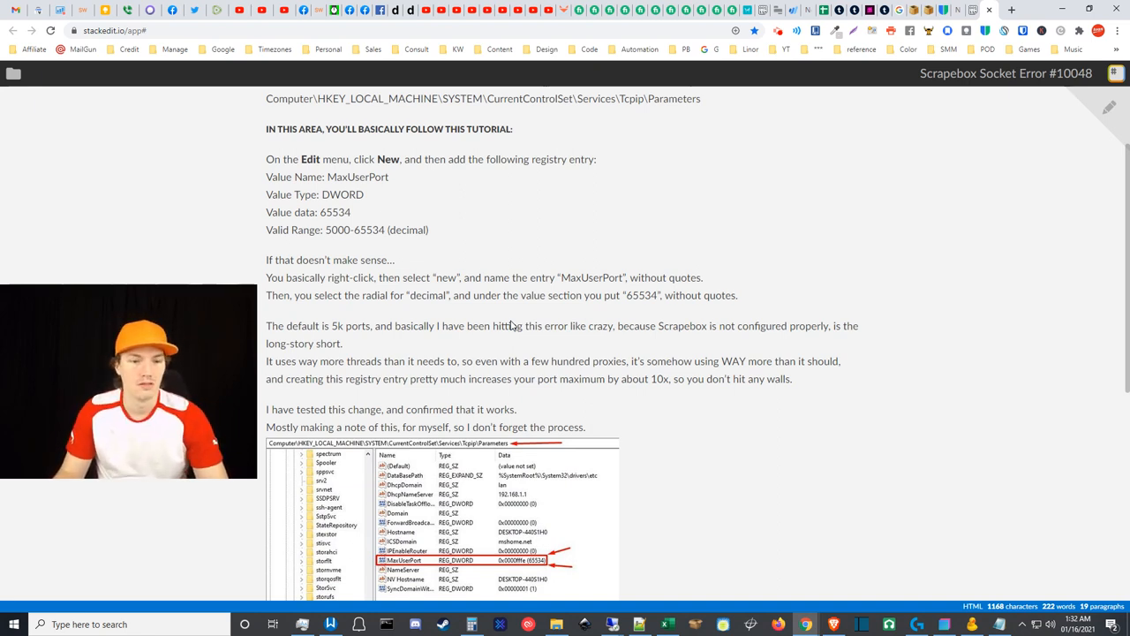
{"action": "mouse_move", "coordinate": [448, 316]}
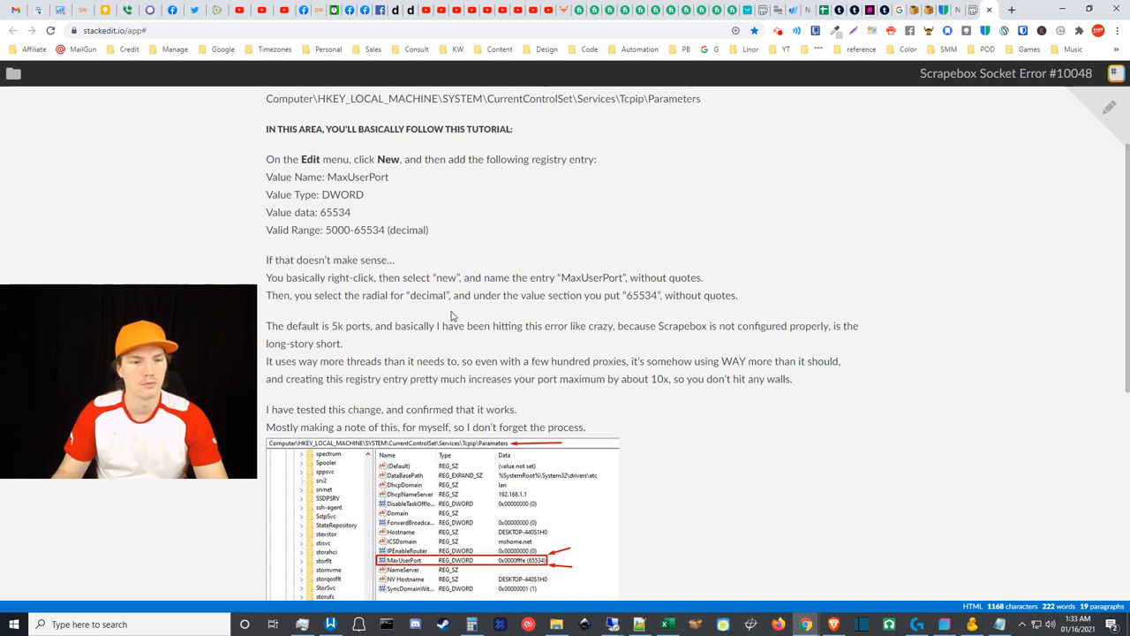
{"action": "scroll", "scroll_direction": "down", "scroll_amount": 3}
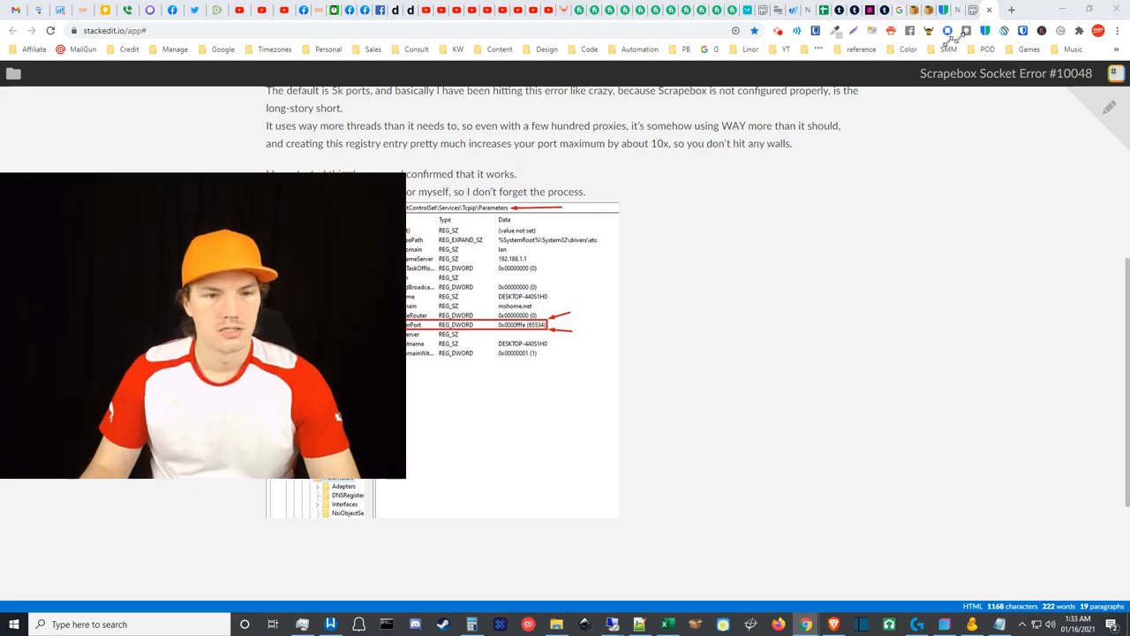
{"action": "mouse_move", "coordinate": [360, 268]}
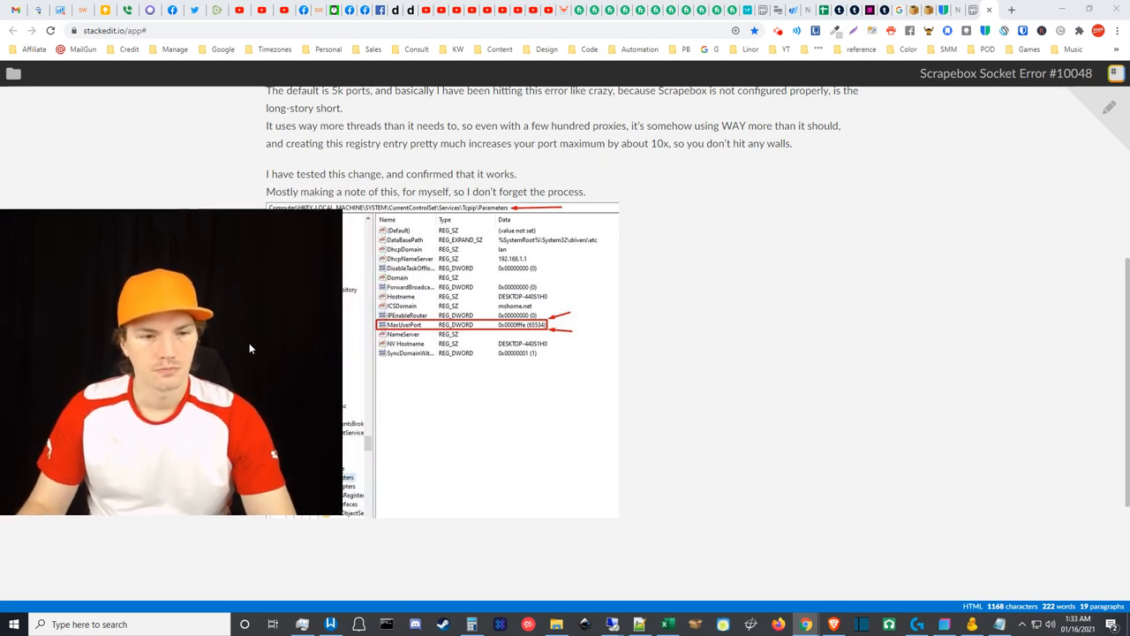
{"action": "mouse_move", "coordinate": [666, 431]}
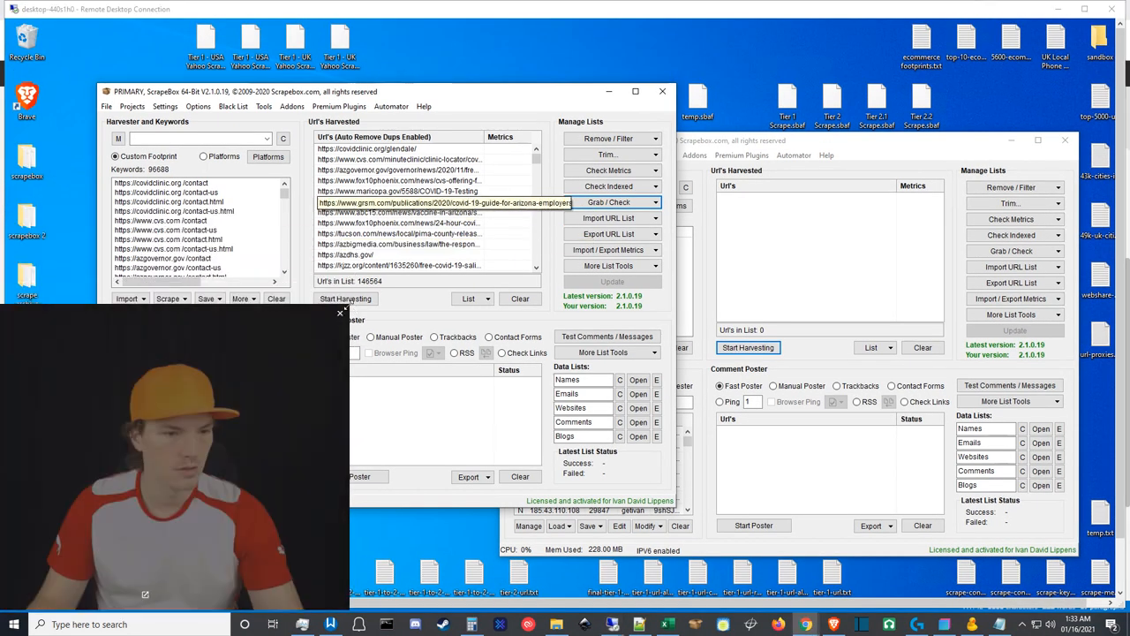
Try the Social Checker addon, close it, and bring back the addon list
{"action": "left_click", "coordinate": [291, 106]}
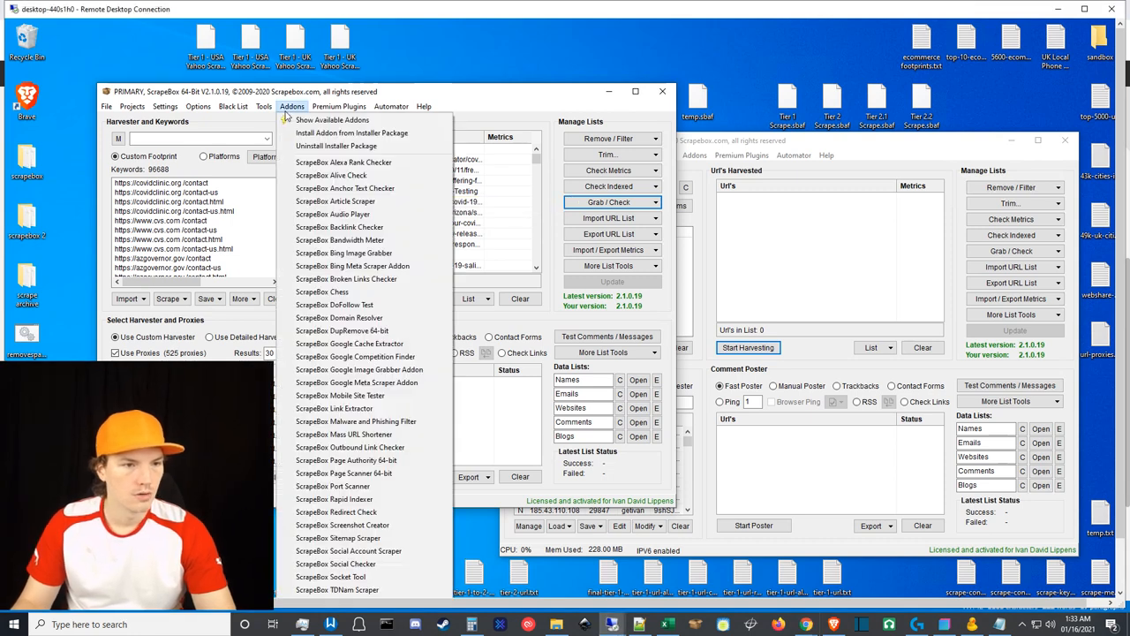
{"action": "mouse_move", "coordinate": [370, 550]}
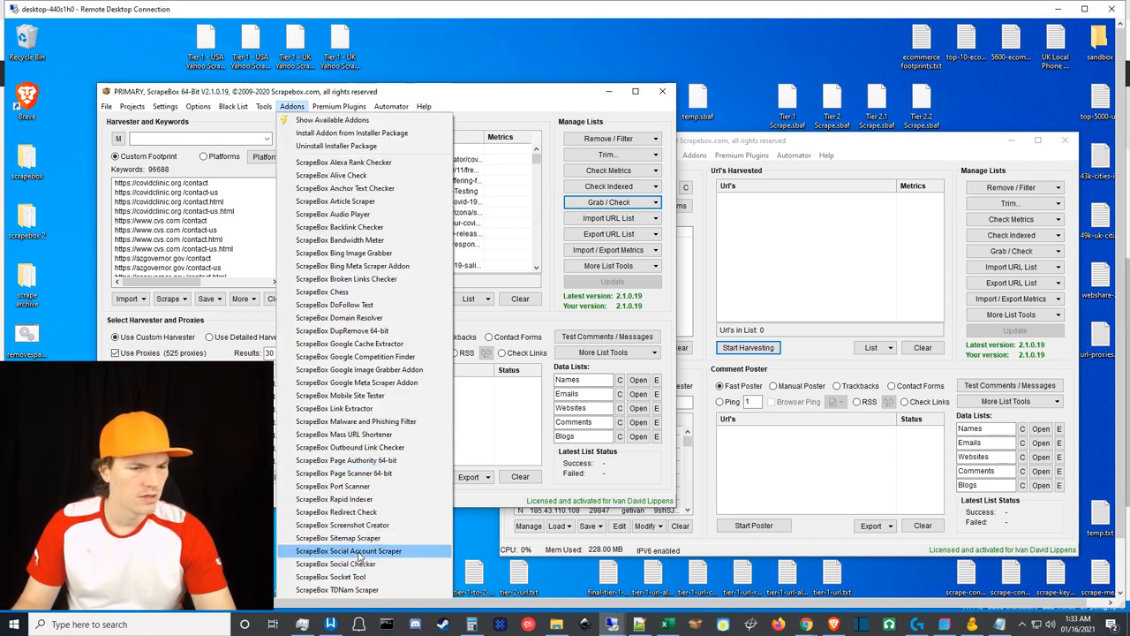
{"action": "mouse_move", "coordinate": [336, 564]}
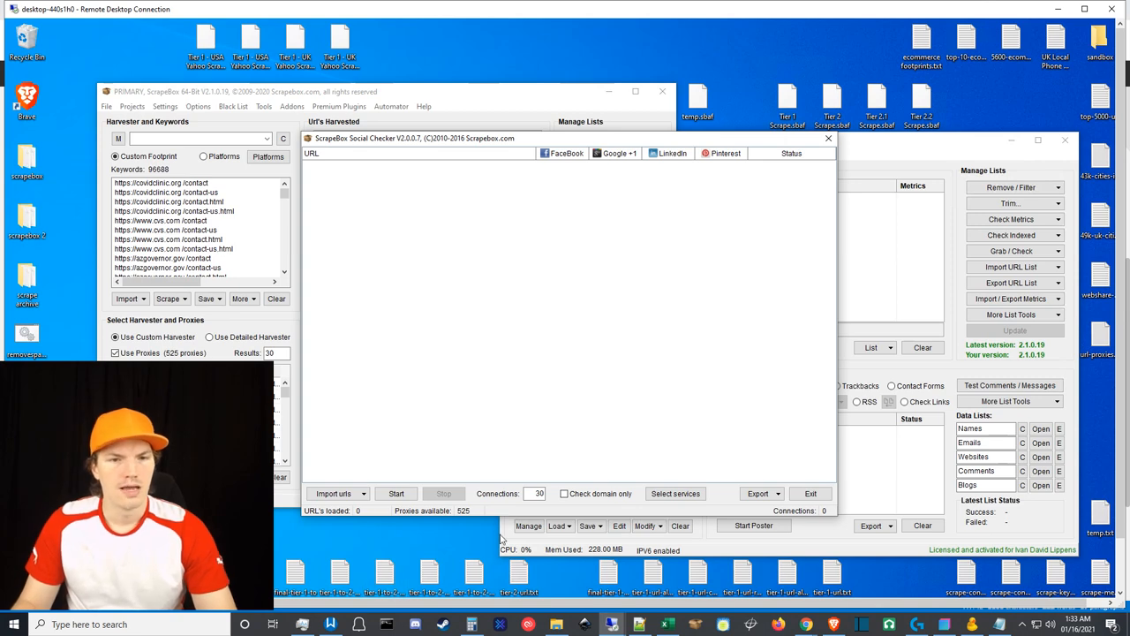
{"action": "mouse_move", "coordinate": [582, 439]}
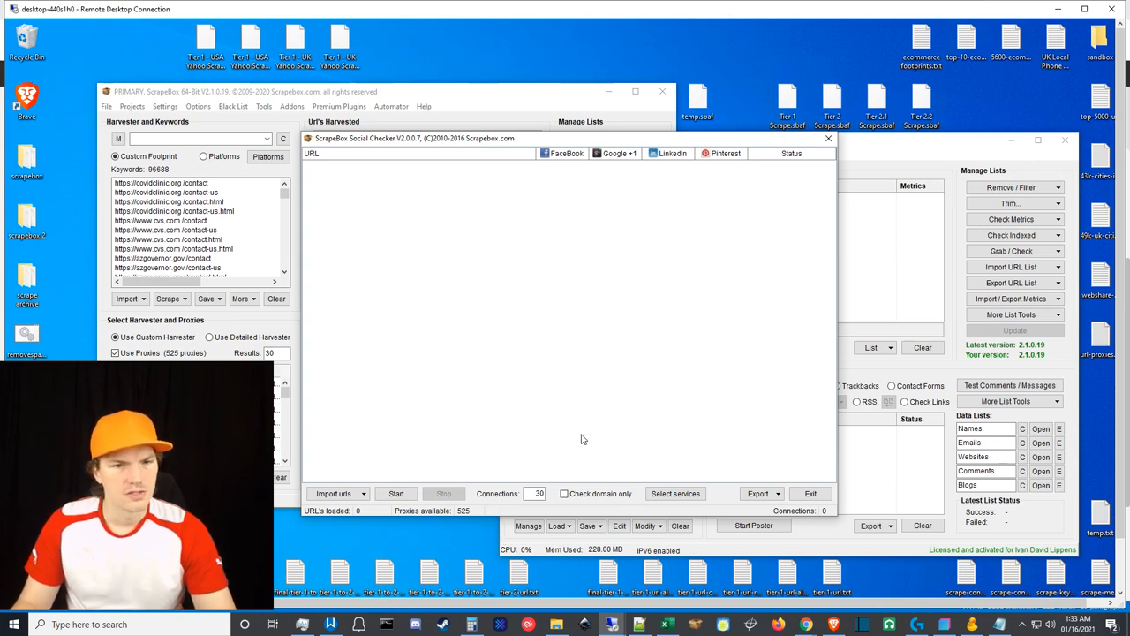
{"action": "mouse_move", "coordinate": [799, 522]}
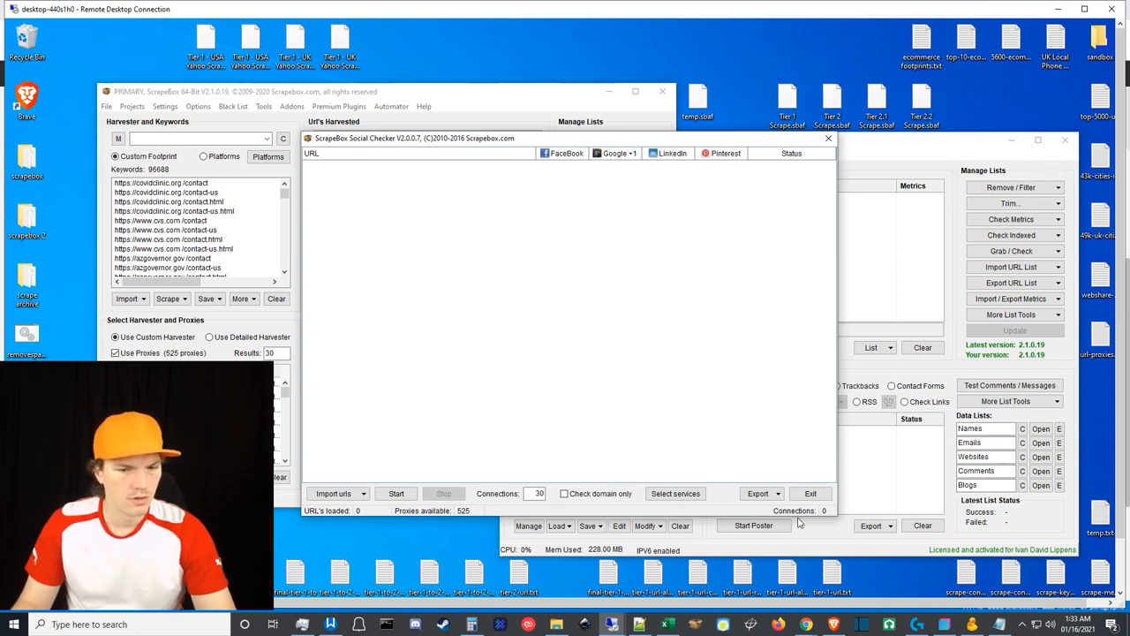
{"action": "left_click", "coordinate": [291, 106]}
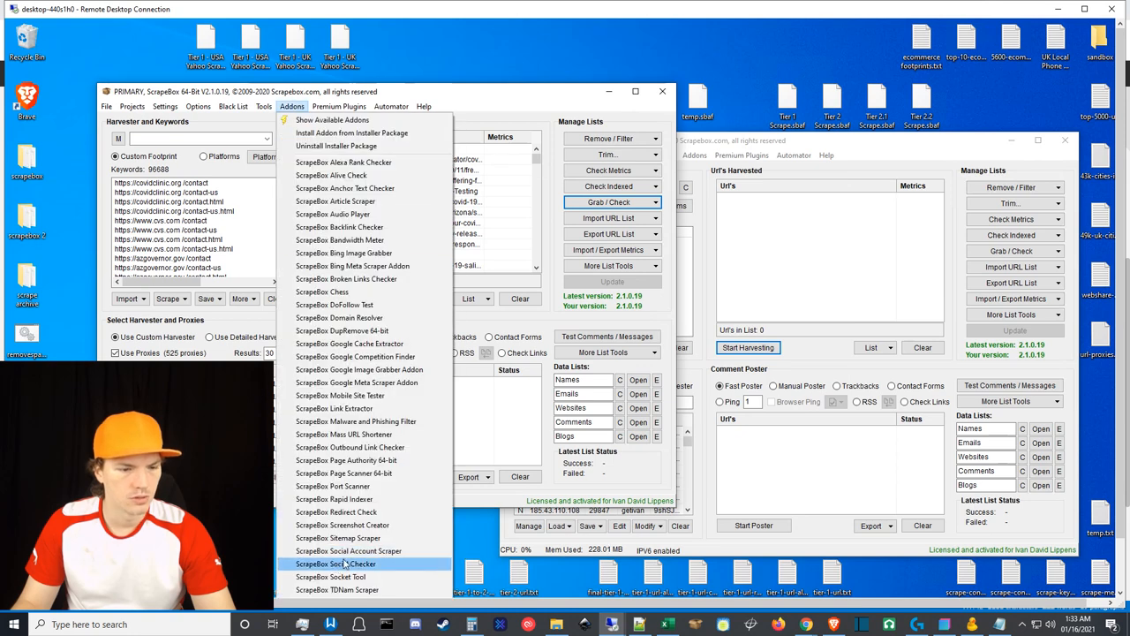
Launch the ScrapeBox Social Account Scraper addon
{"action": "left_click", "coordinate": [348, 550]}
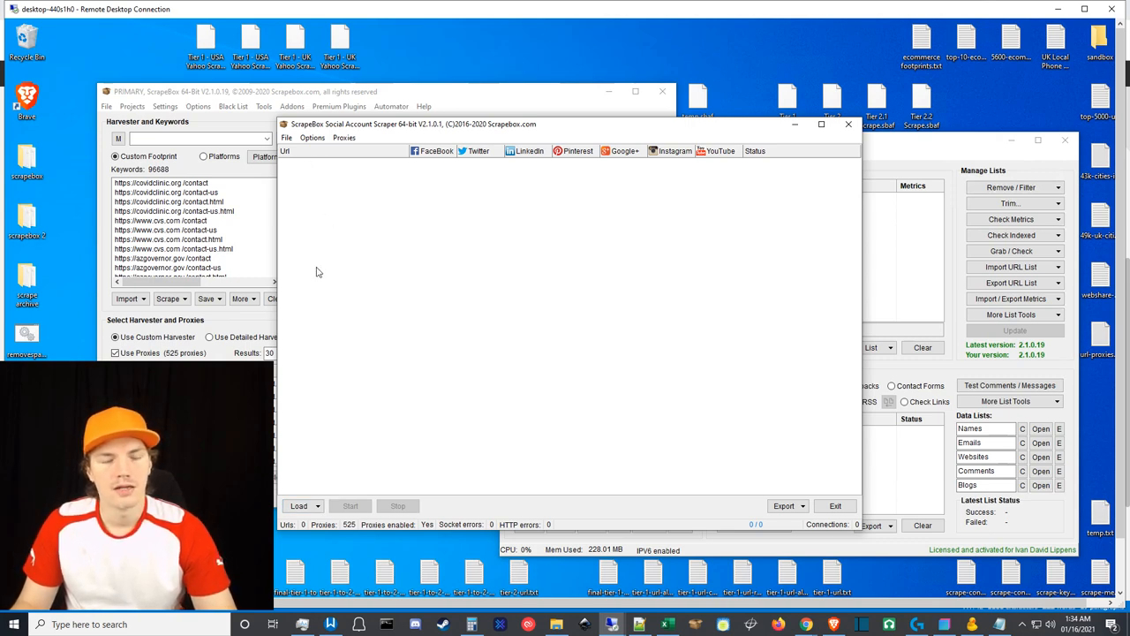
{"action": "mouse_move", "coordinate": [561, 515]}
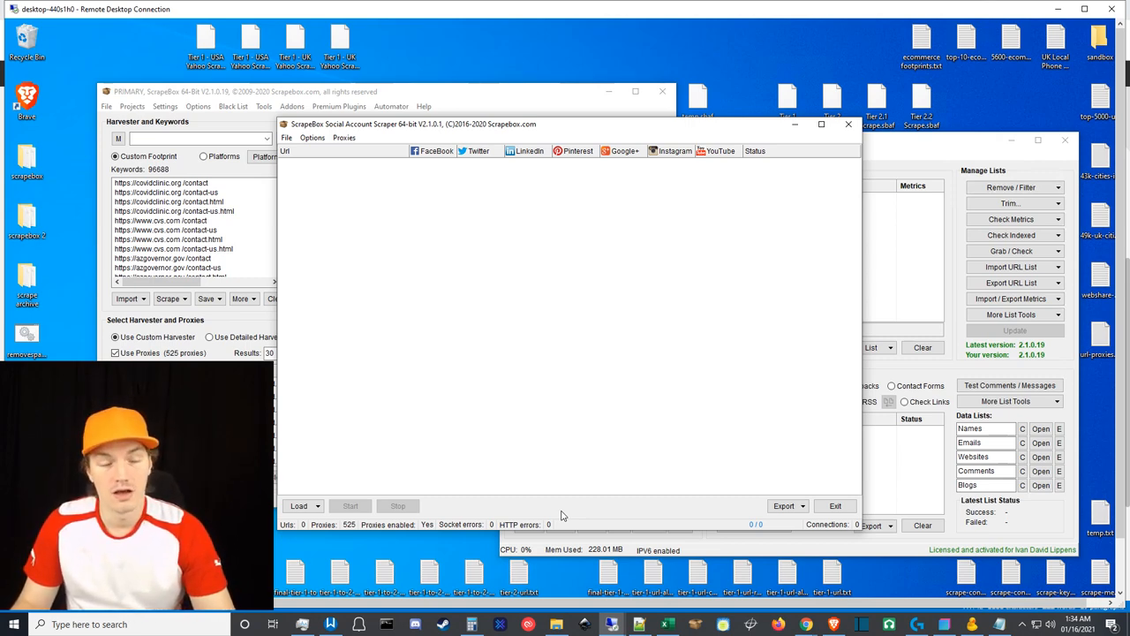
{"action": "mouse_move", "coordinate": [496, 352]}
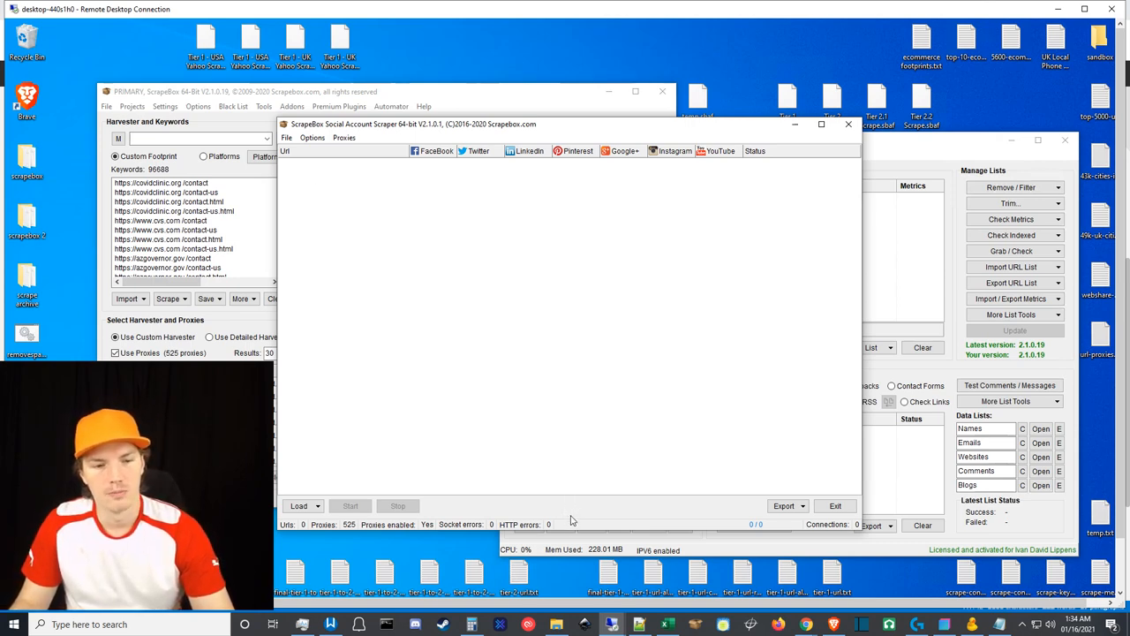
{"action": "mouse_move", "coordinate": [568, 512]}
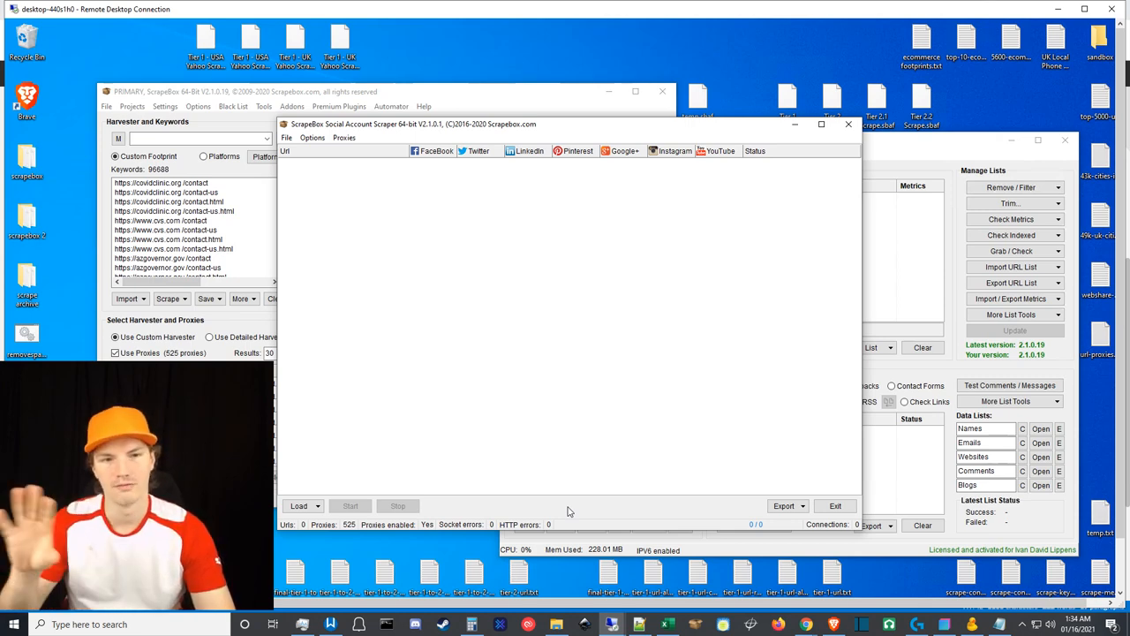
{"action": "mouse_move", "coordinate": [549, 506]}
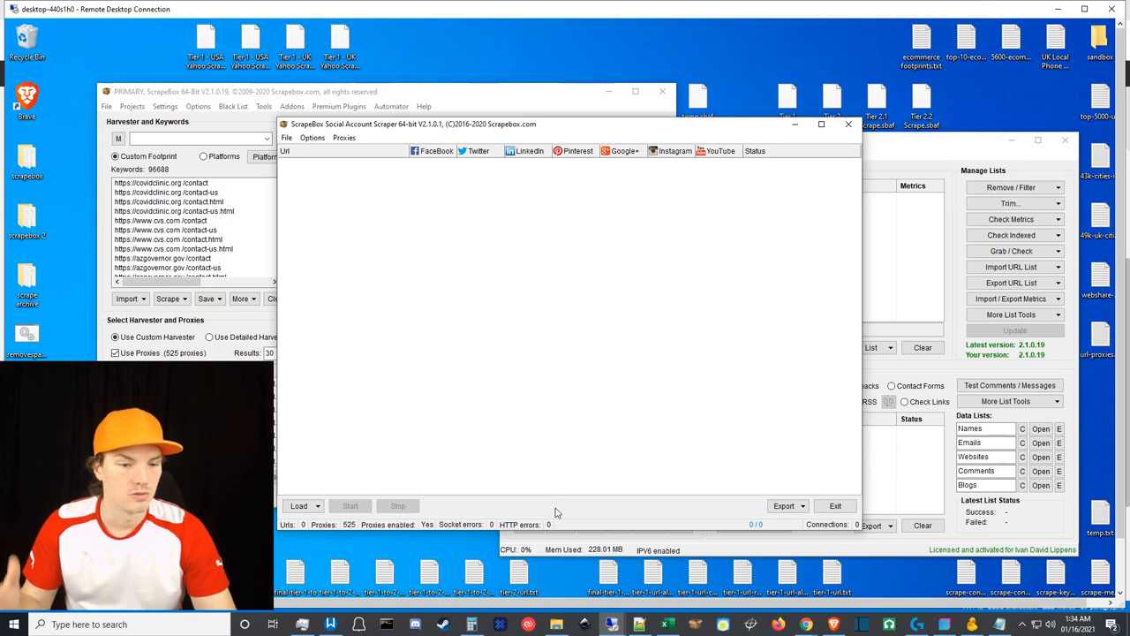
{"action": "mouse_move", "coordinate": [543, 495]}
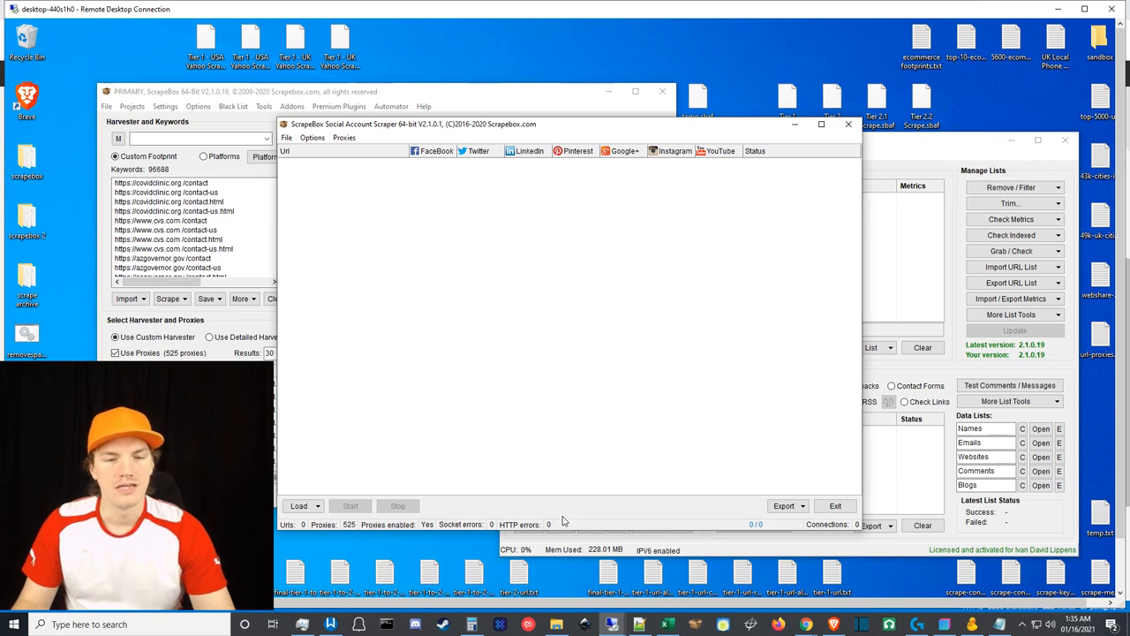
{"action": "mouse_move", "coordinate": [568, 493]}
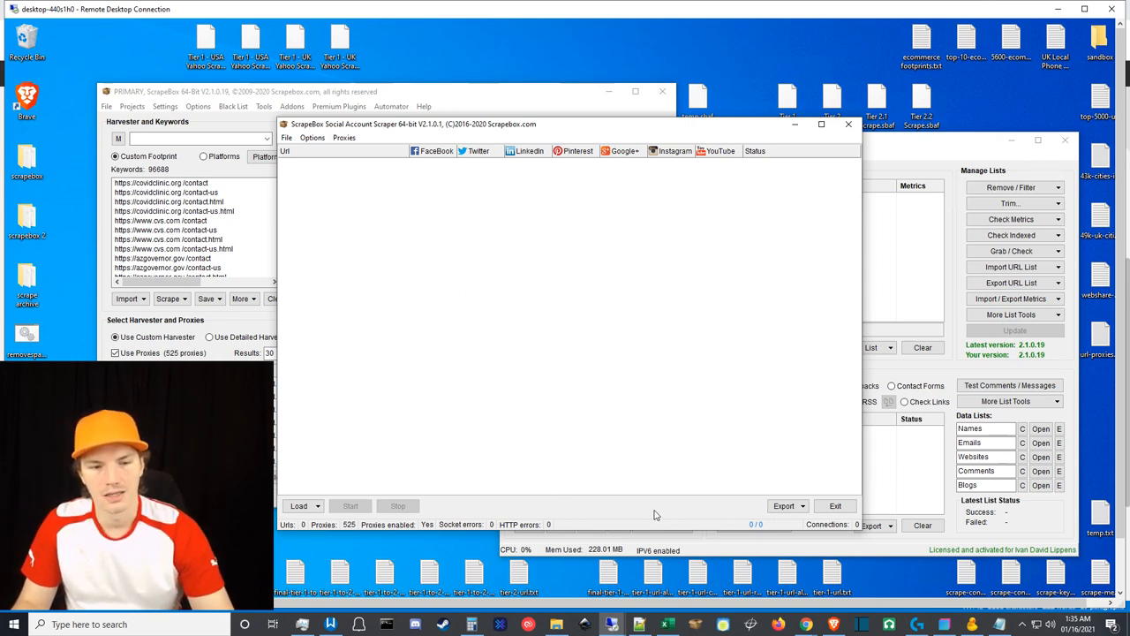
{"action": "mouse_move", "coordinate": [590, 509]}
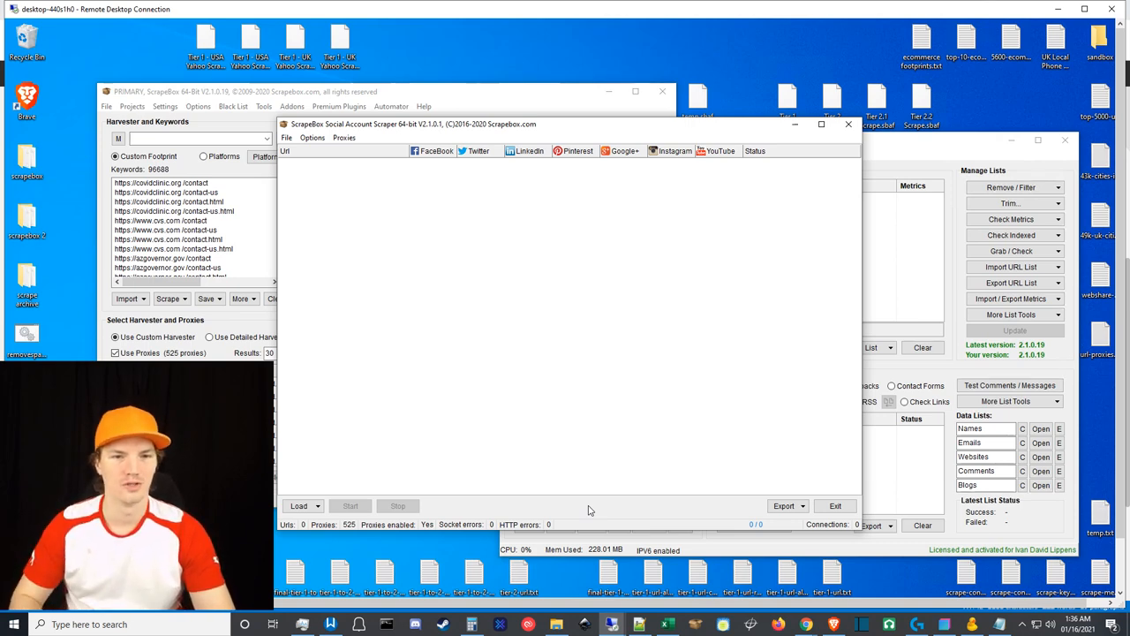
{"action": "mouse_move", "coordinate": [558, 506]}
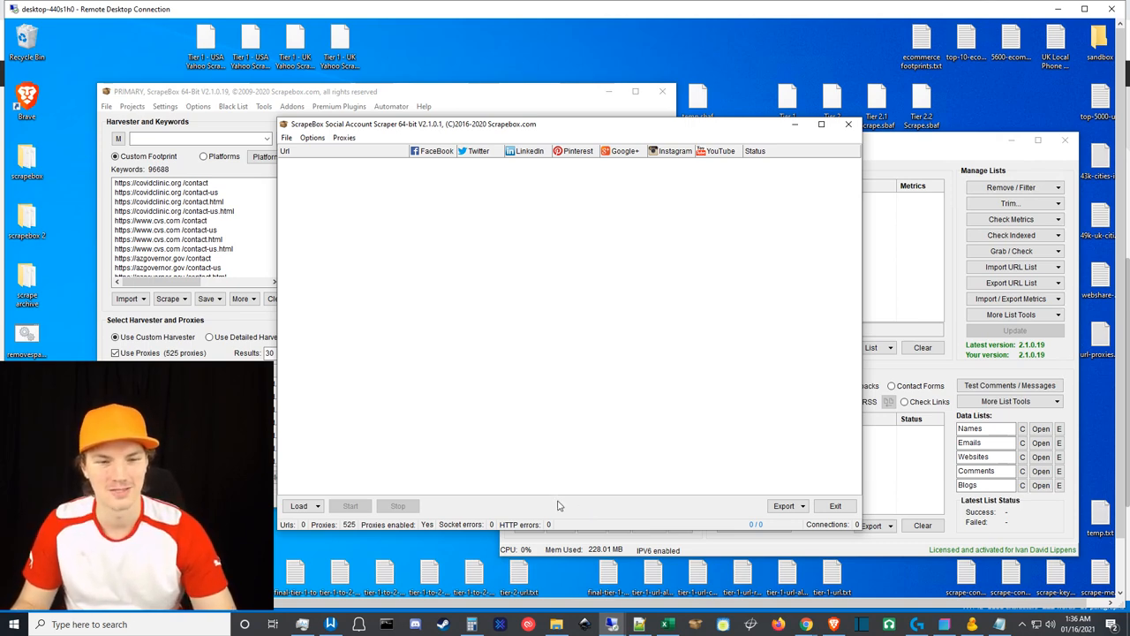
{"action": "mouse_move", "coordinate": [574, 510]}
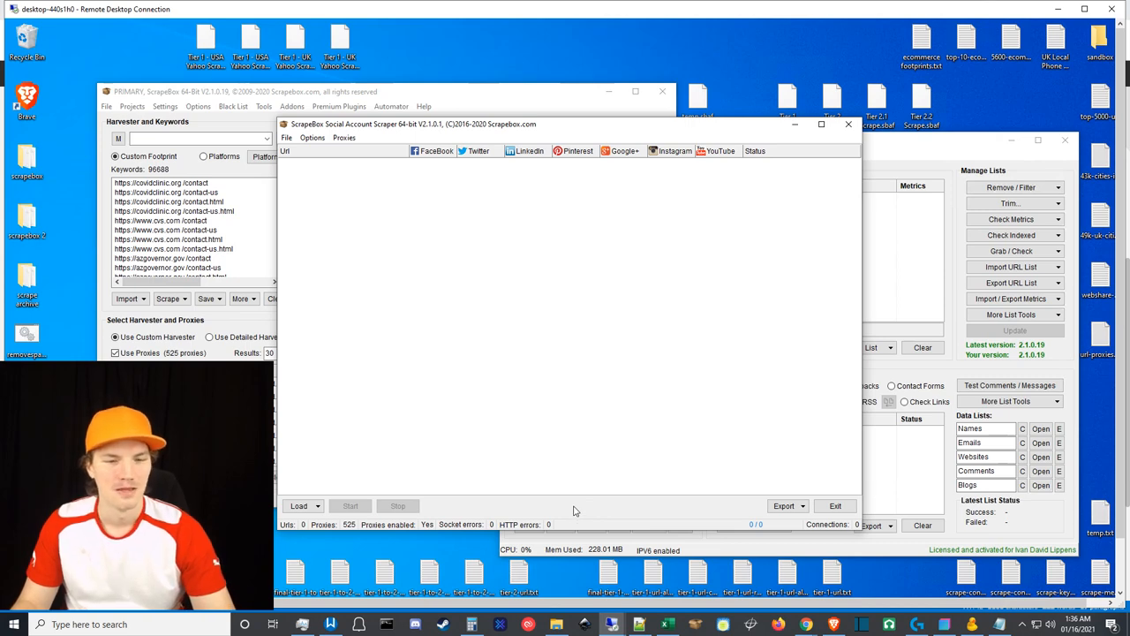
Close the Social Account Scraper and bring up the Addons list to reach Link Extractor
{"action": "left_click", "coordinate": [848, 123]}
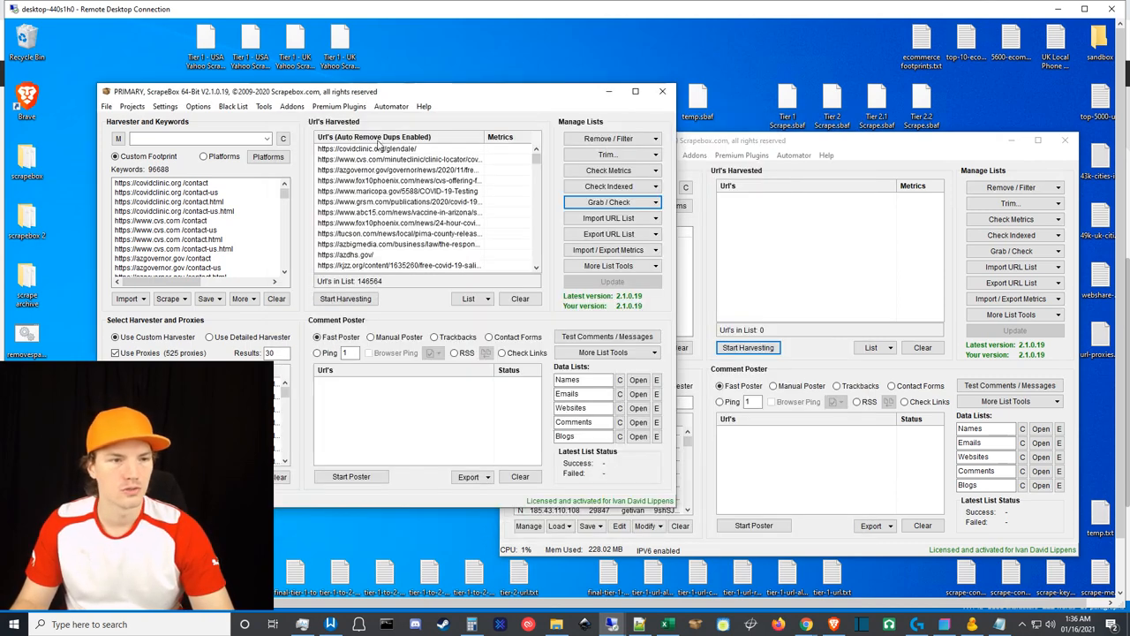
{"action": "left_click", "coordinate": [292, 106]}
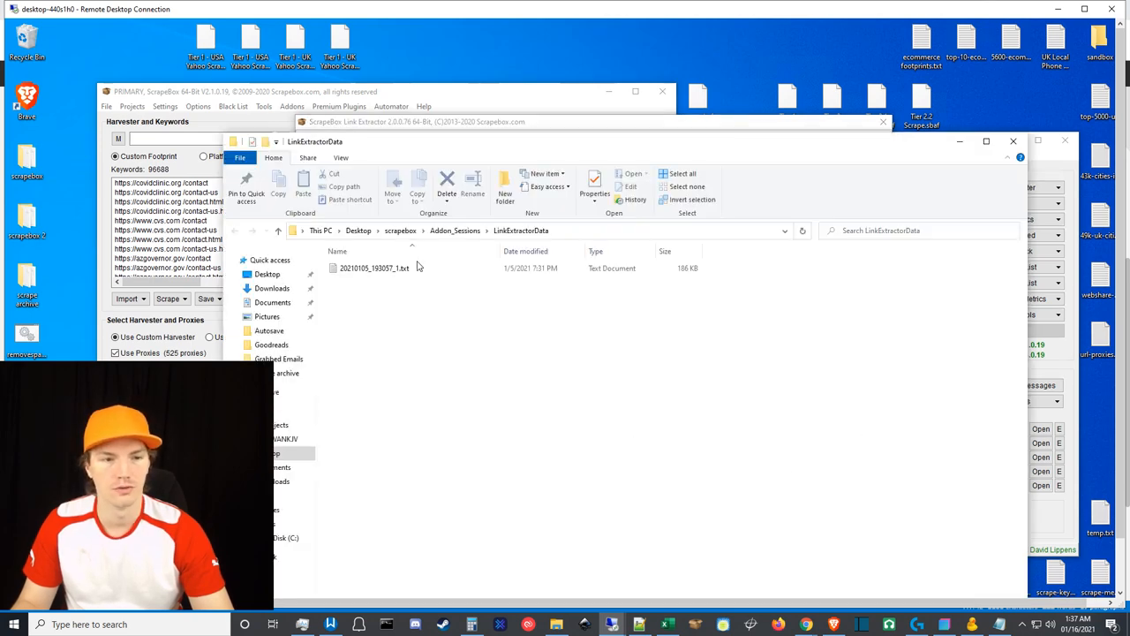
Select the saved session text file, then close the LinkExtractorData folder window
{"action": "left_click", "coordinate": [373, 267]}
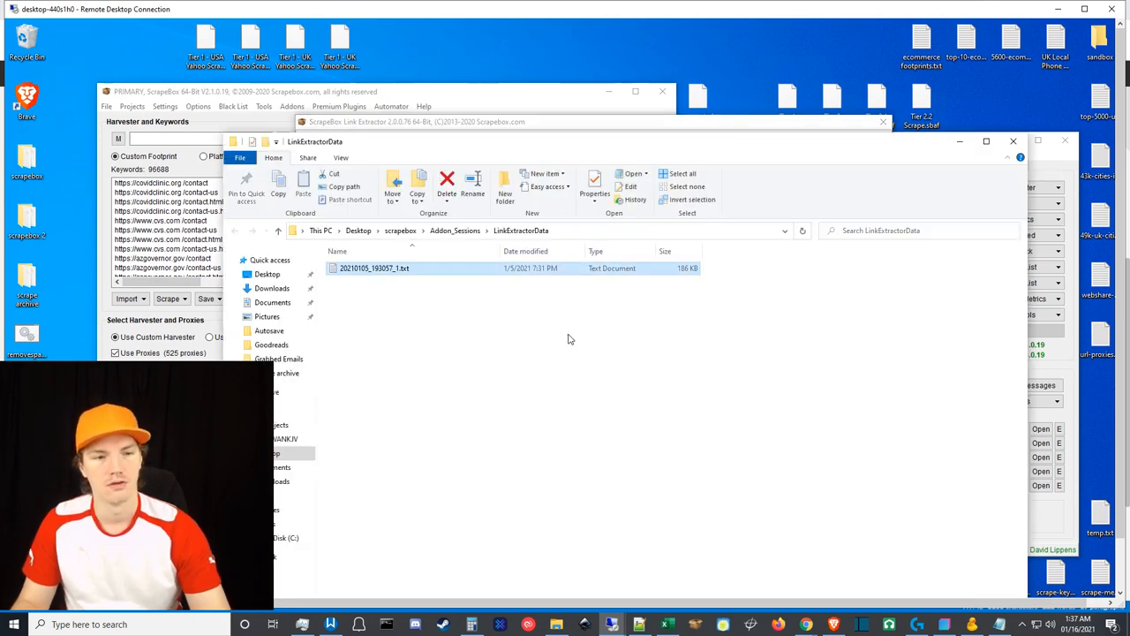
{"action": "left_click", "coordinate": [446, 183]}
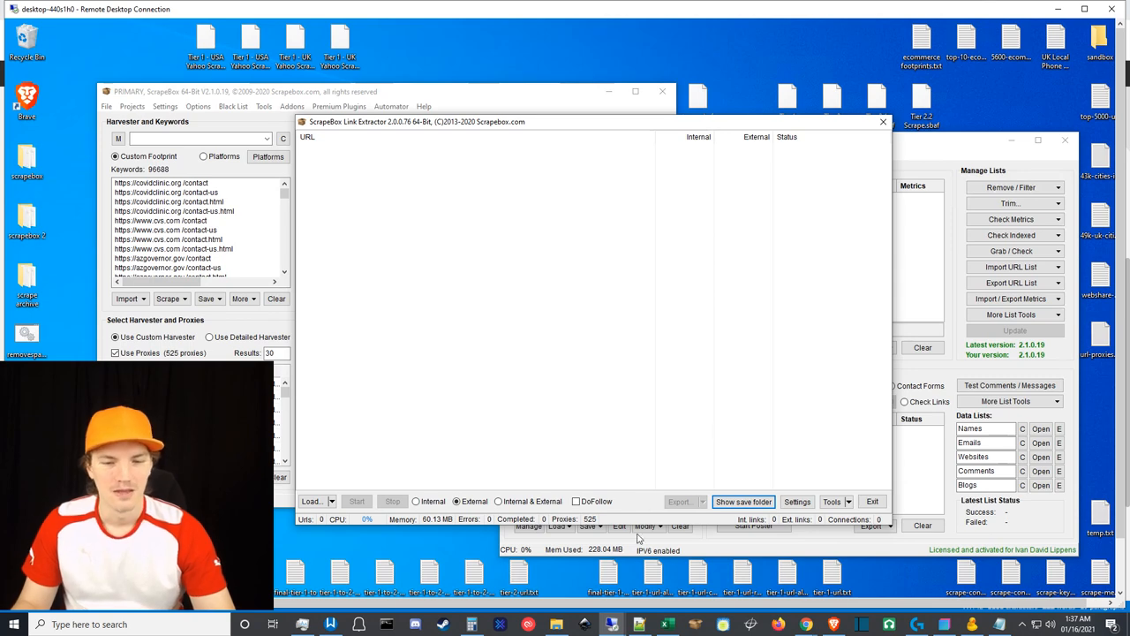
{"action": "mouse_move", "coordinate": [886, 495]}
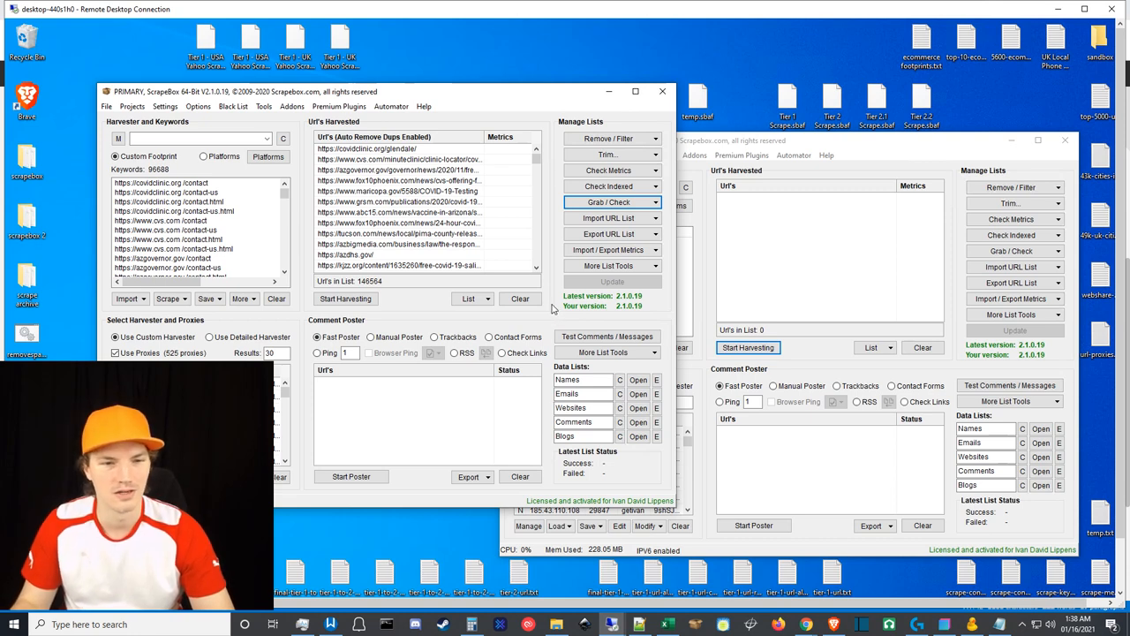
{"action": "mouse_move", "coordinate": [799, 95]}
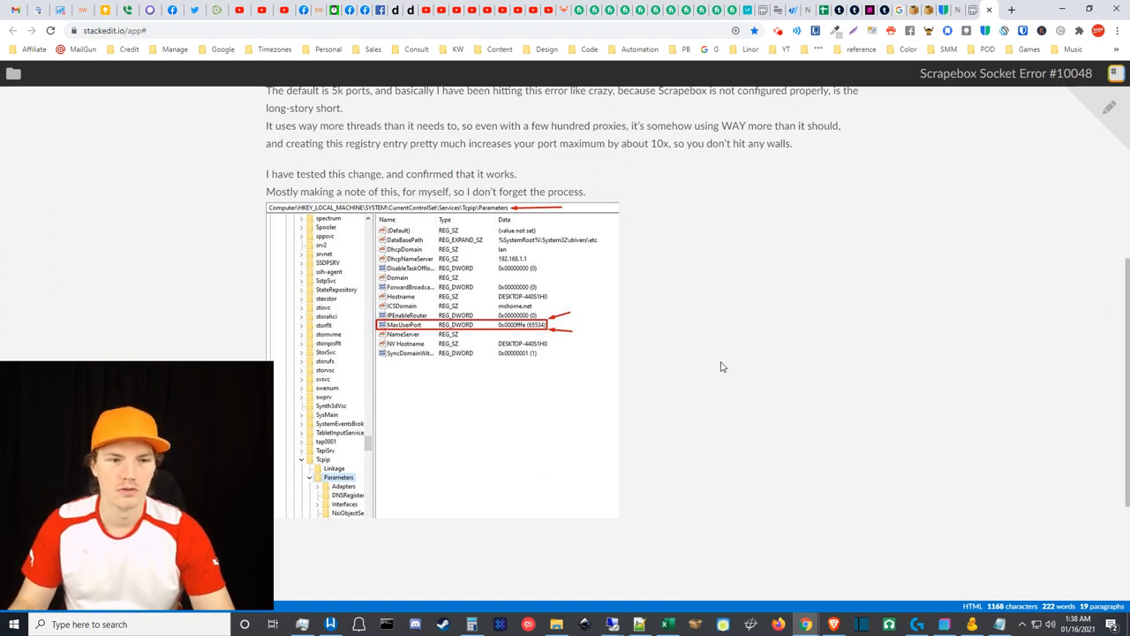
{"action": "mouse_move", "coordinate": [777, 417]}
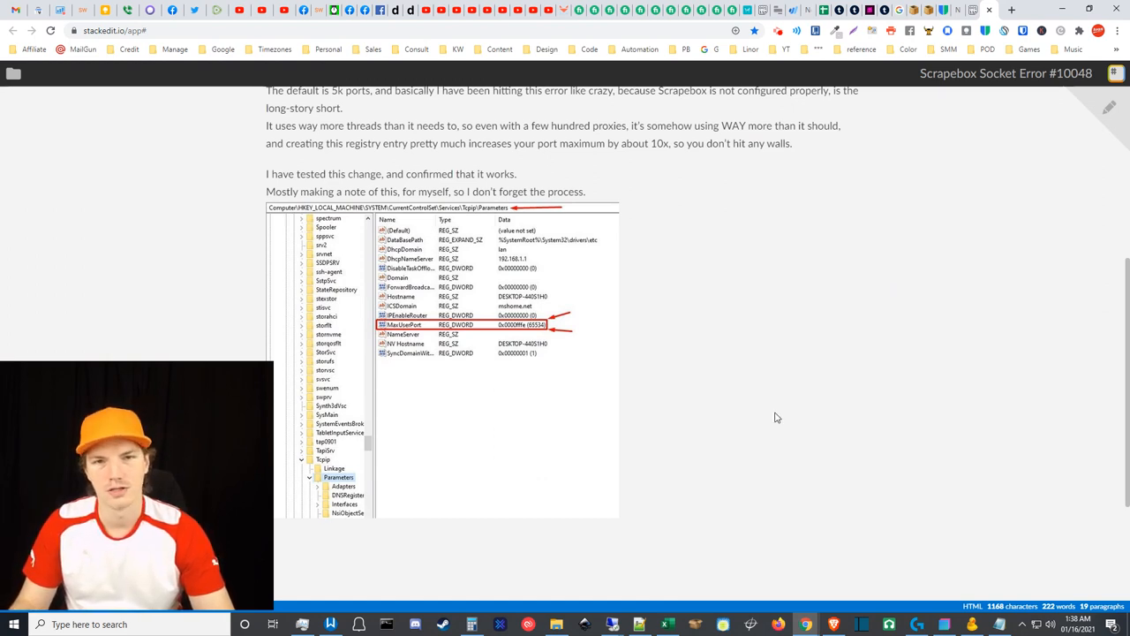